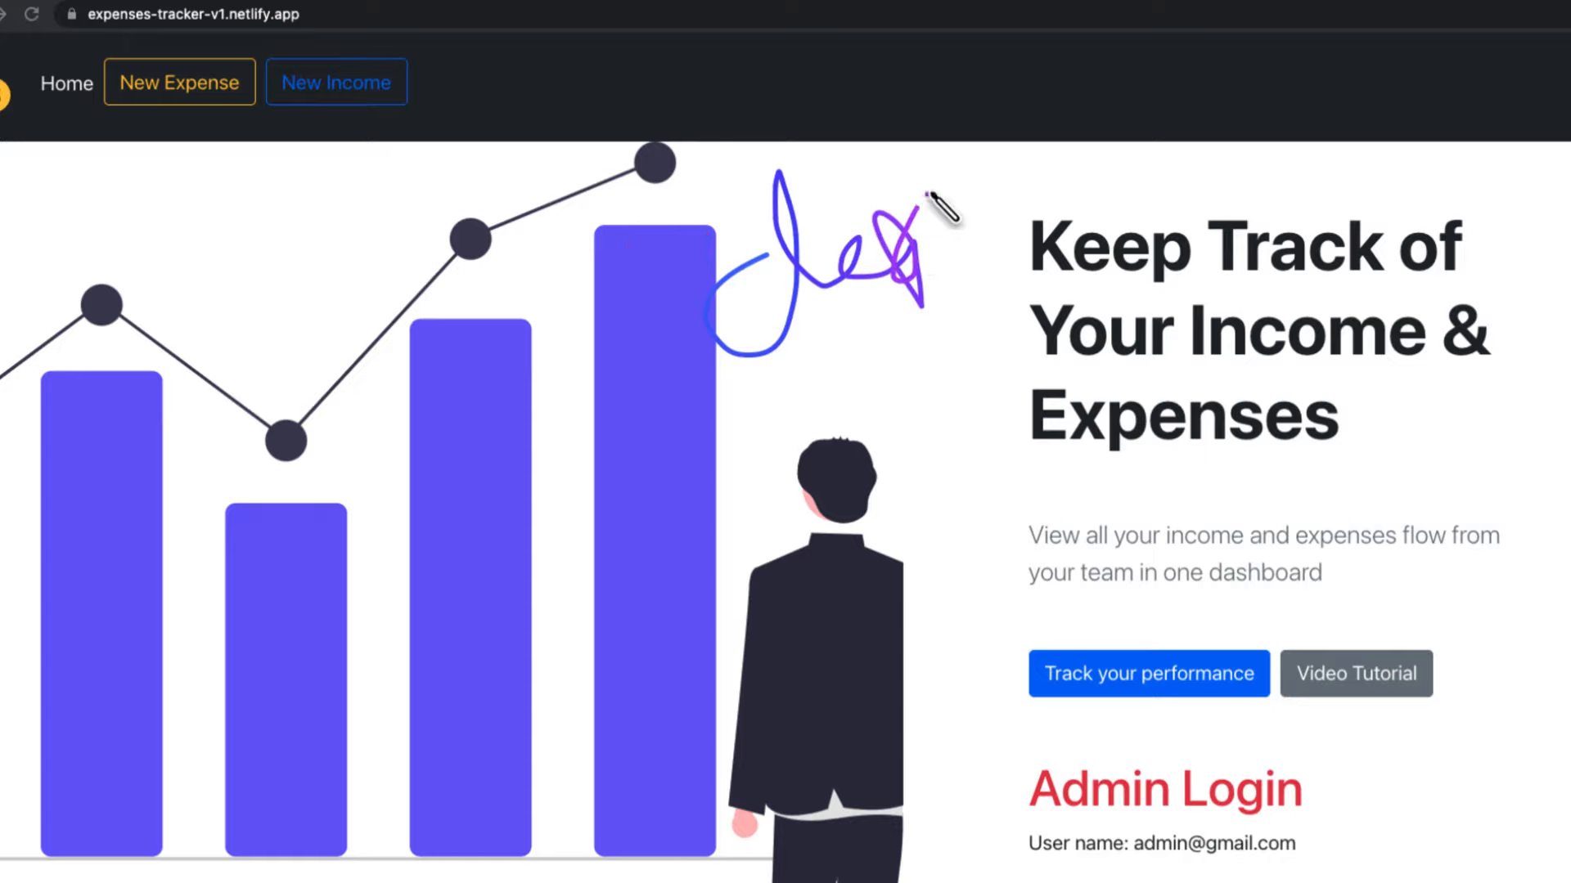
# Sign in to Expenses Tracker using the saved credentials
pyautogui.moveTo(931, 206); pyautogui.dragTo(811, 386)
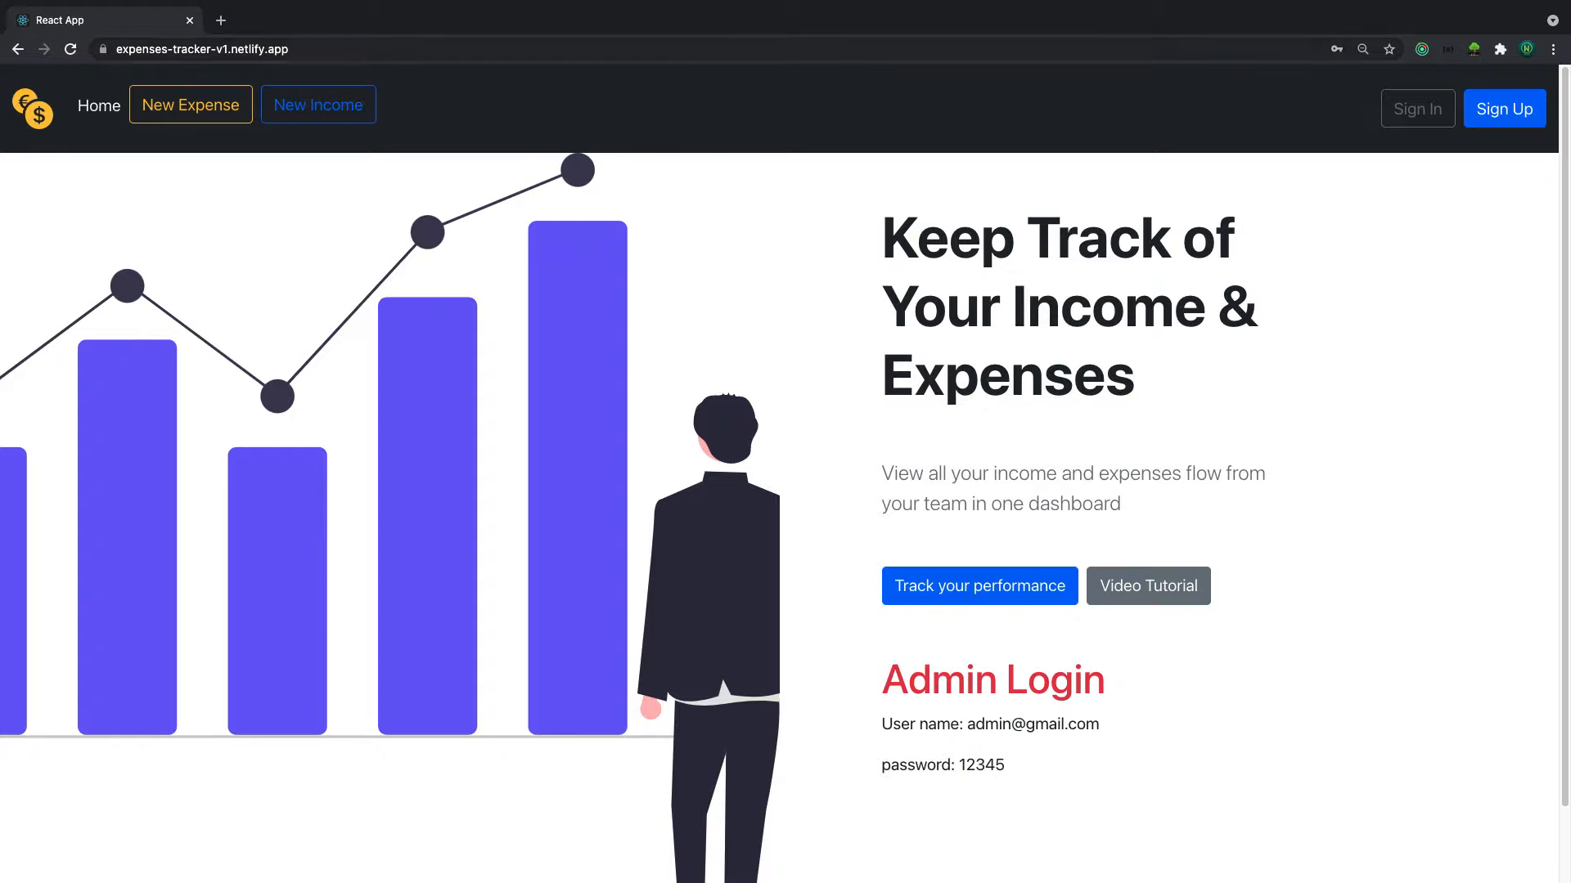
pyautogui.click(194, 49)
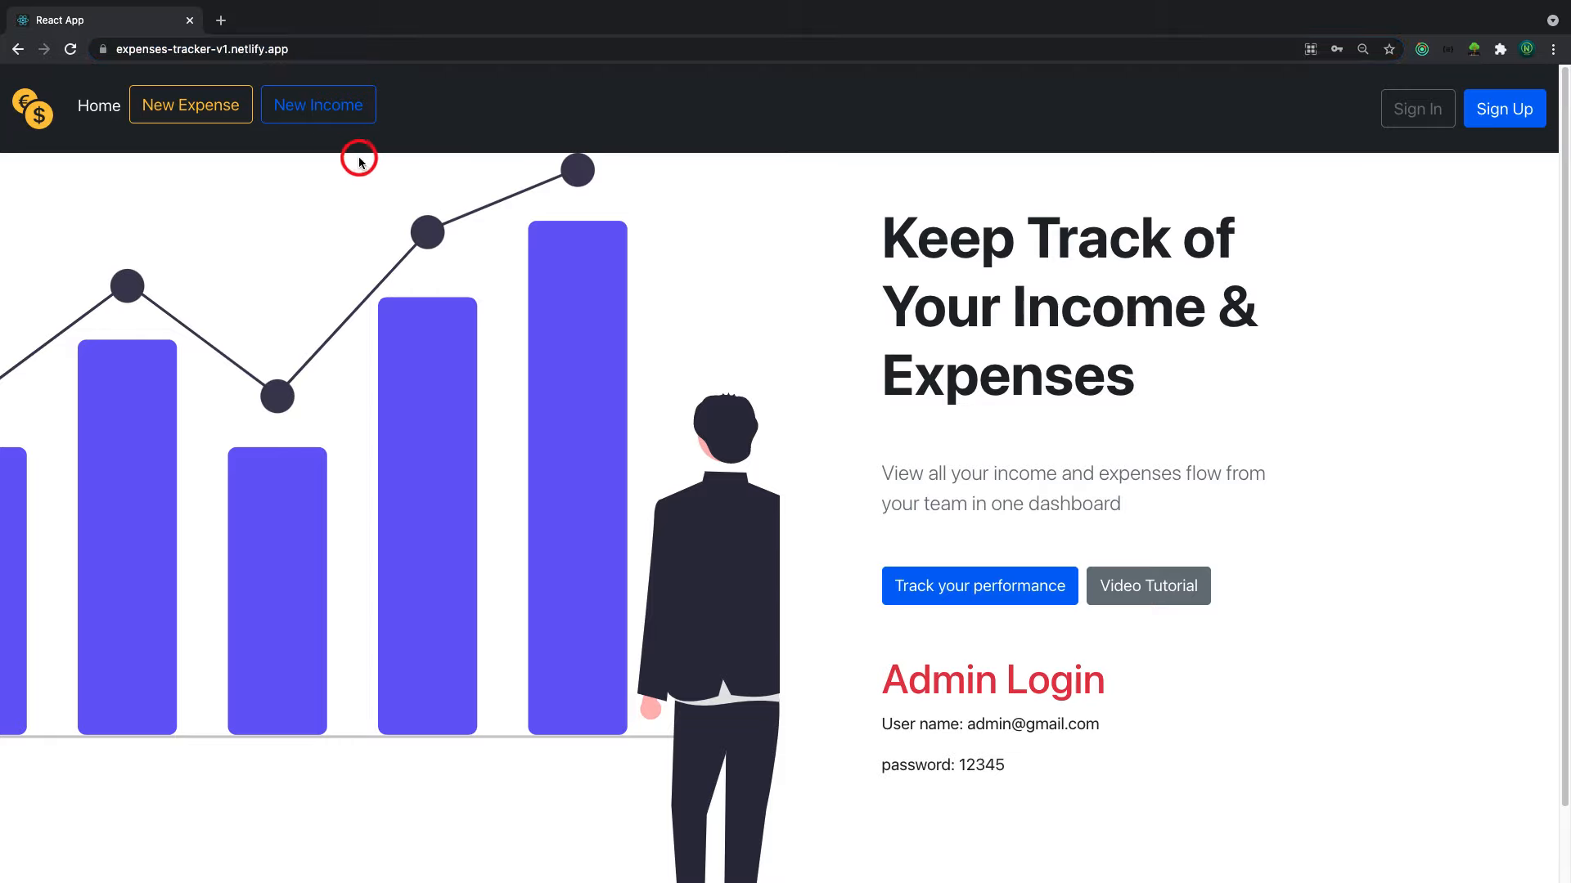
pyautogui.moveTo(114, 112)
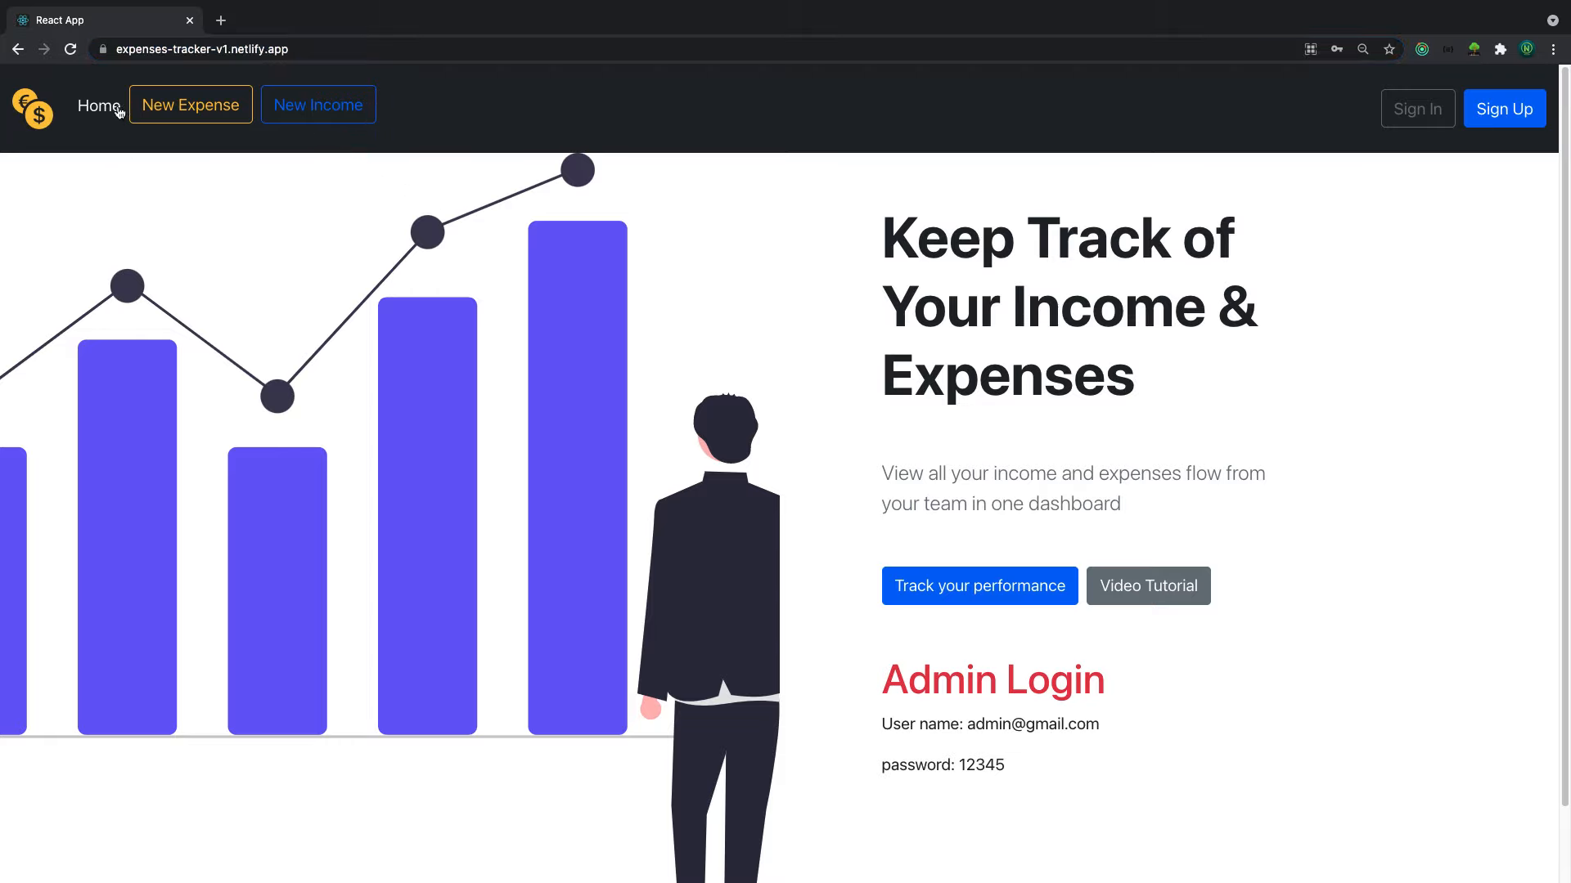
pyautogui.moveTo(190, 105)
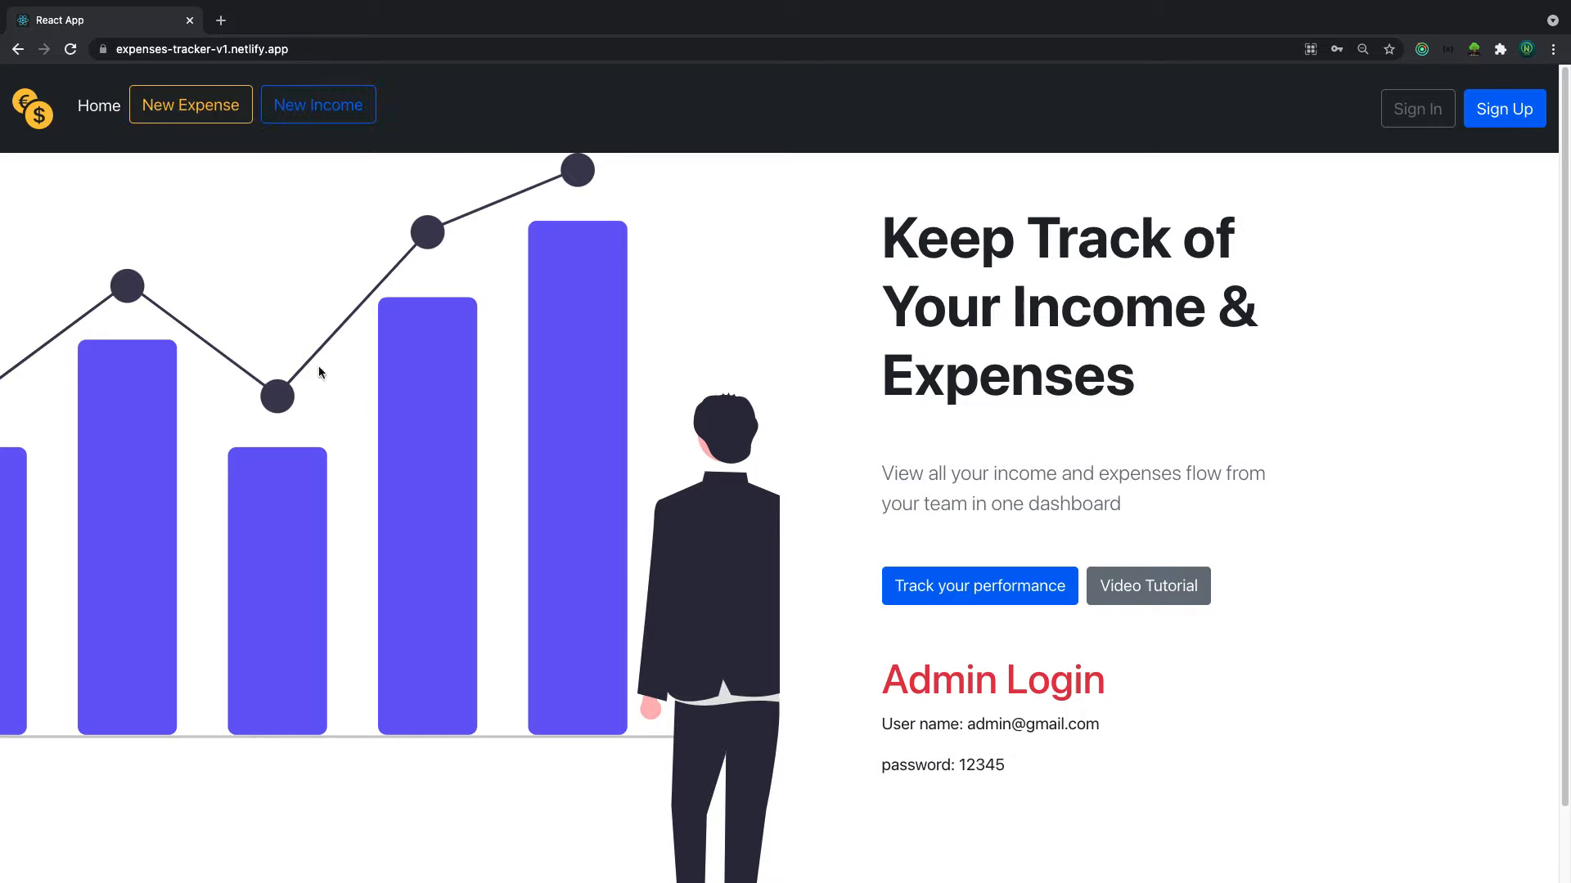
pyautogui.moveTo(490, 358)
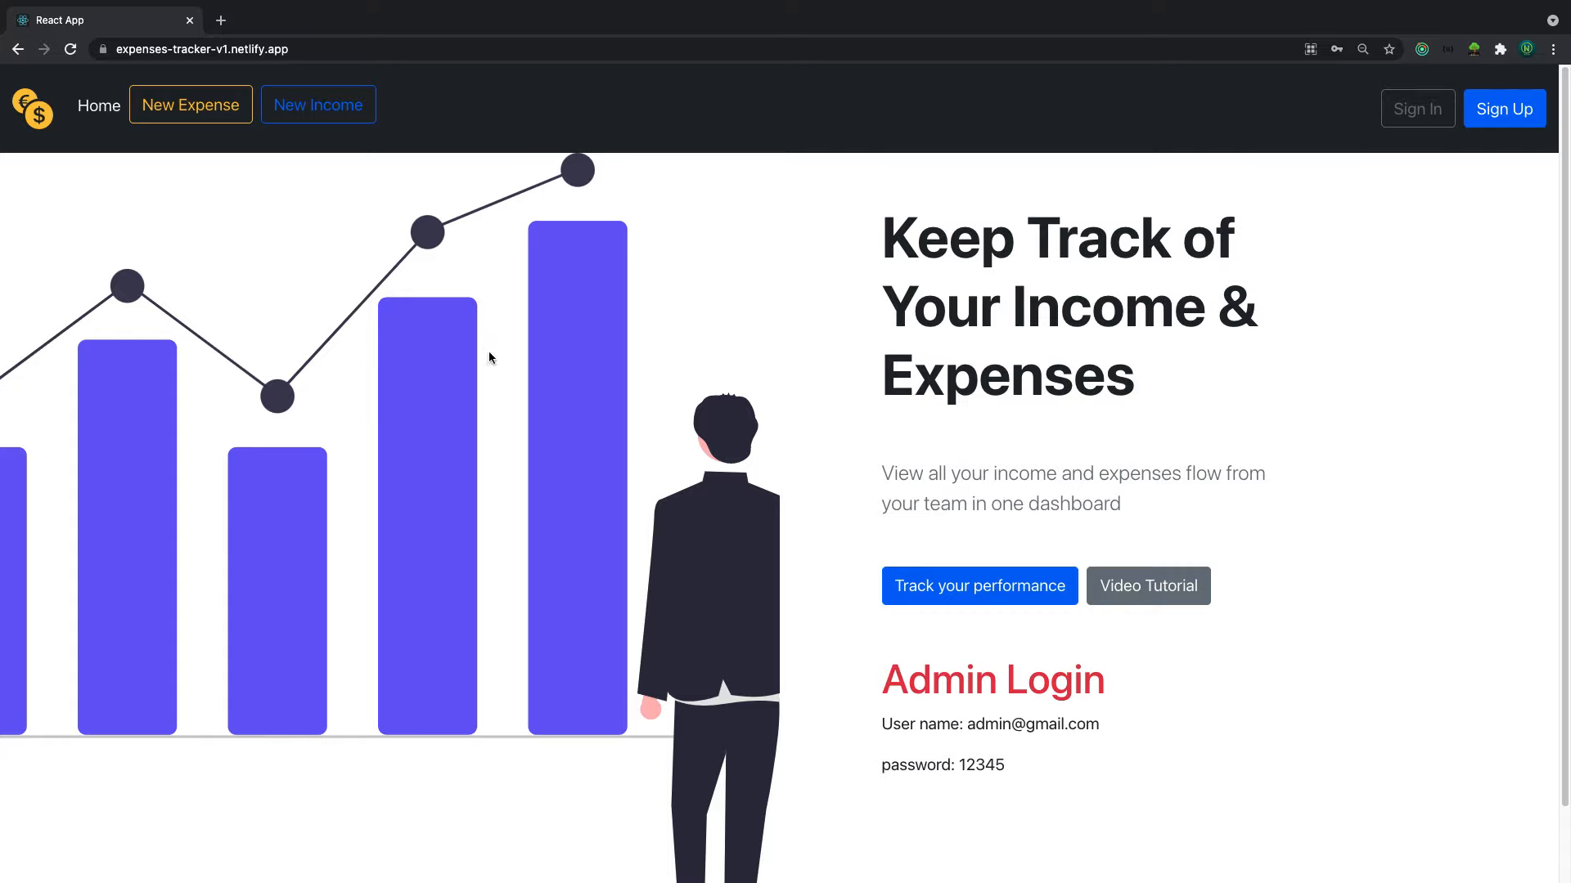
pyautogui.moveTo(706, 277)
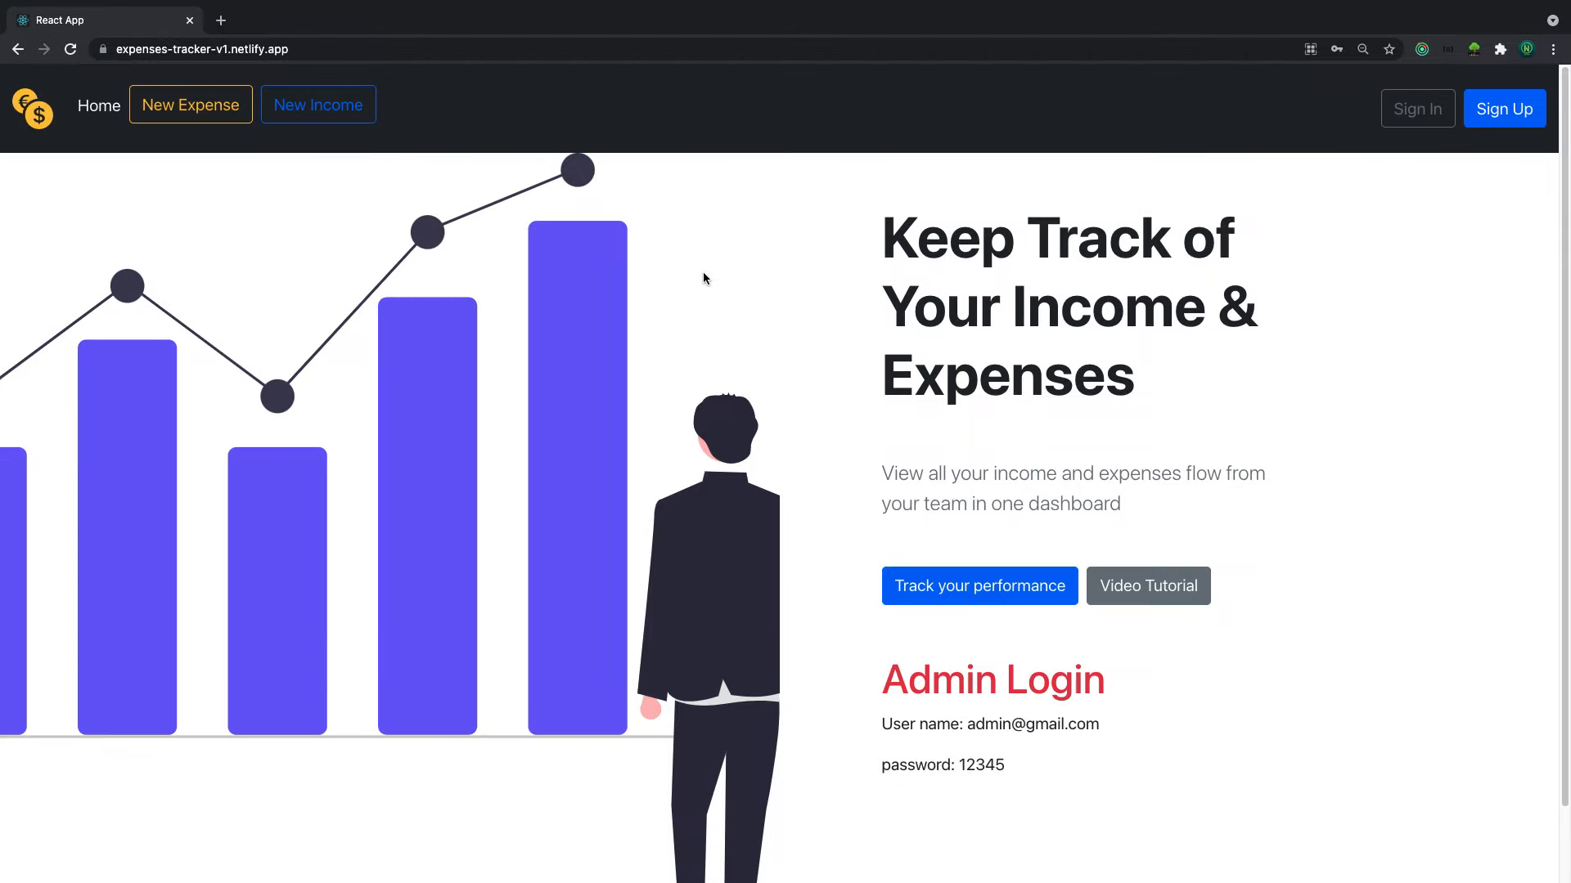
pyautogui.moveTo(682, 288)
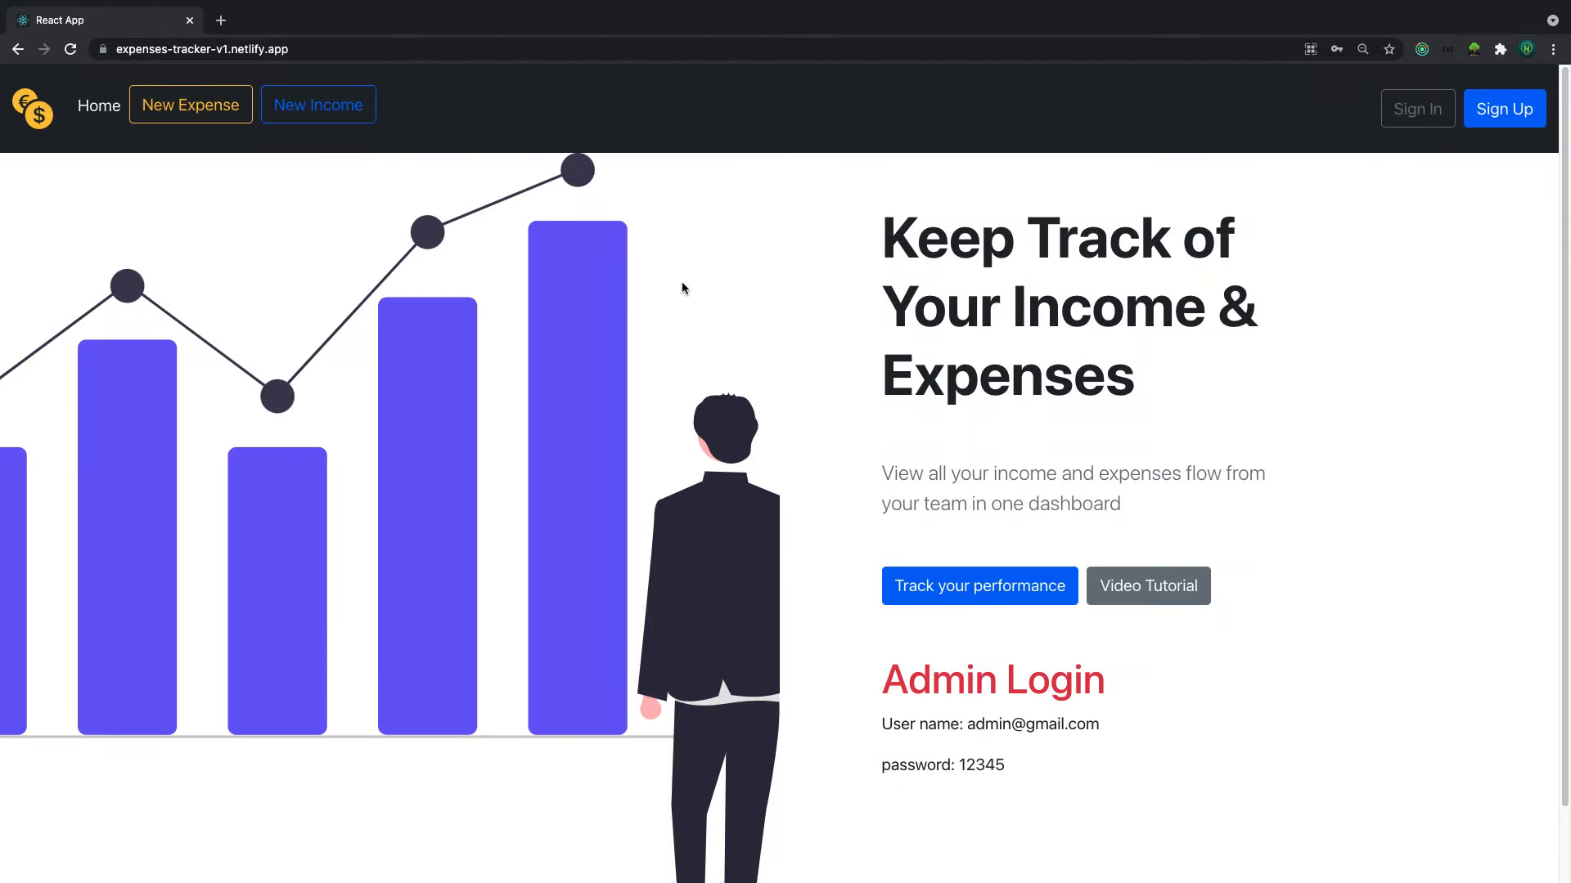
pyautogui.moveTo(682, 297)
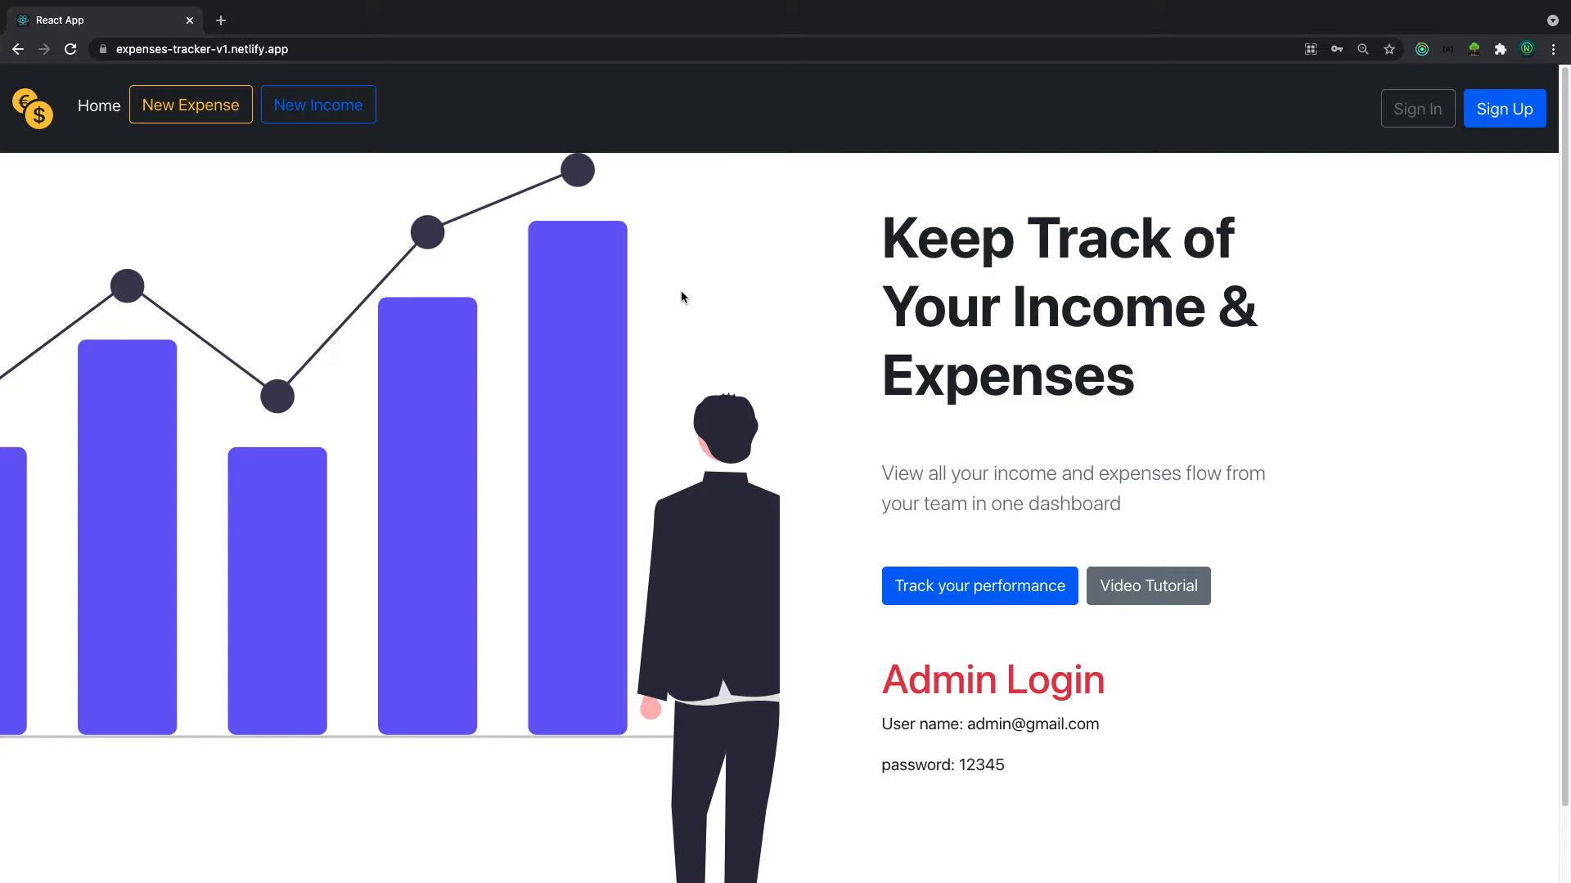
pyautogui.moveTo(492, 249)
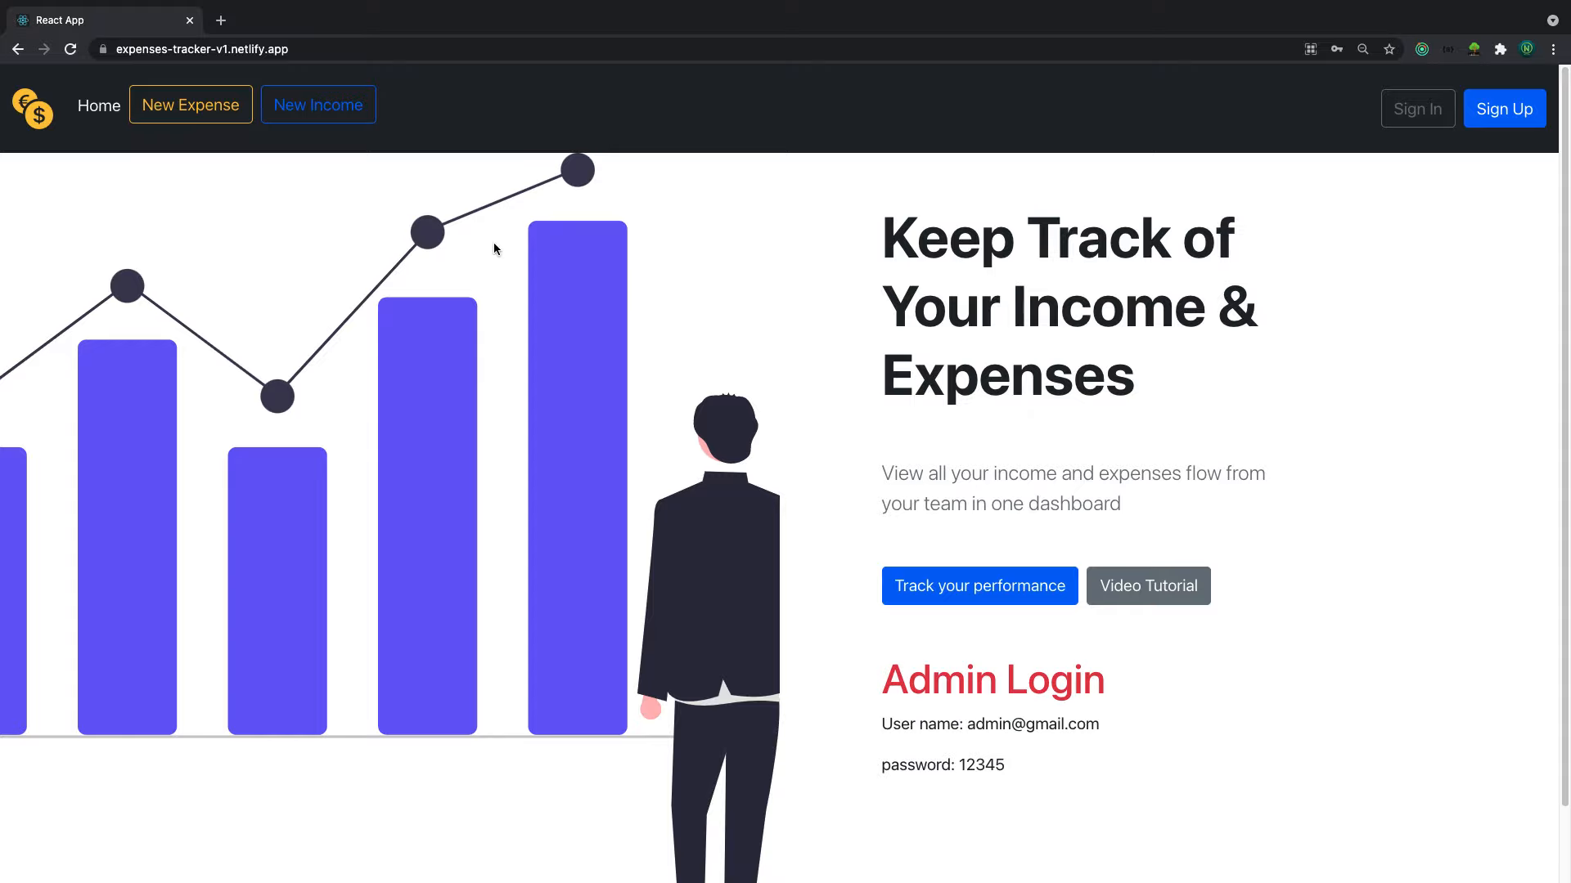
pyautogui.click(1417, 108)
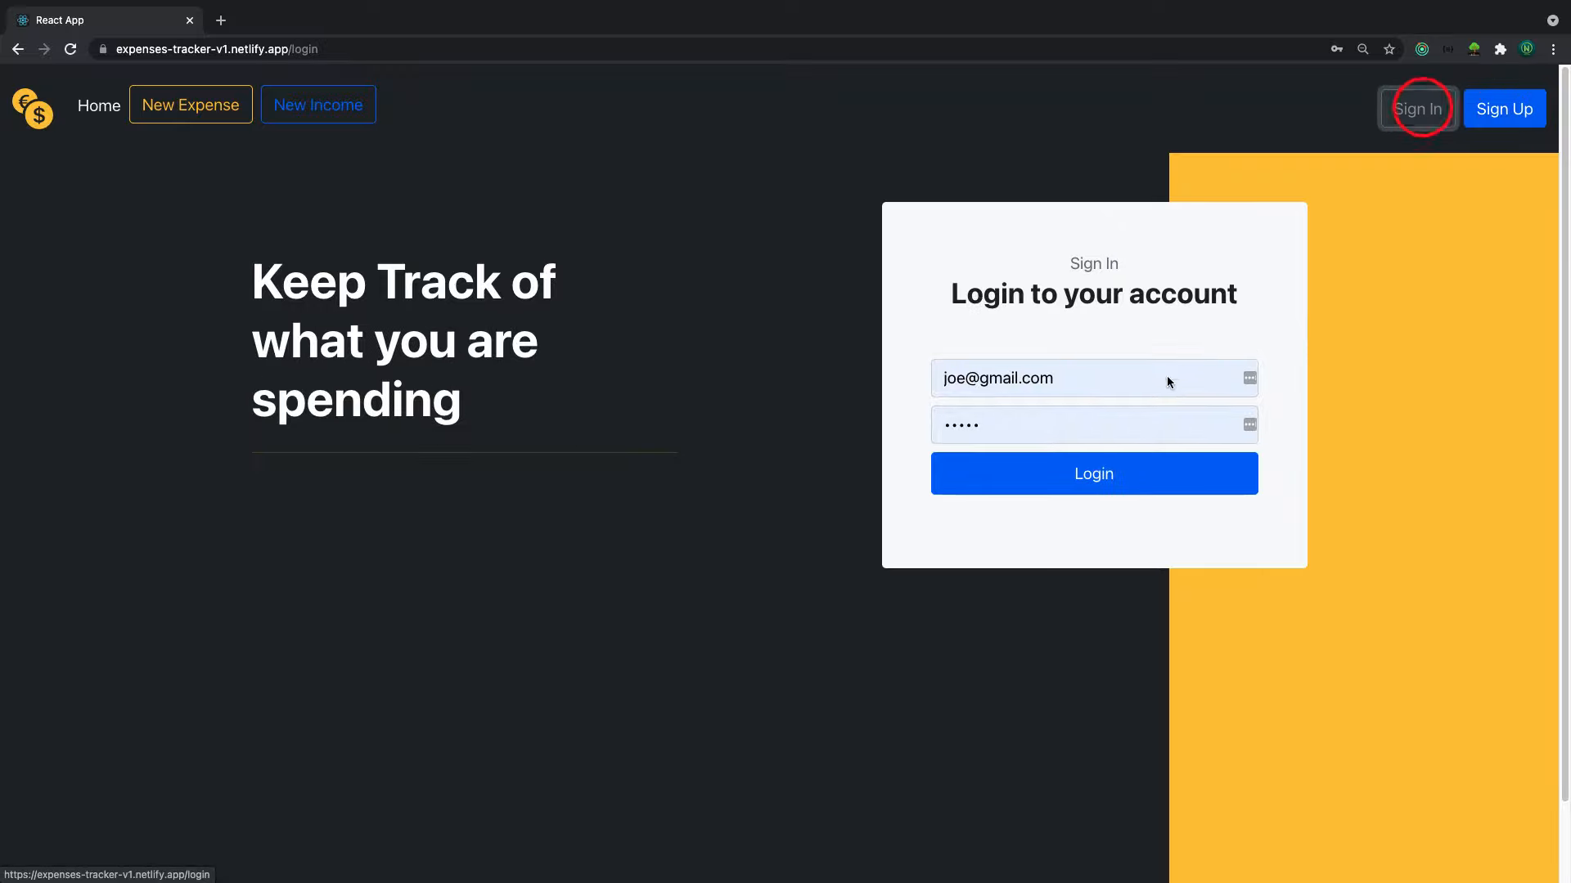
pyautogui.click(1092, 473)
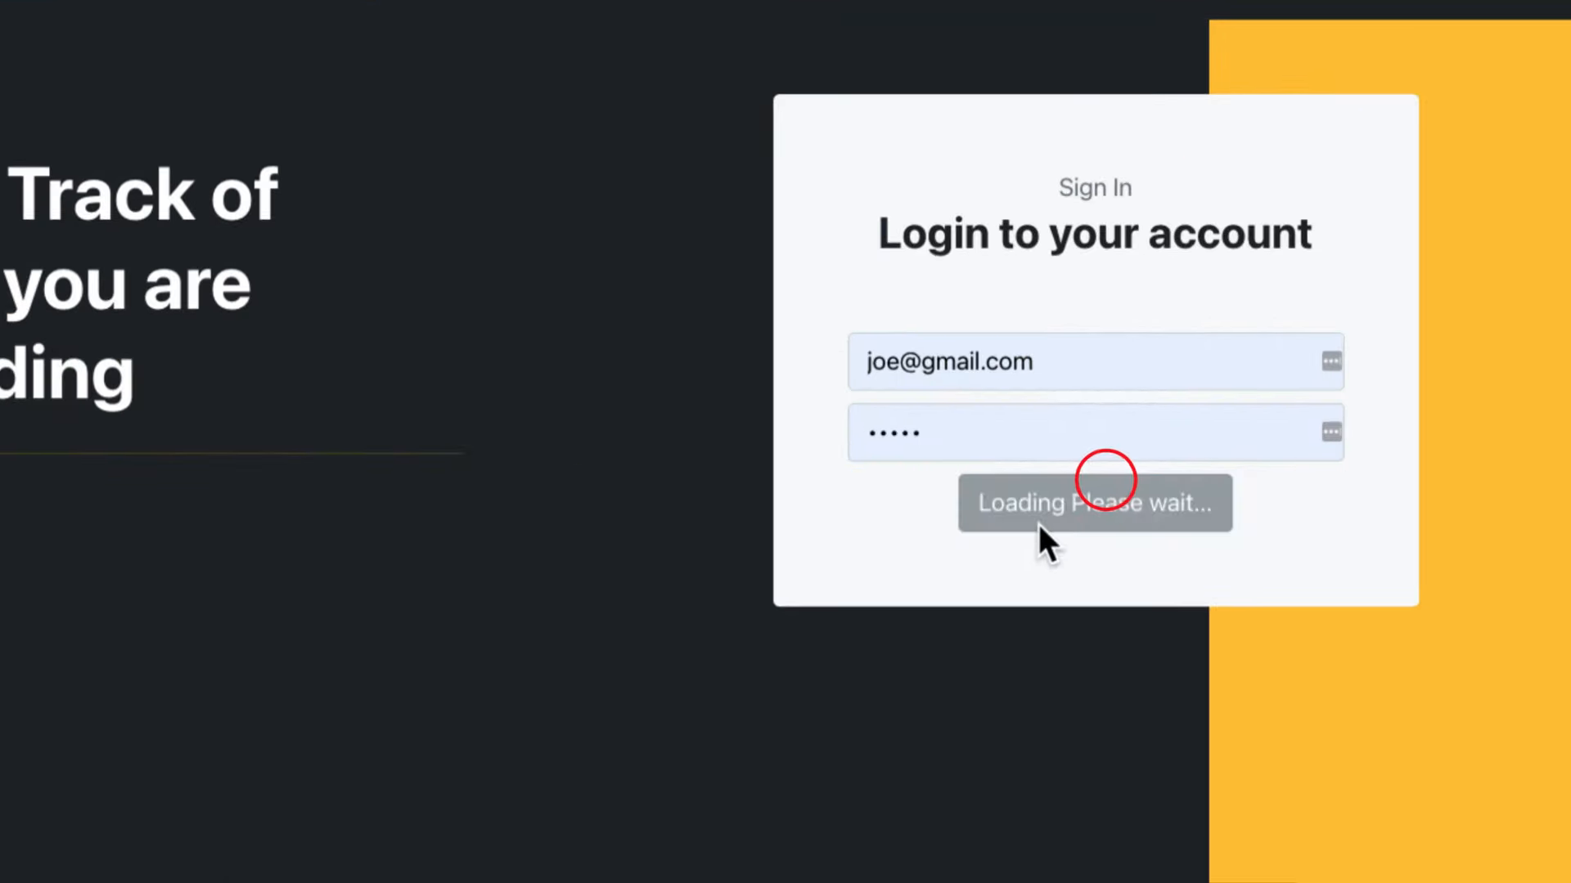
# Change the profile's first and last name and save the update
pyautogui.click(1095, 502)
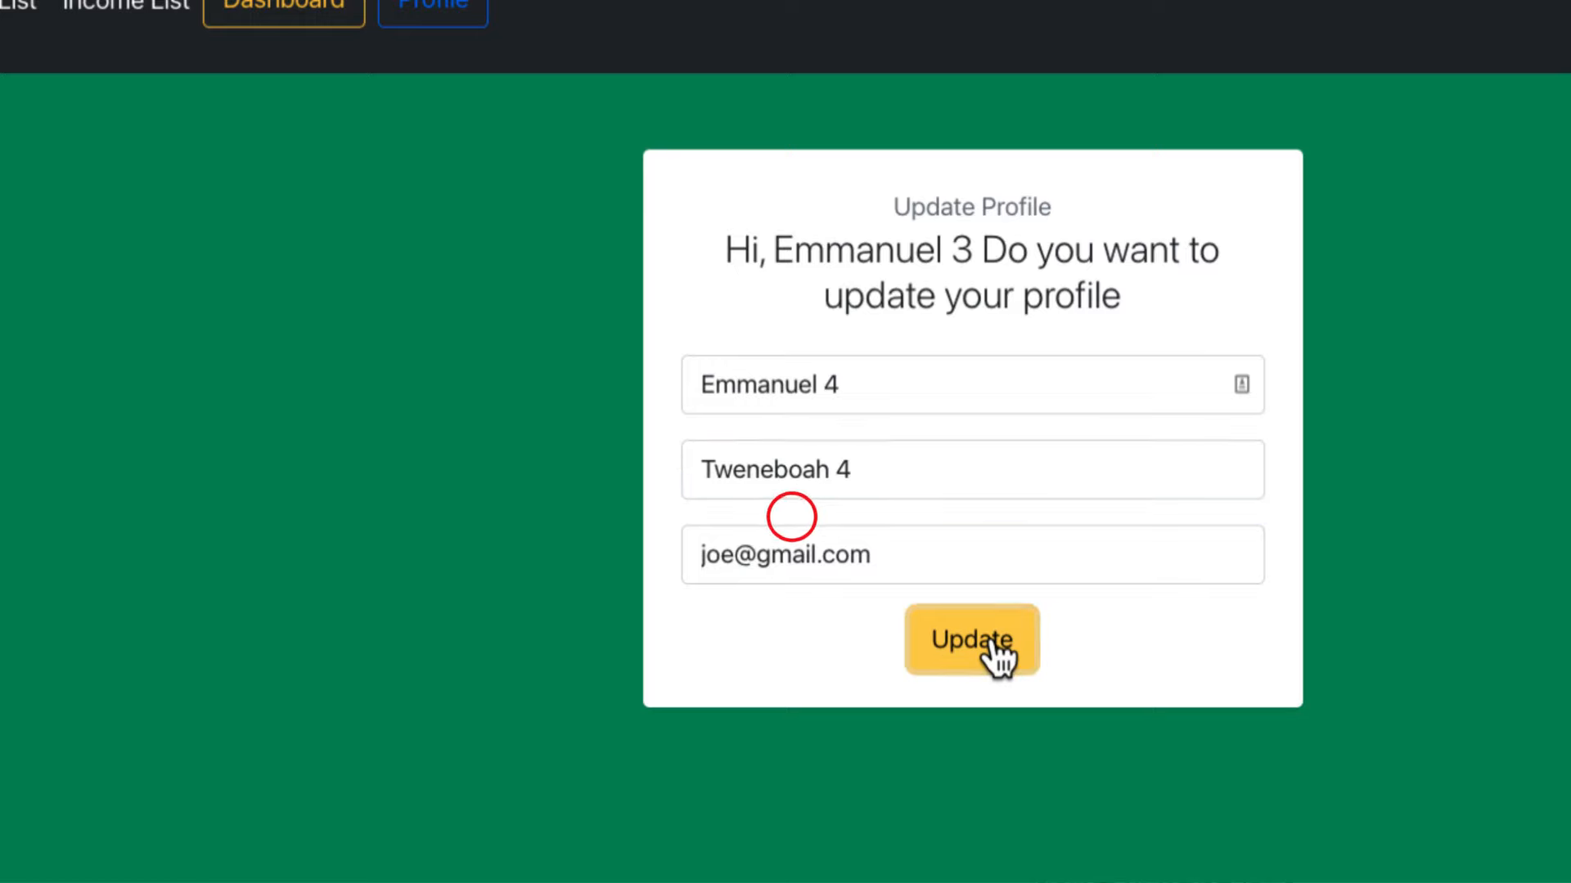
pyautogui.click(970, 640)
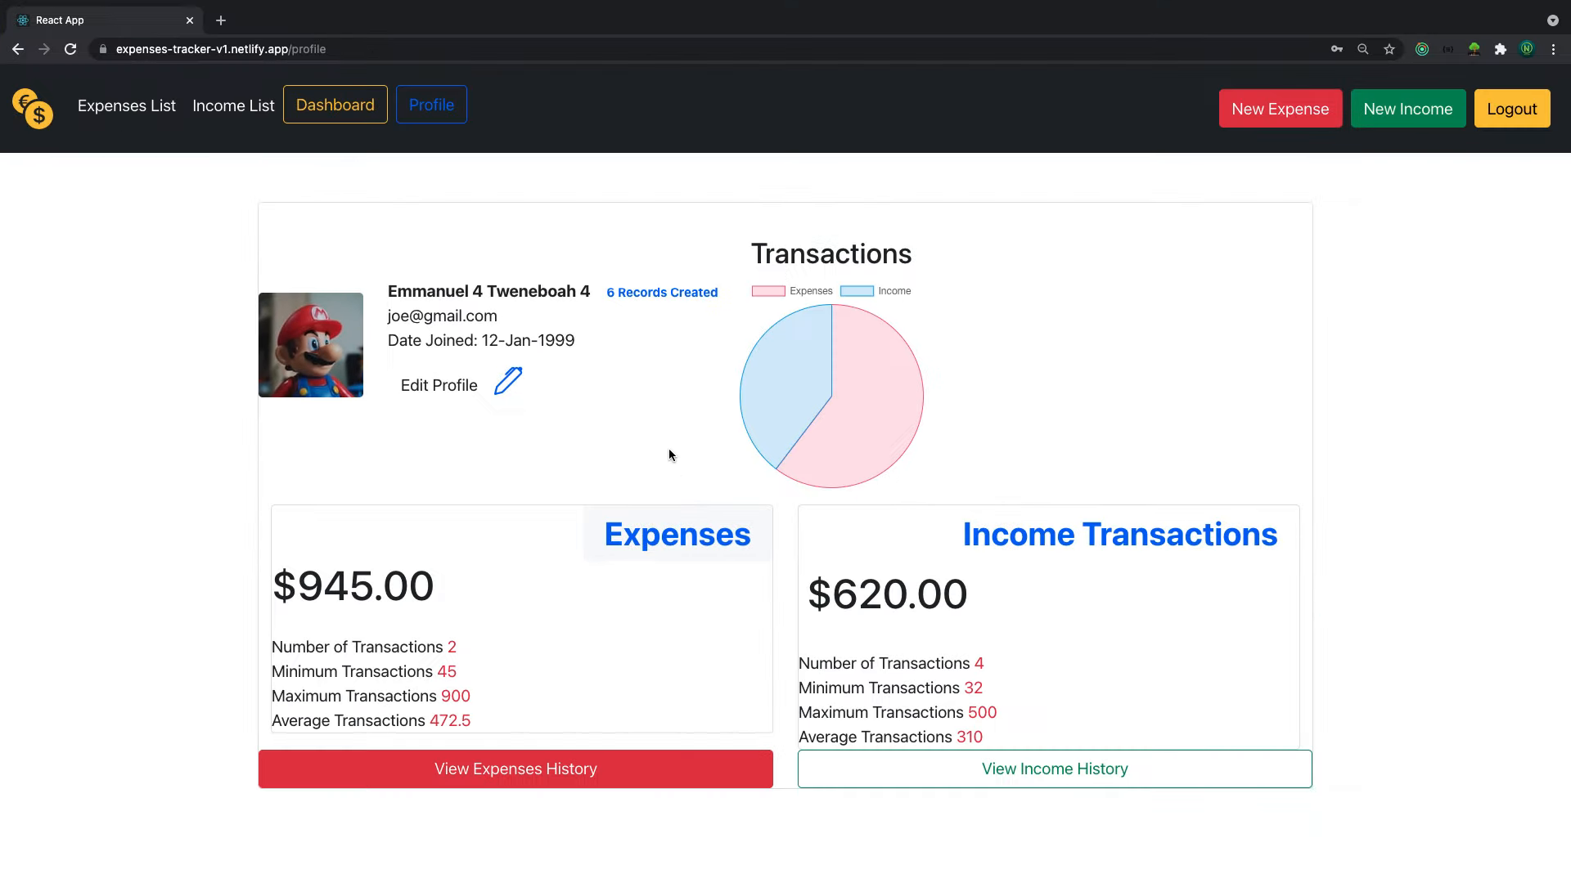
pyautogui.moveTo(390, 625)
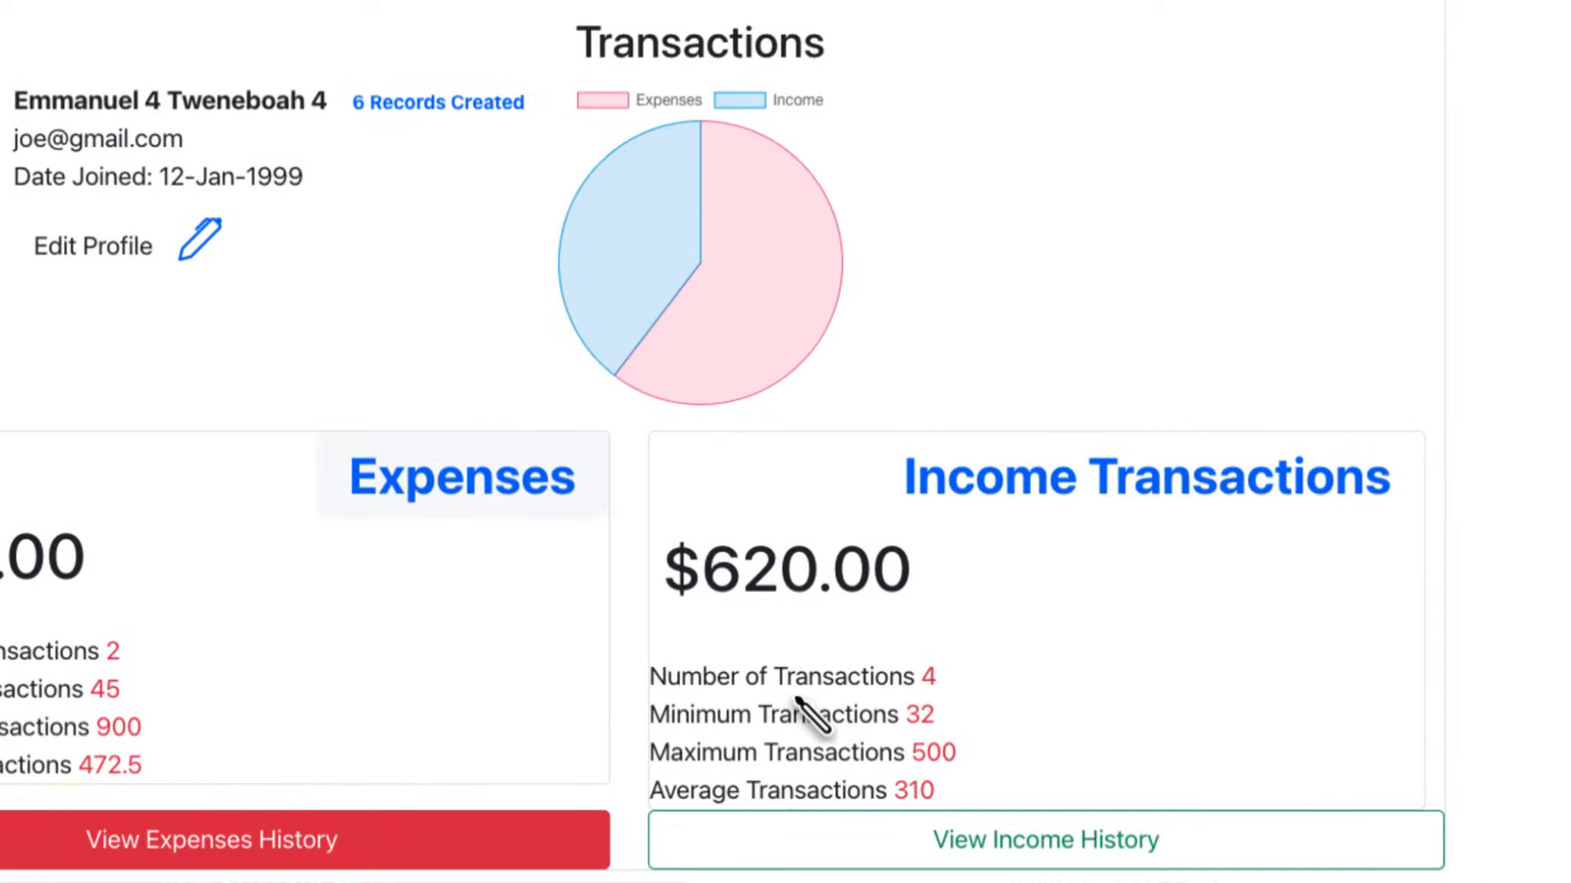
pyautogui.moveTo(947, 729)
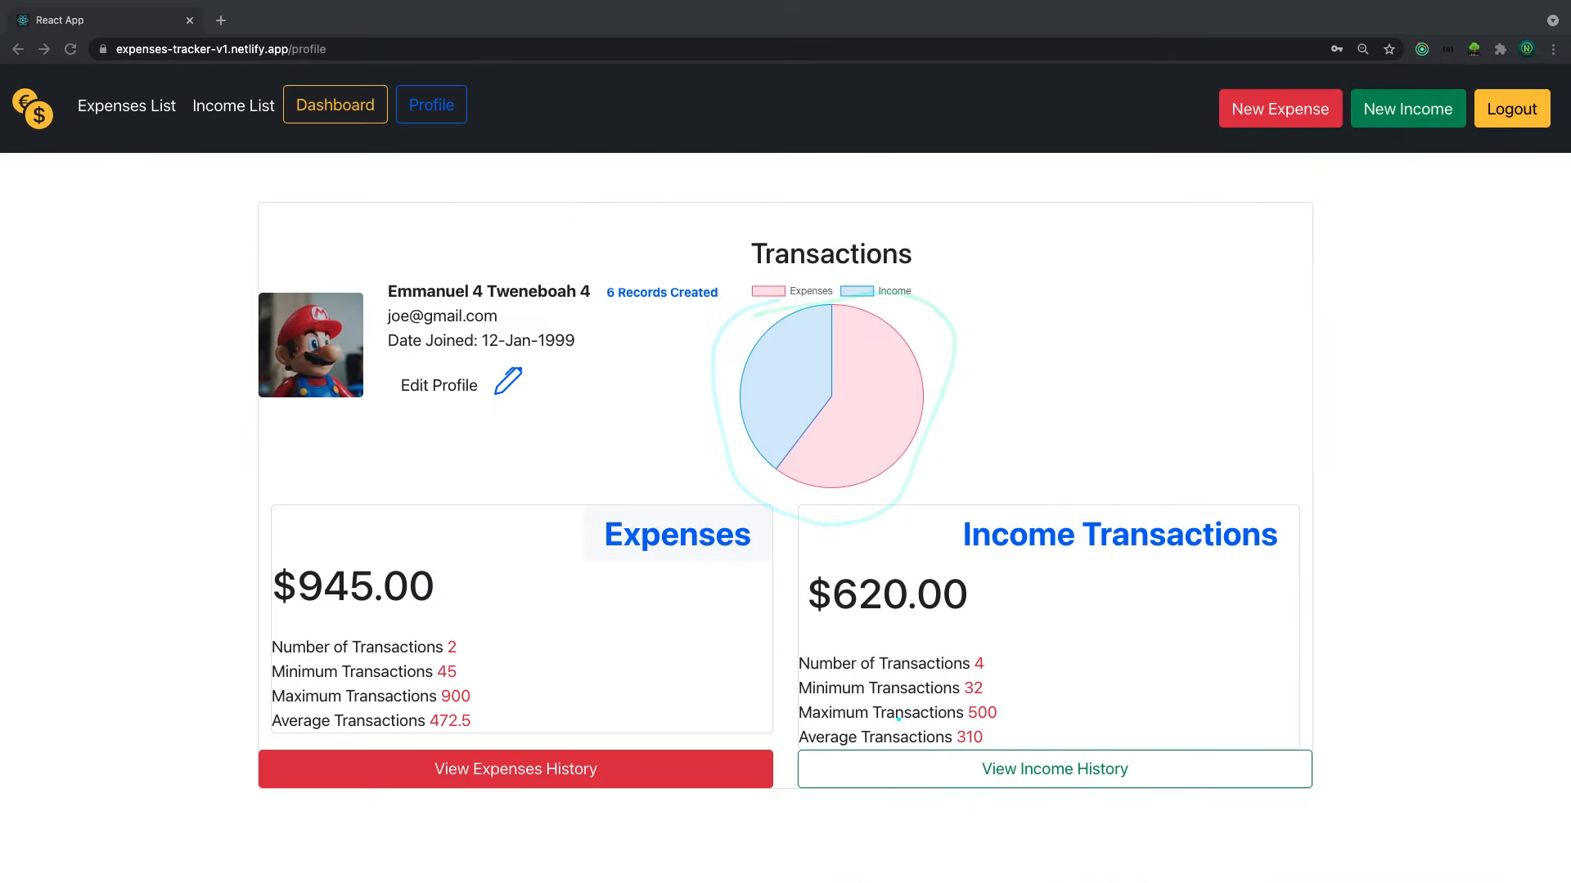
# View the income transaction history, then return to the profile page
pyautogui.click(1054, 769)
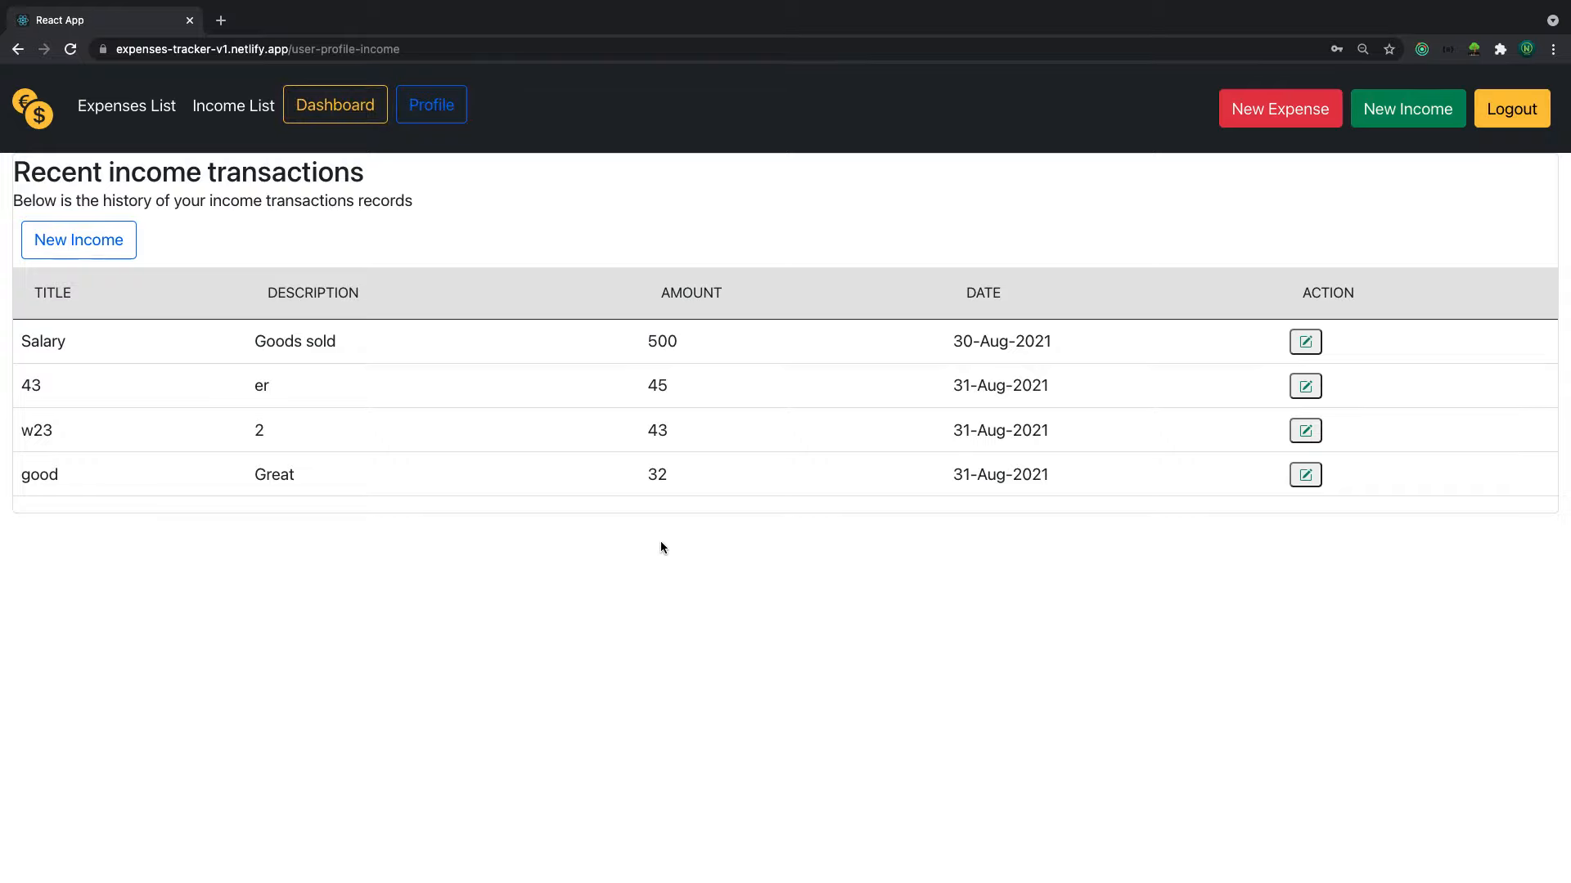
pyautogui.moveTo(367, 568)
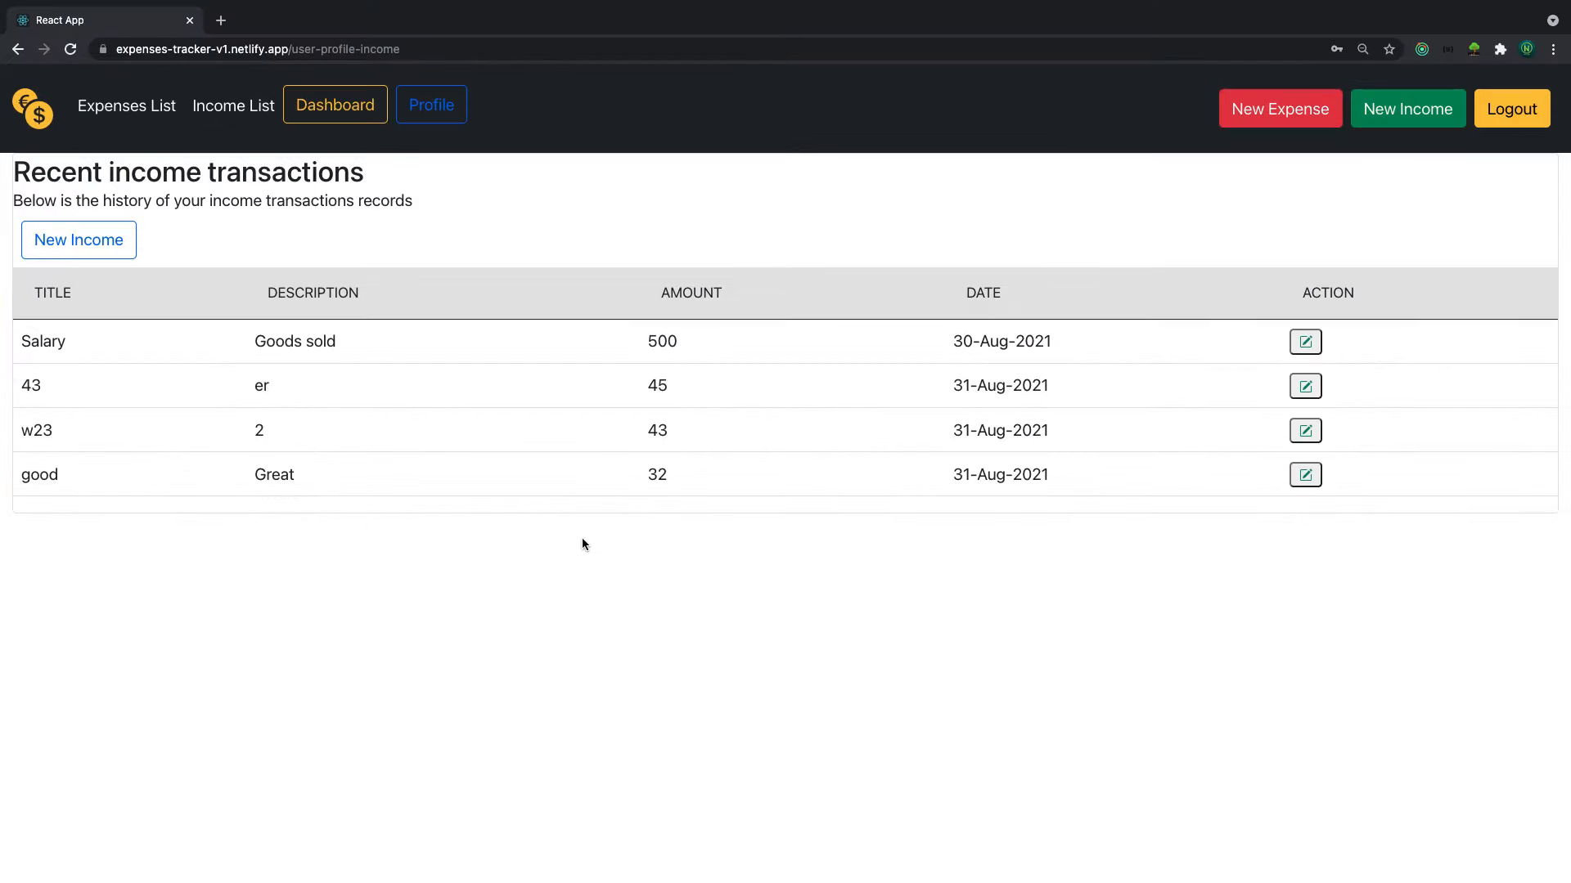
pyautogui.moveTo(238, 105)
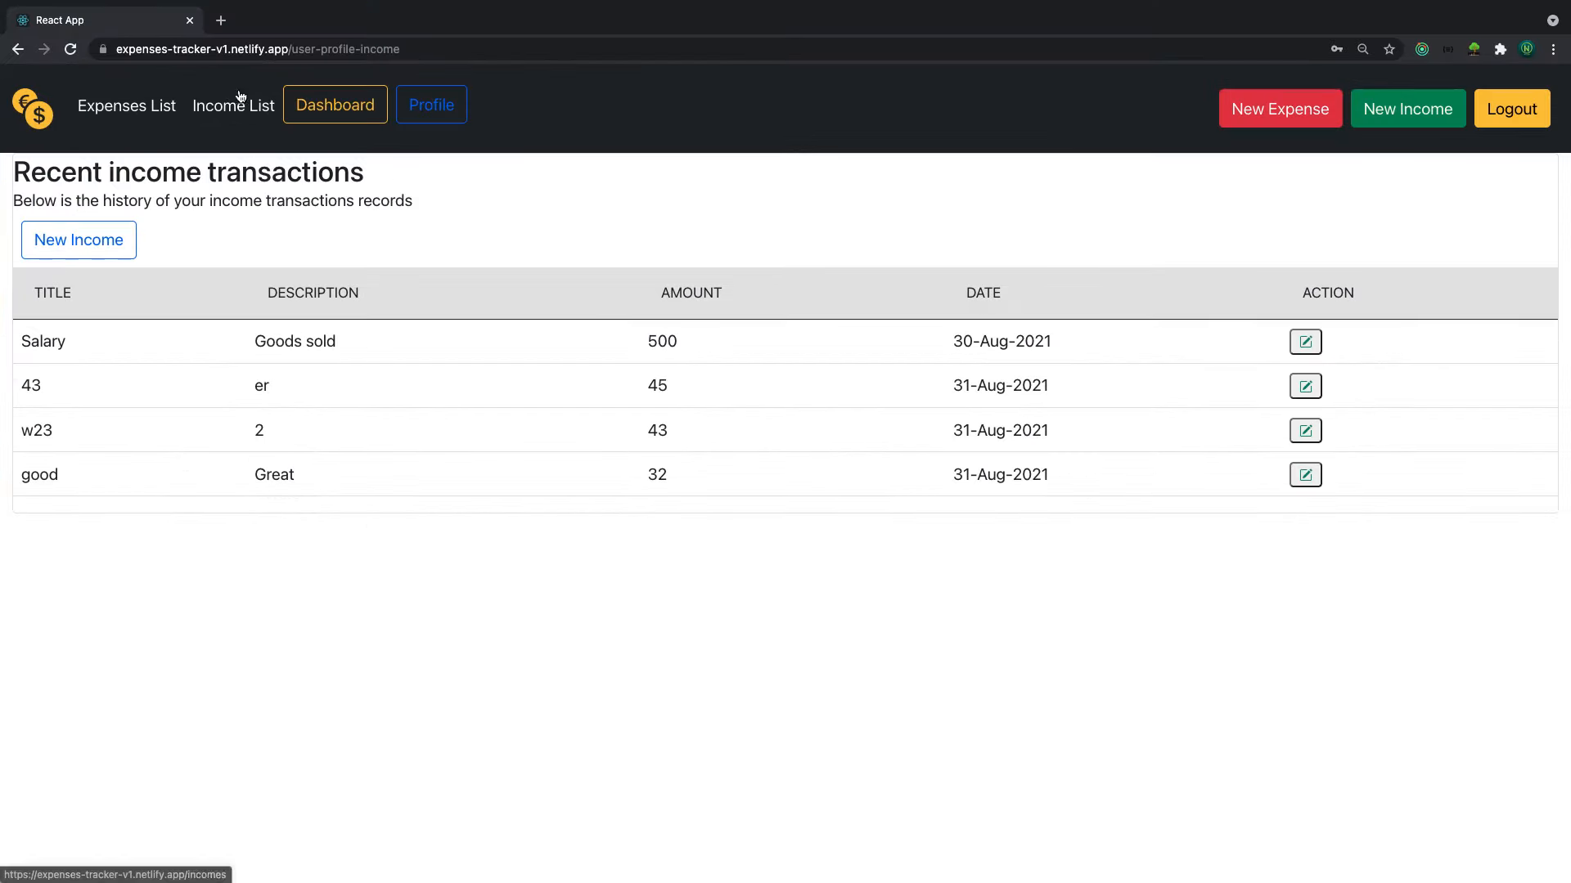
pyautogui.rightClick(250, 48)
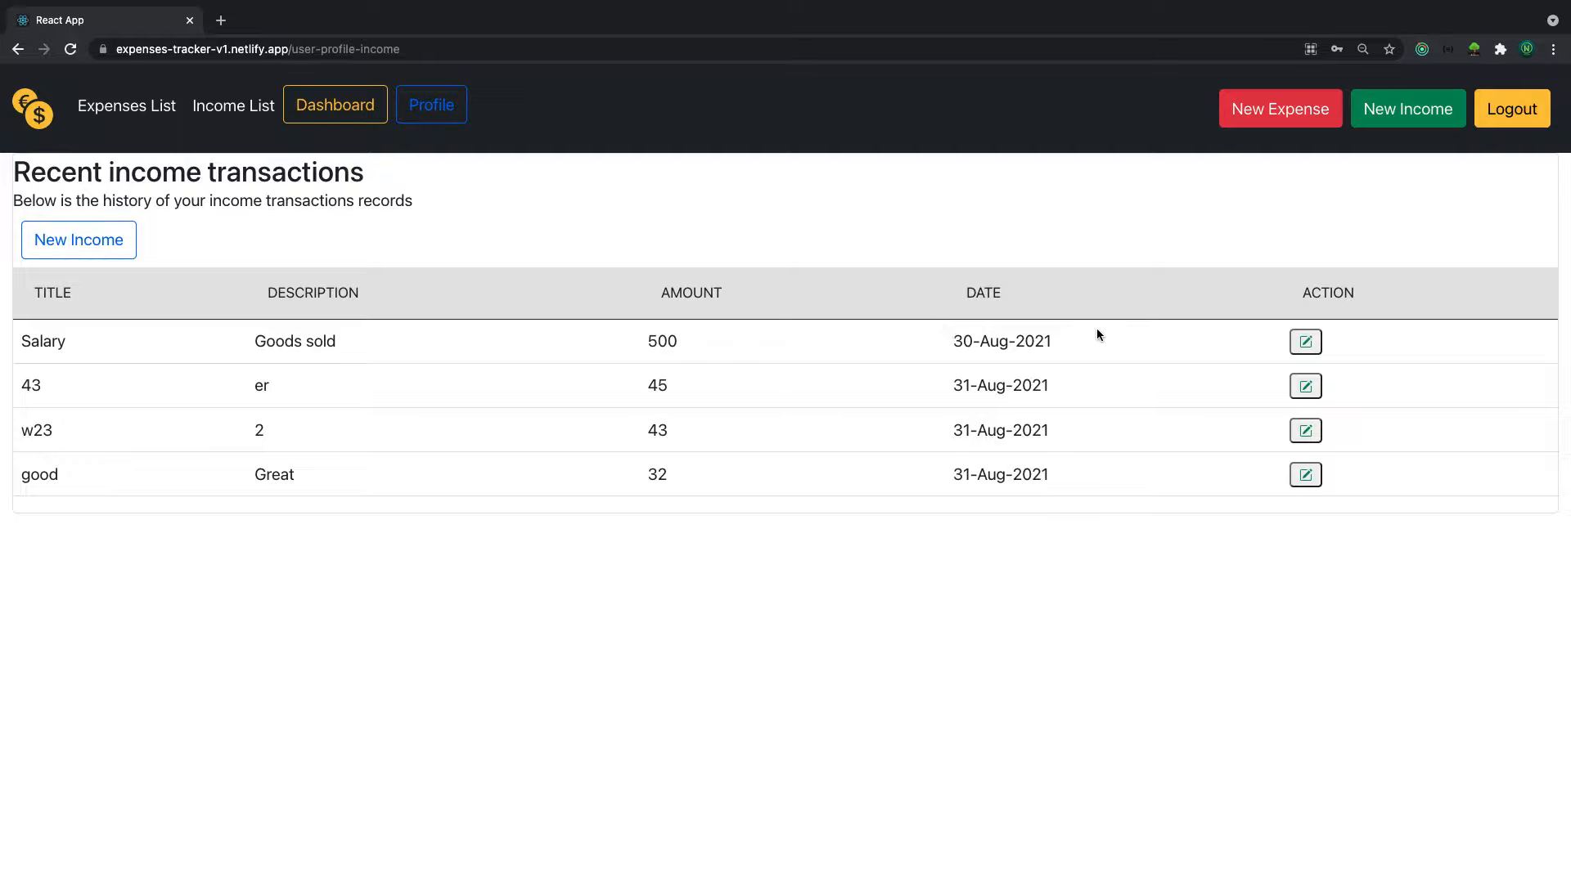
pyautogui.click(431, 105)
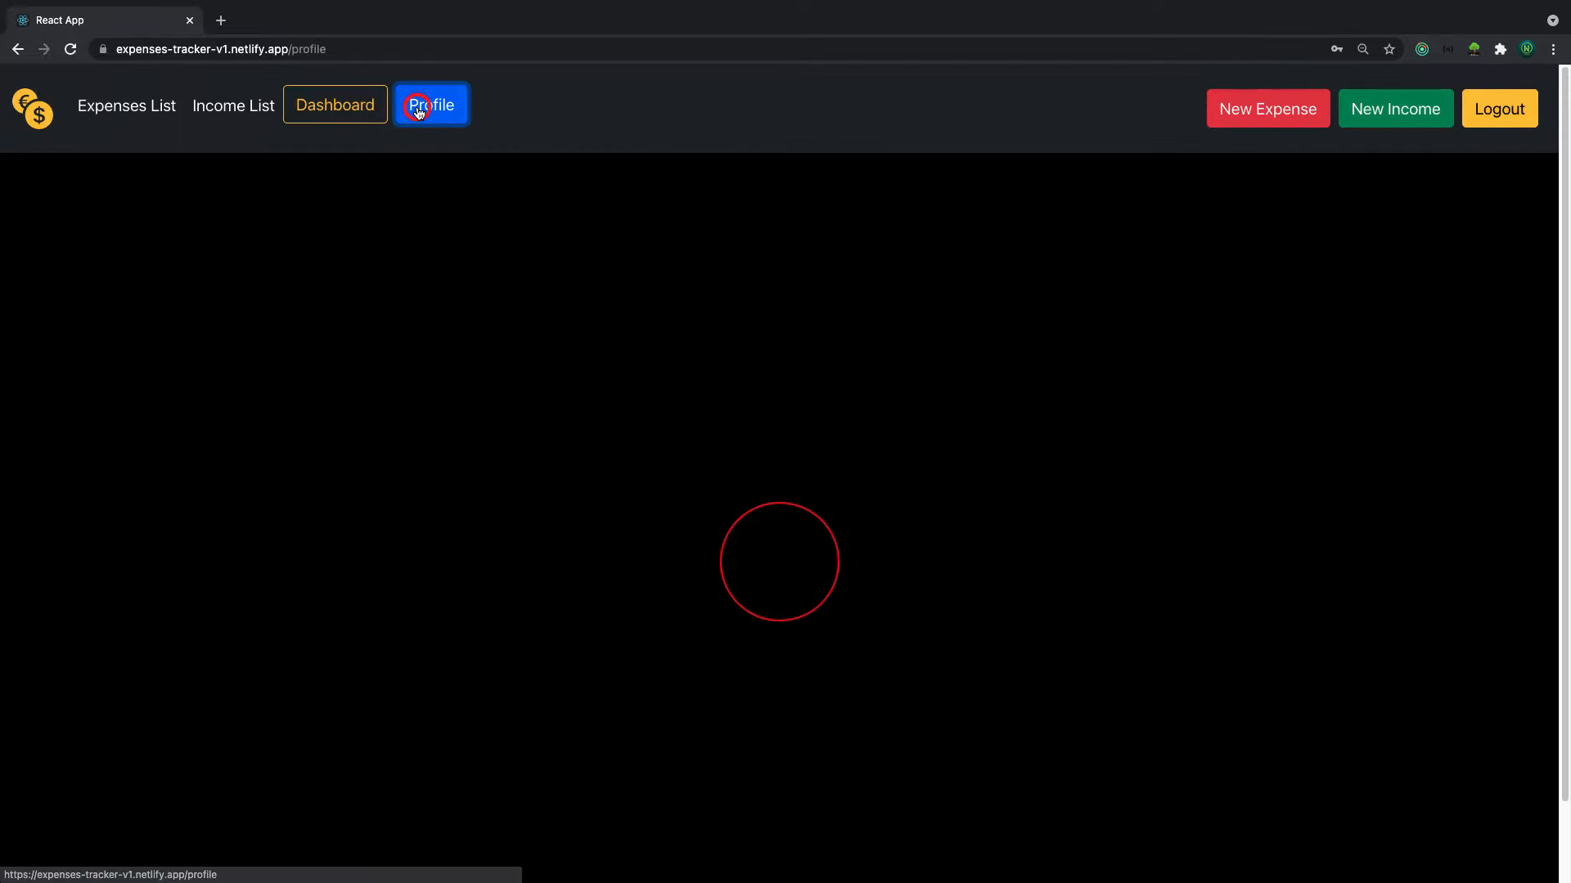
# View the two-record expense history and go back to the landing page
pyautogui.click(430, 104)
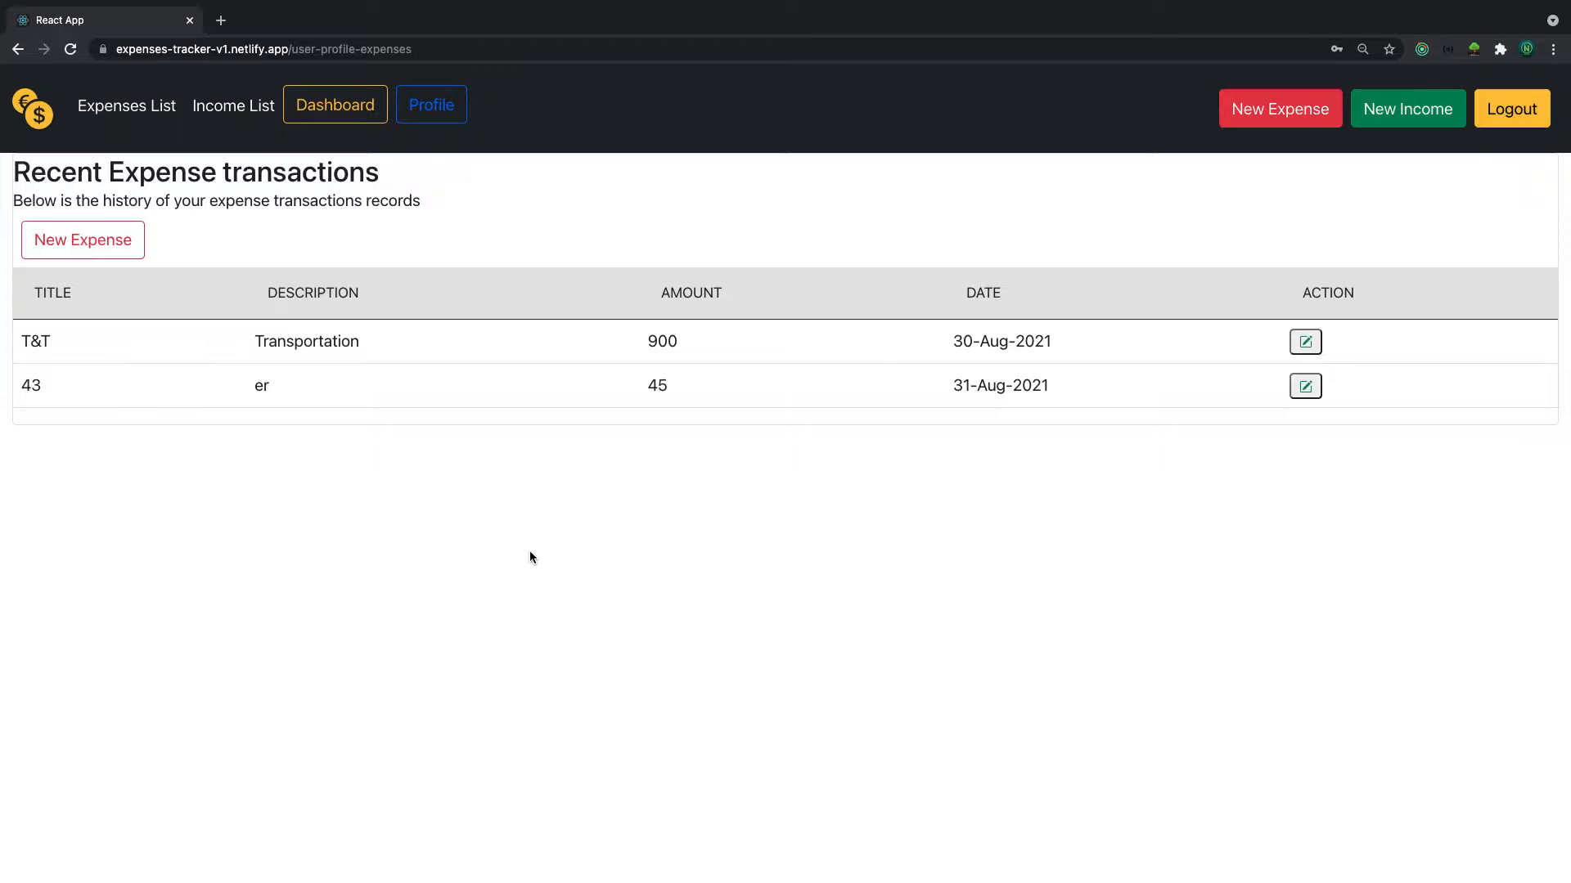
pyautogui.click(1279, 108)
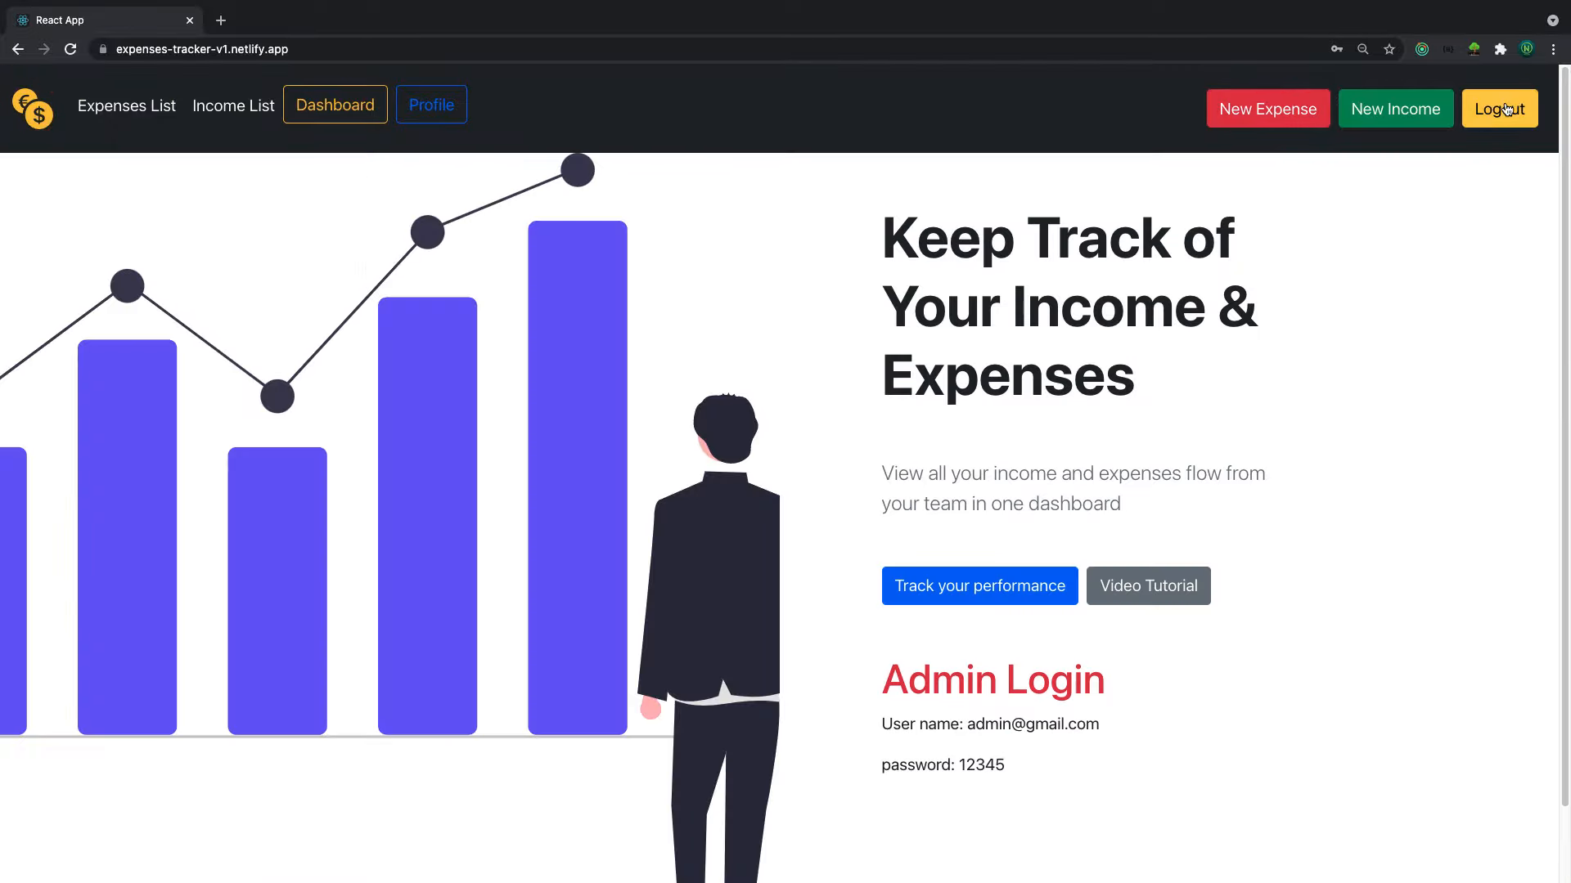
# Log out and go to the Sign Up form for a new user
pyautogui.click(1498, 108)
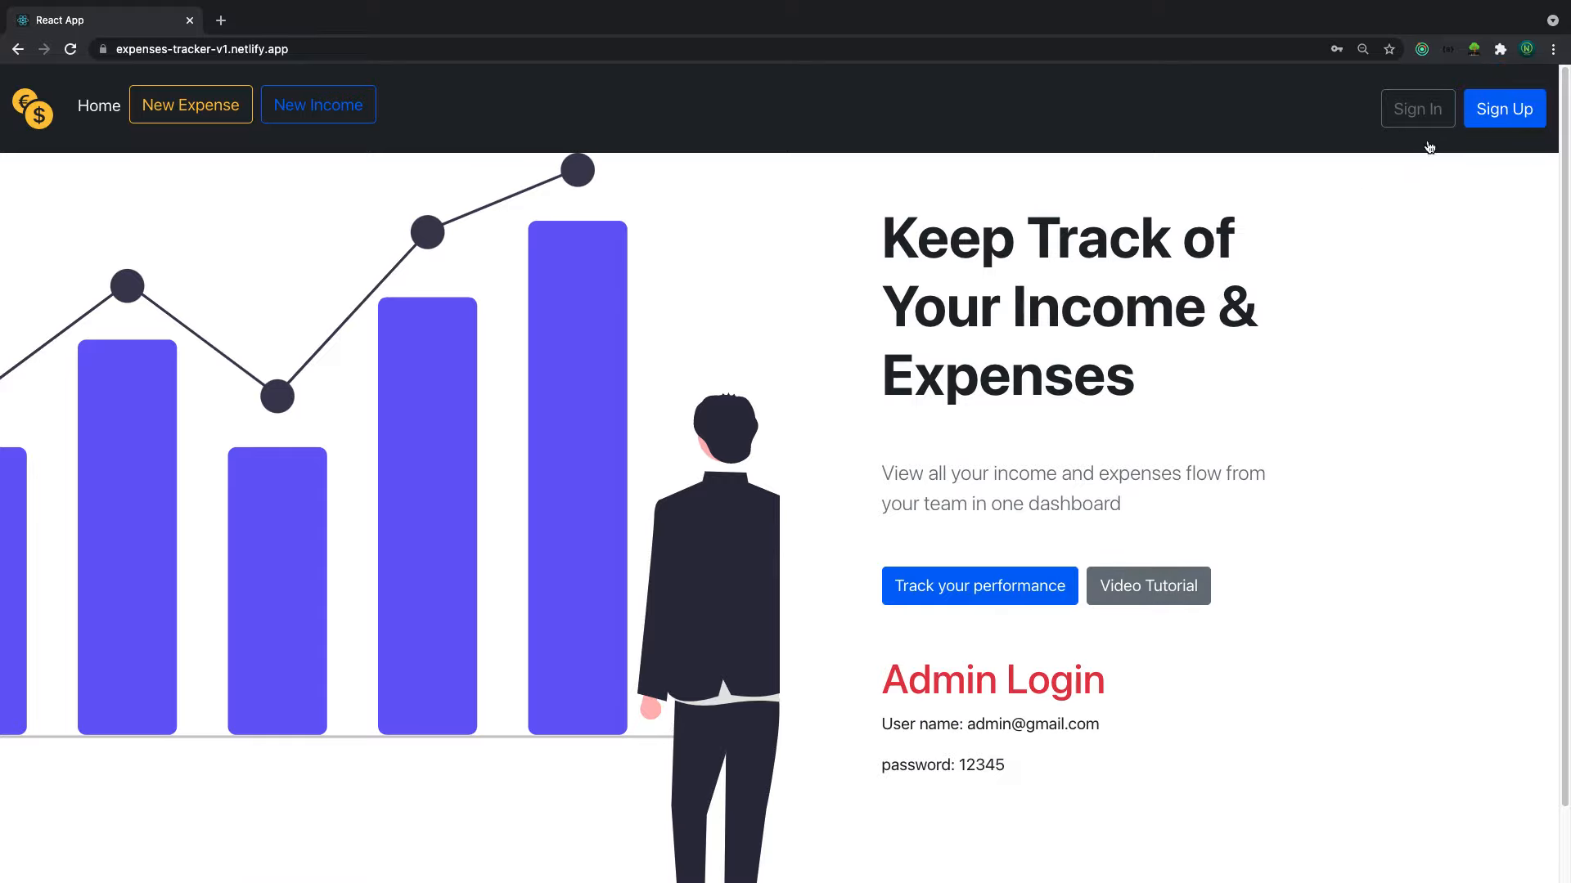
pyautogui.click(1503, 108)
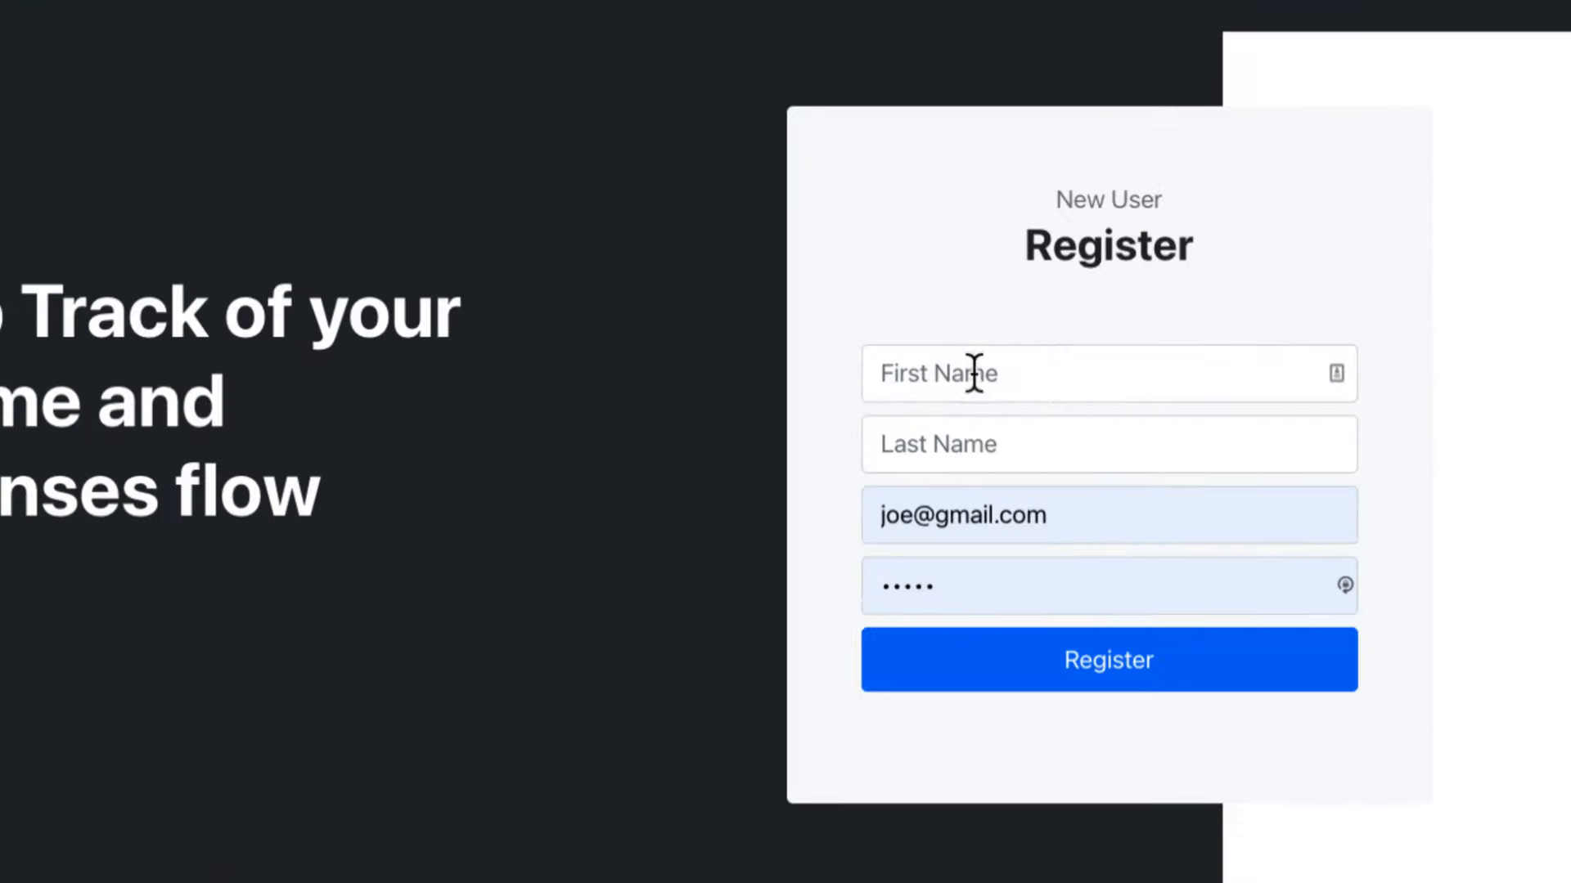
# Register a new account for Mark Doe with email and password
pyautogui.click(1107, 373)
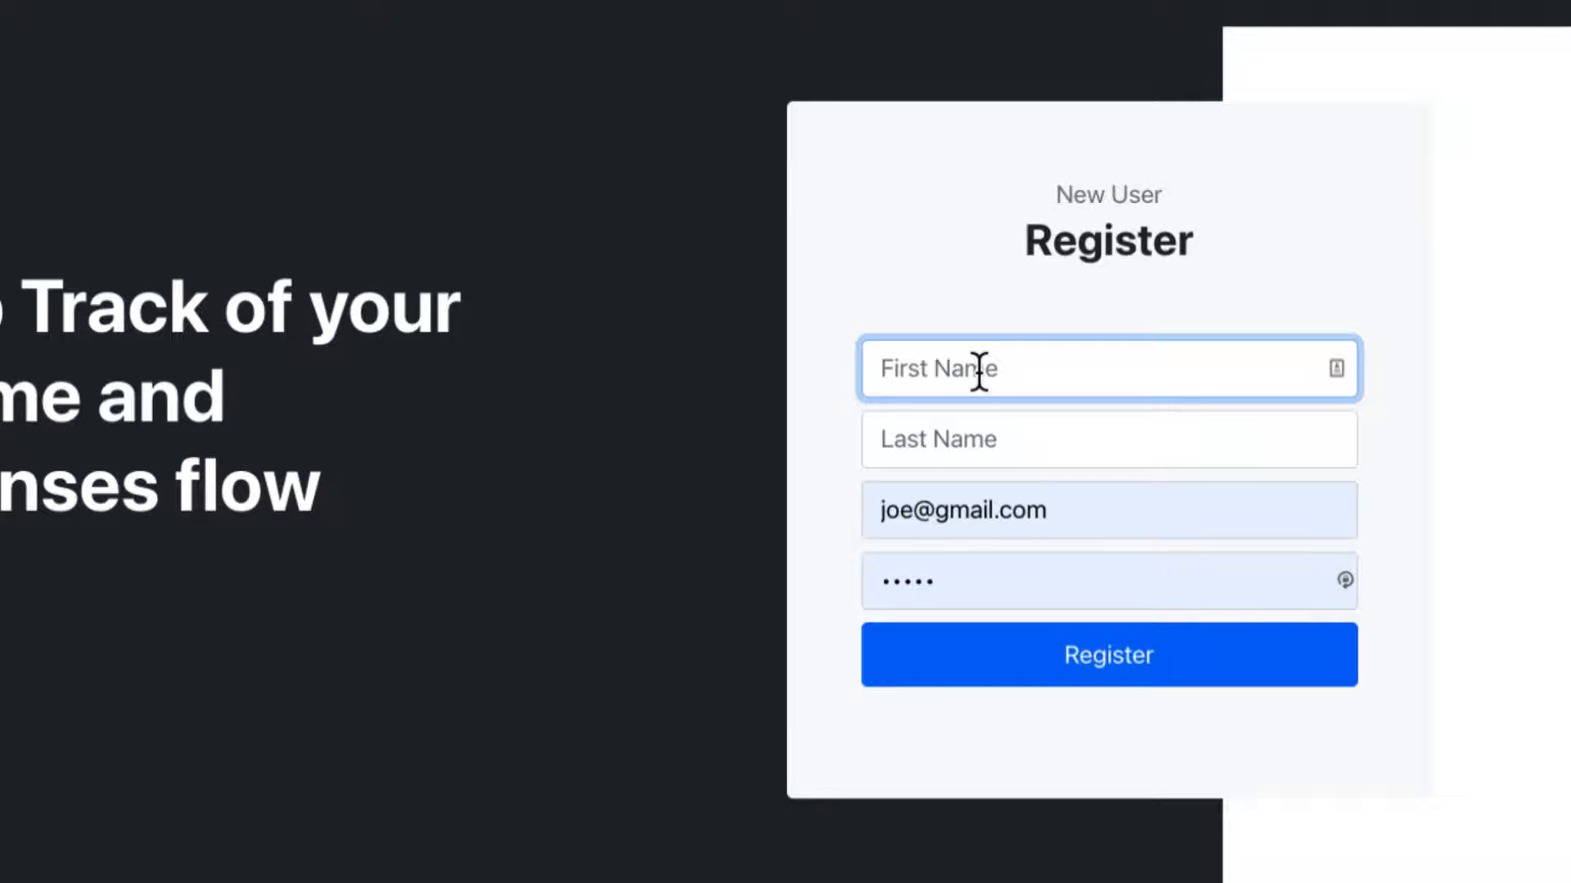
pyautogui.write('Mark')
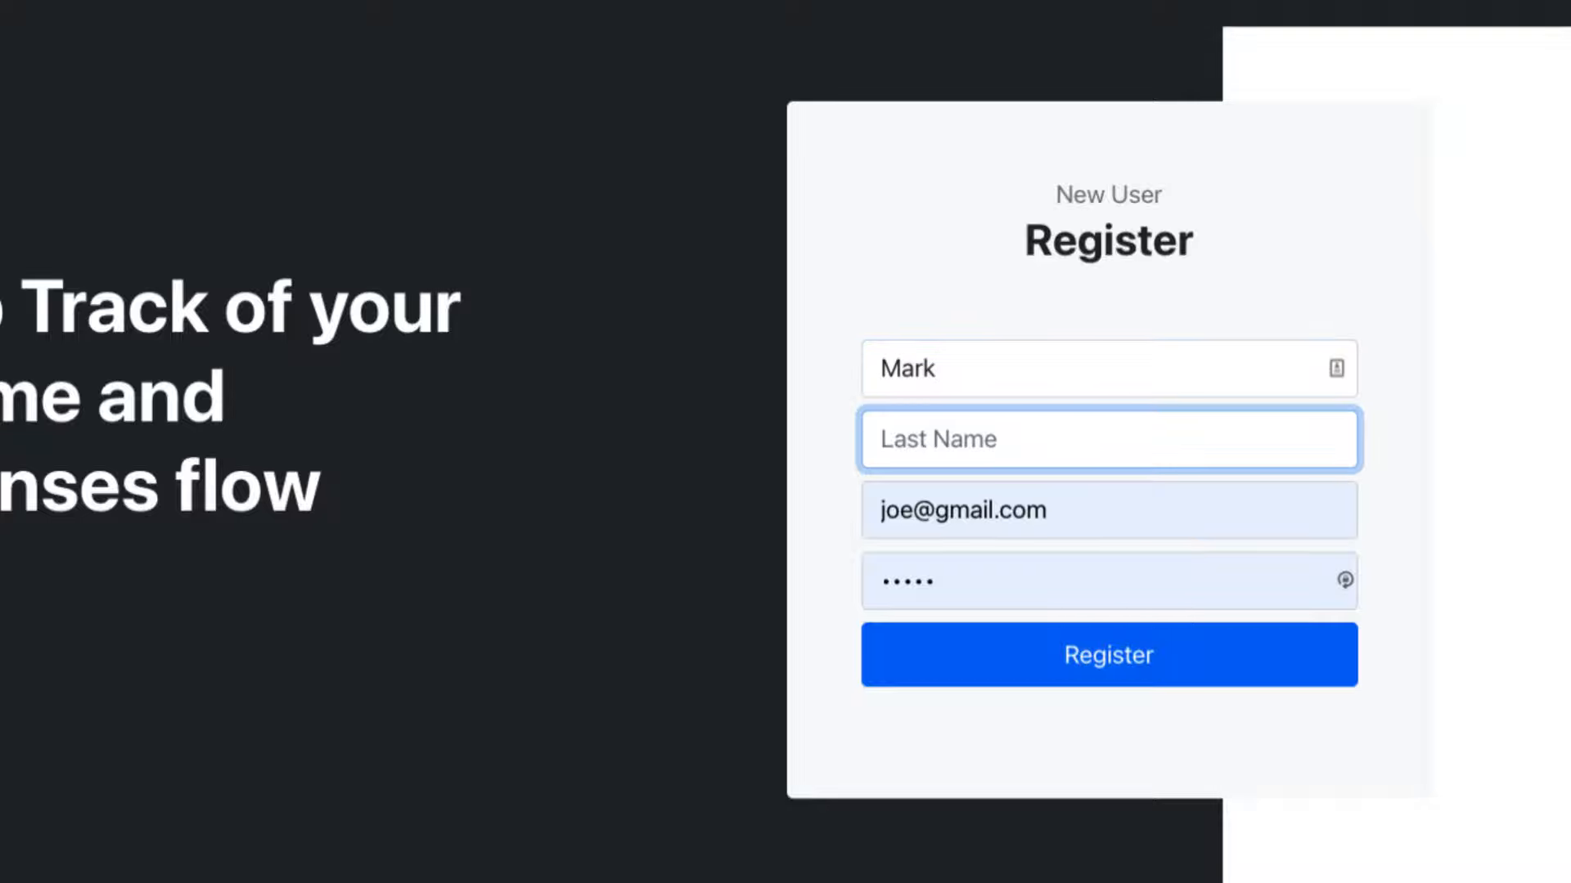
pyautogui.write('Doe')
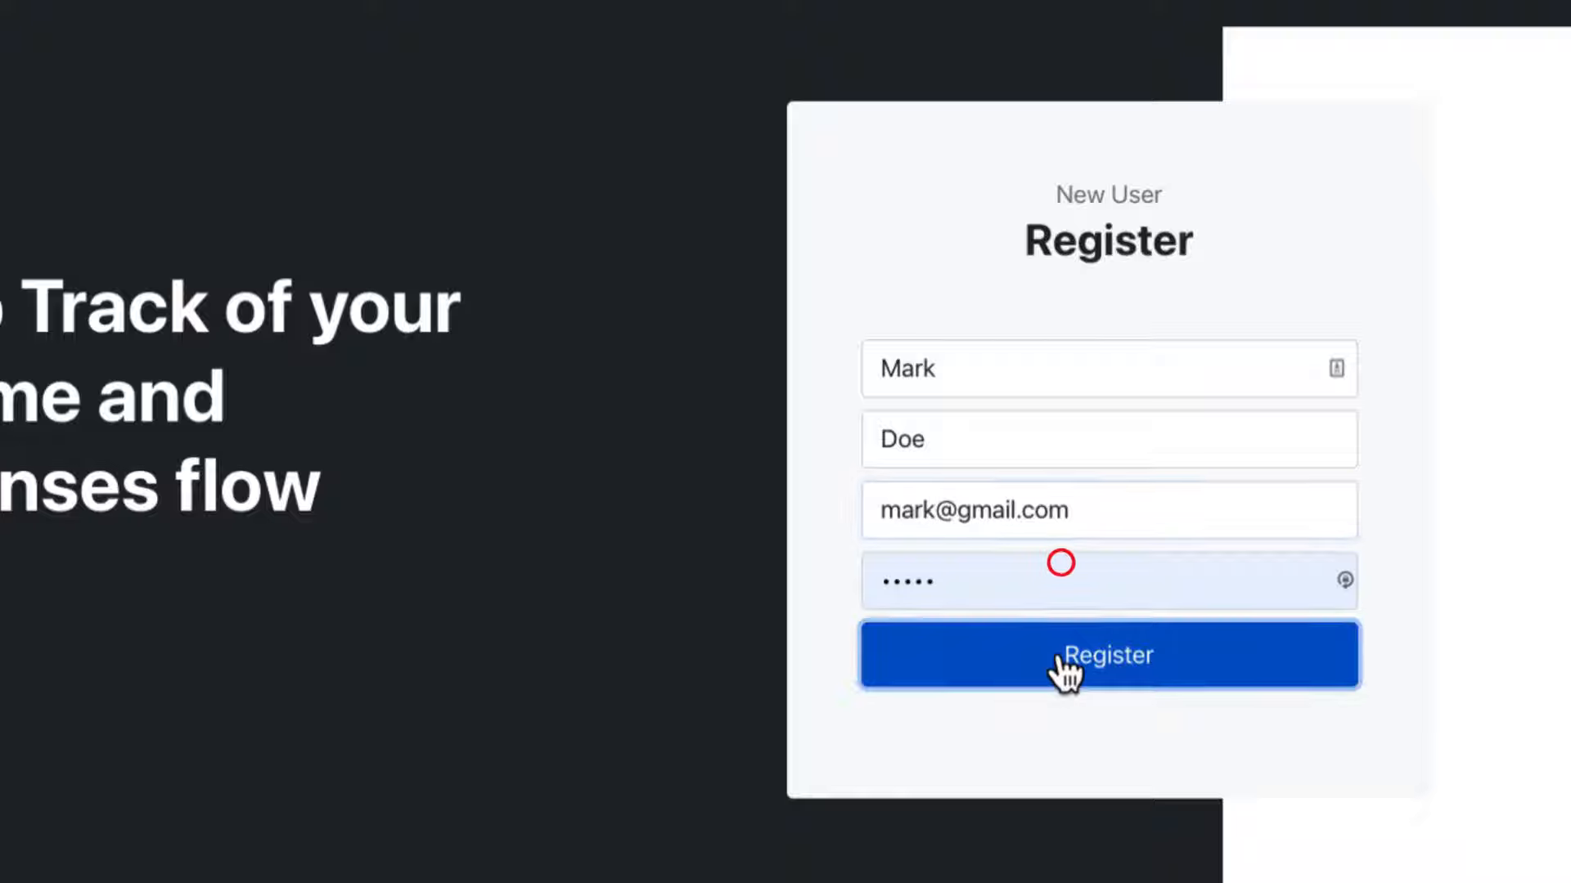
pyautogui.click(1108, 655)
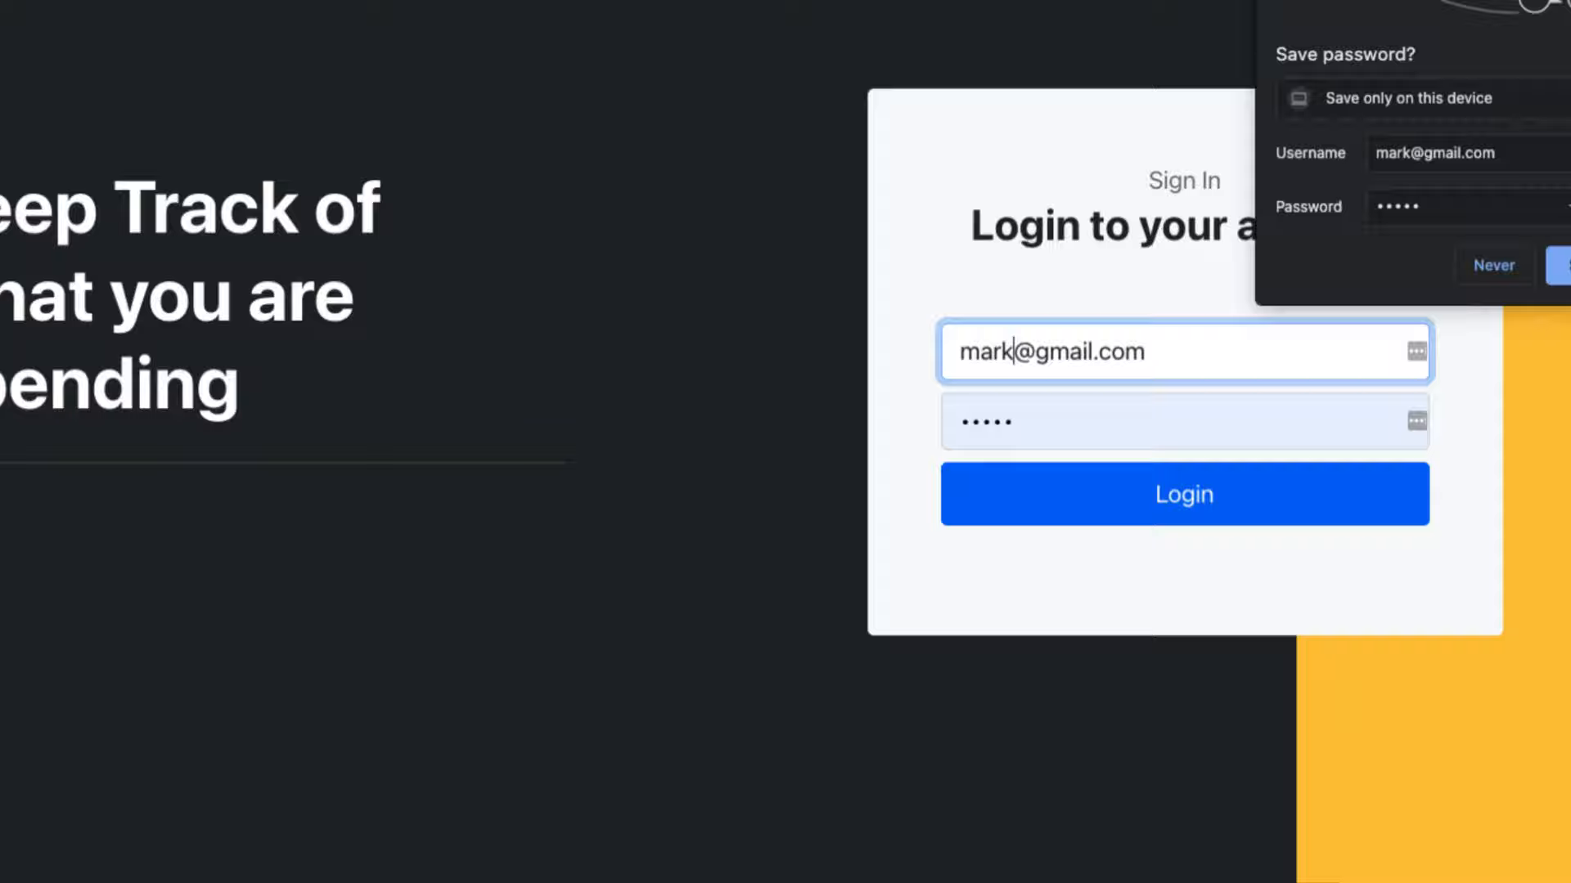
# Log in as the new account, check its empty income history, and start a new expense
pyautogui.click(1183, 494)
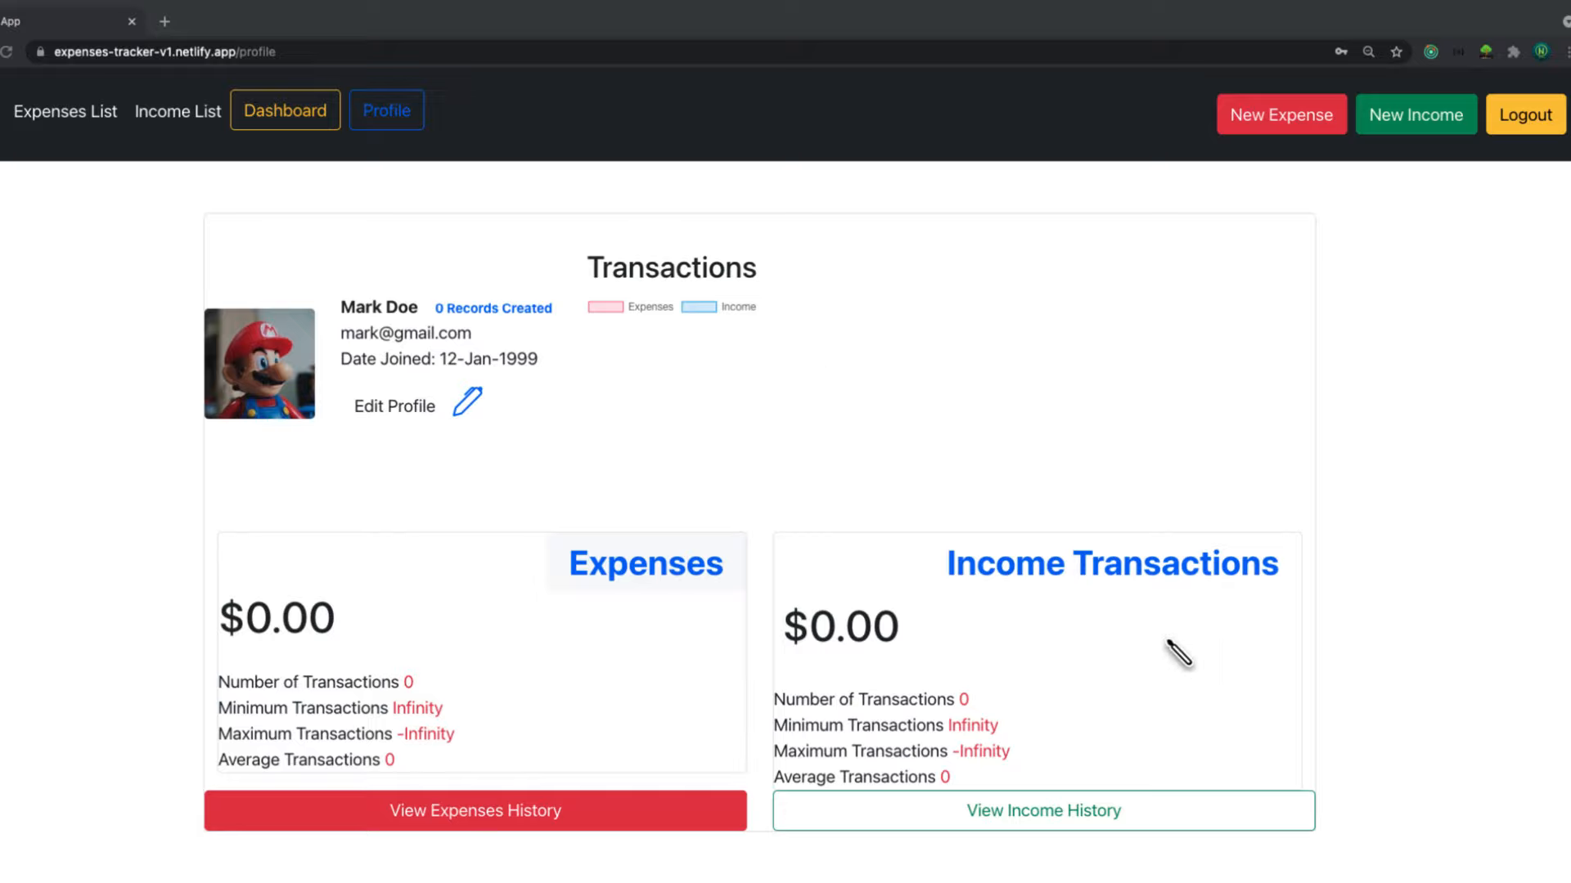
pyautogui.click(1042, 809)
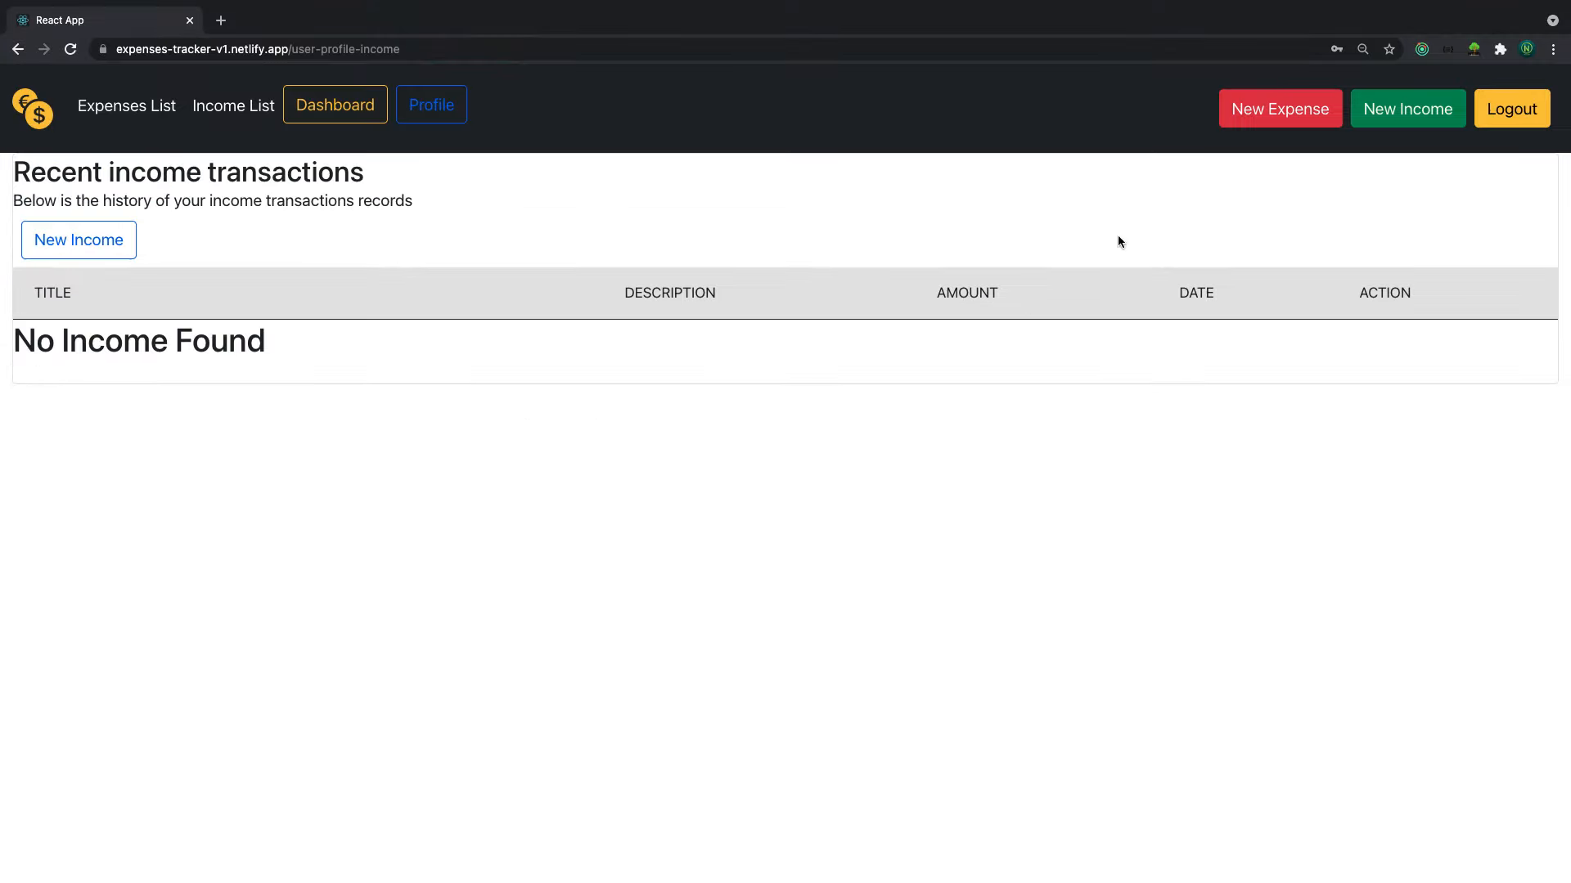
pyautogui.click(126, 105)
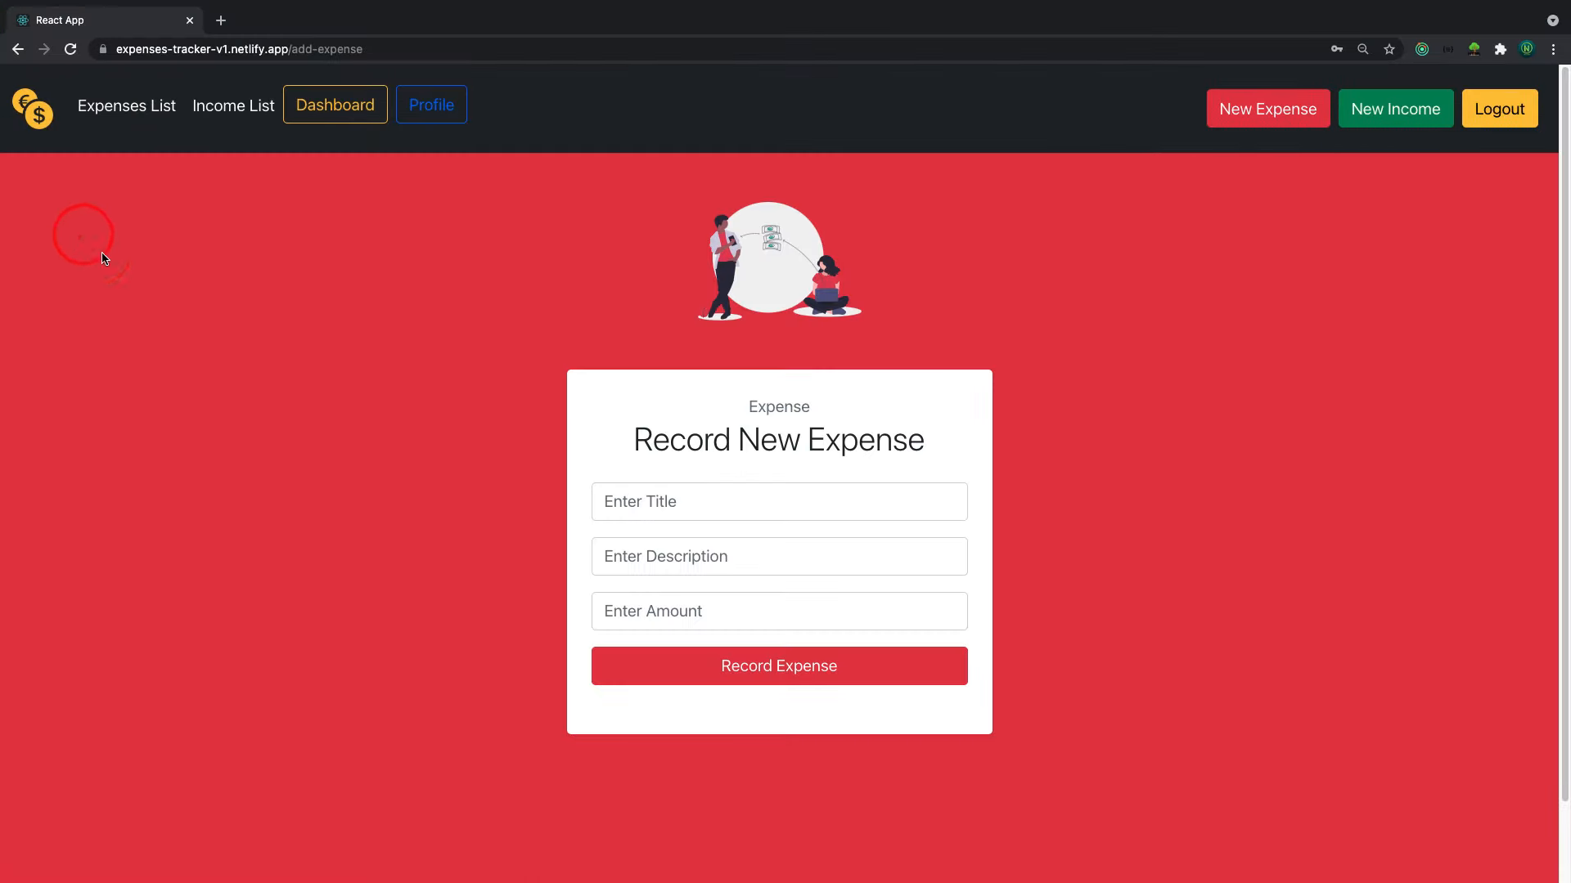
# Record the expense 'My feeding', description 'Feeding for this month', amount 200
pyautogui.click(779, 501)
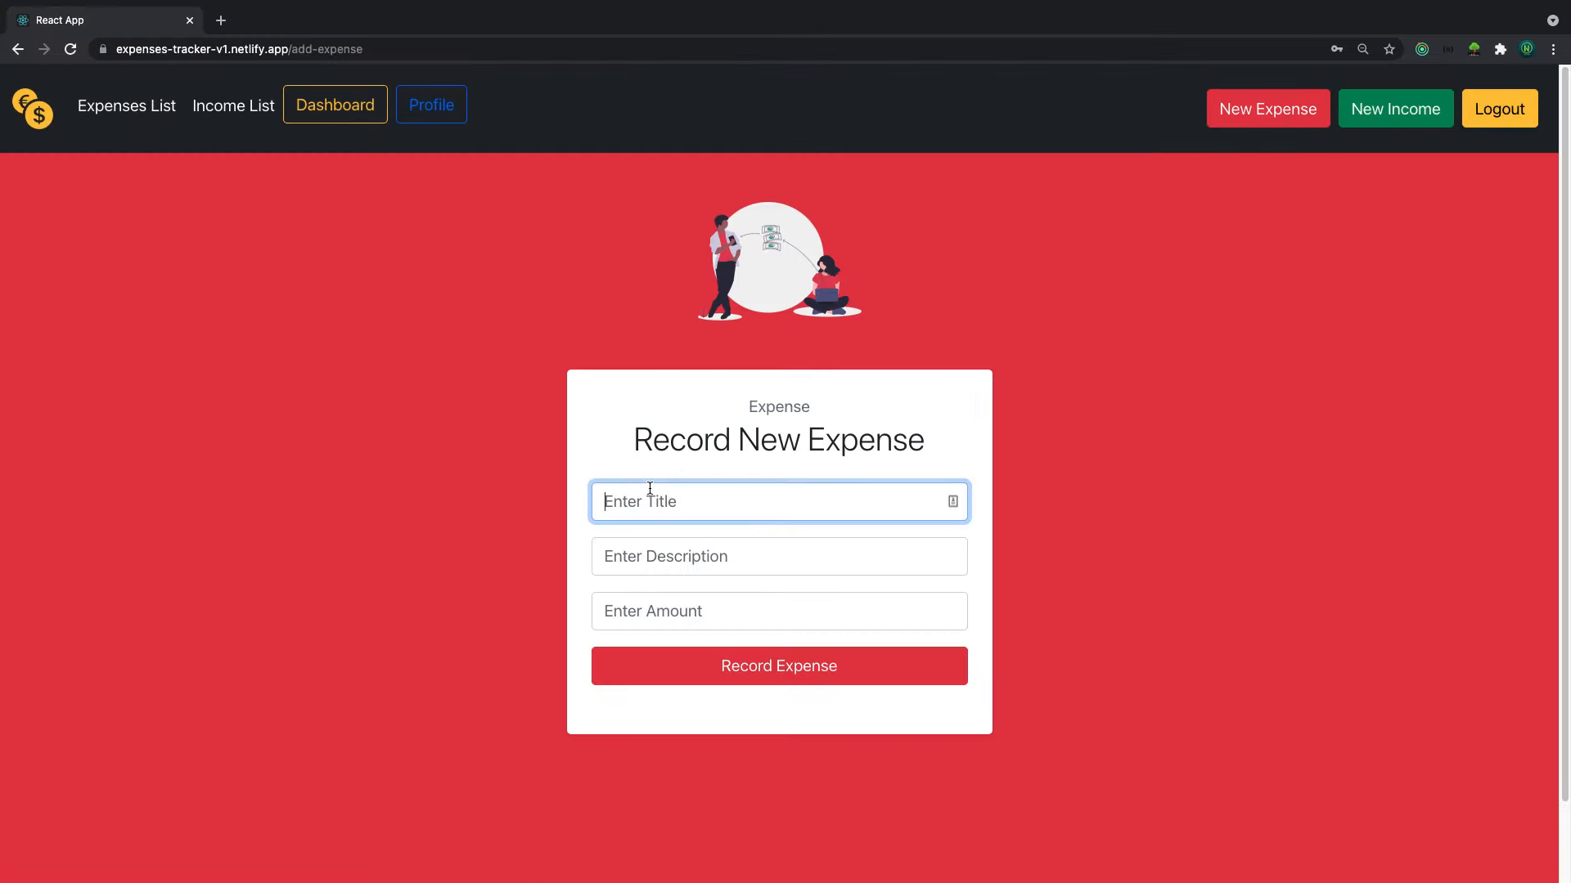
pyautogui.write('Mr')
pyautogui.click(779, 556)
pyautogui.write('D')
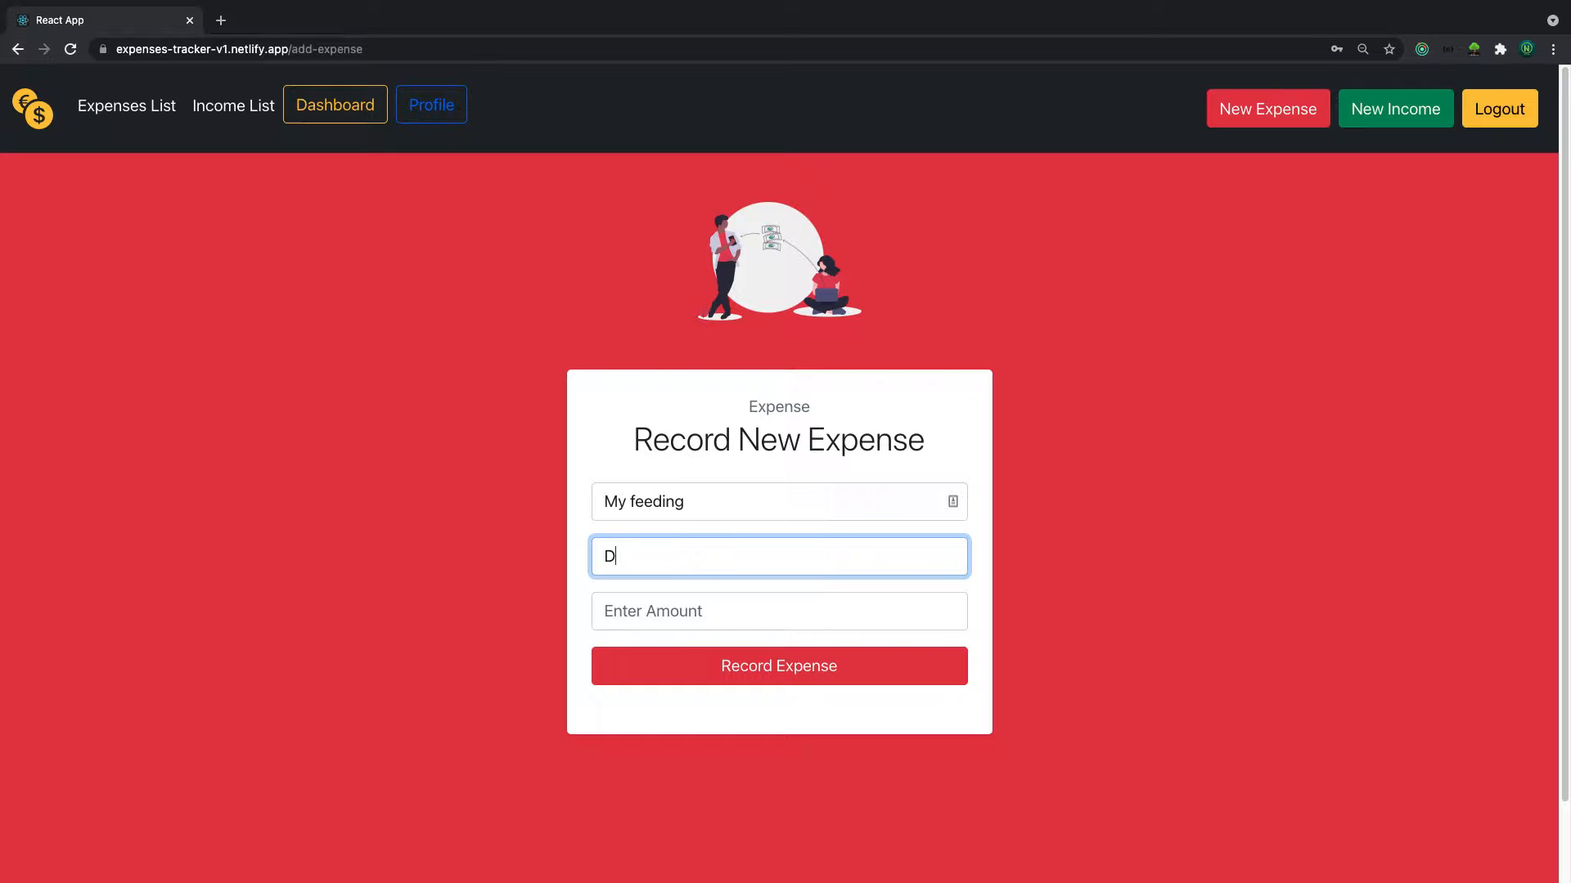
pyautogui.write('F')
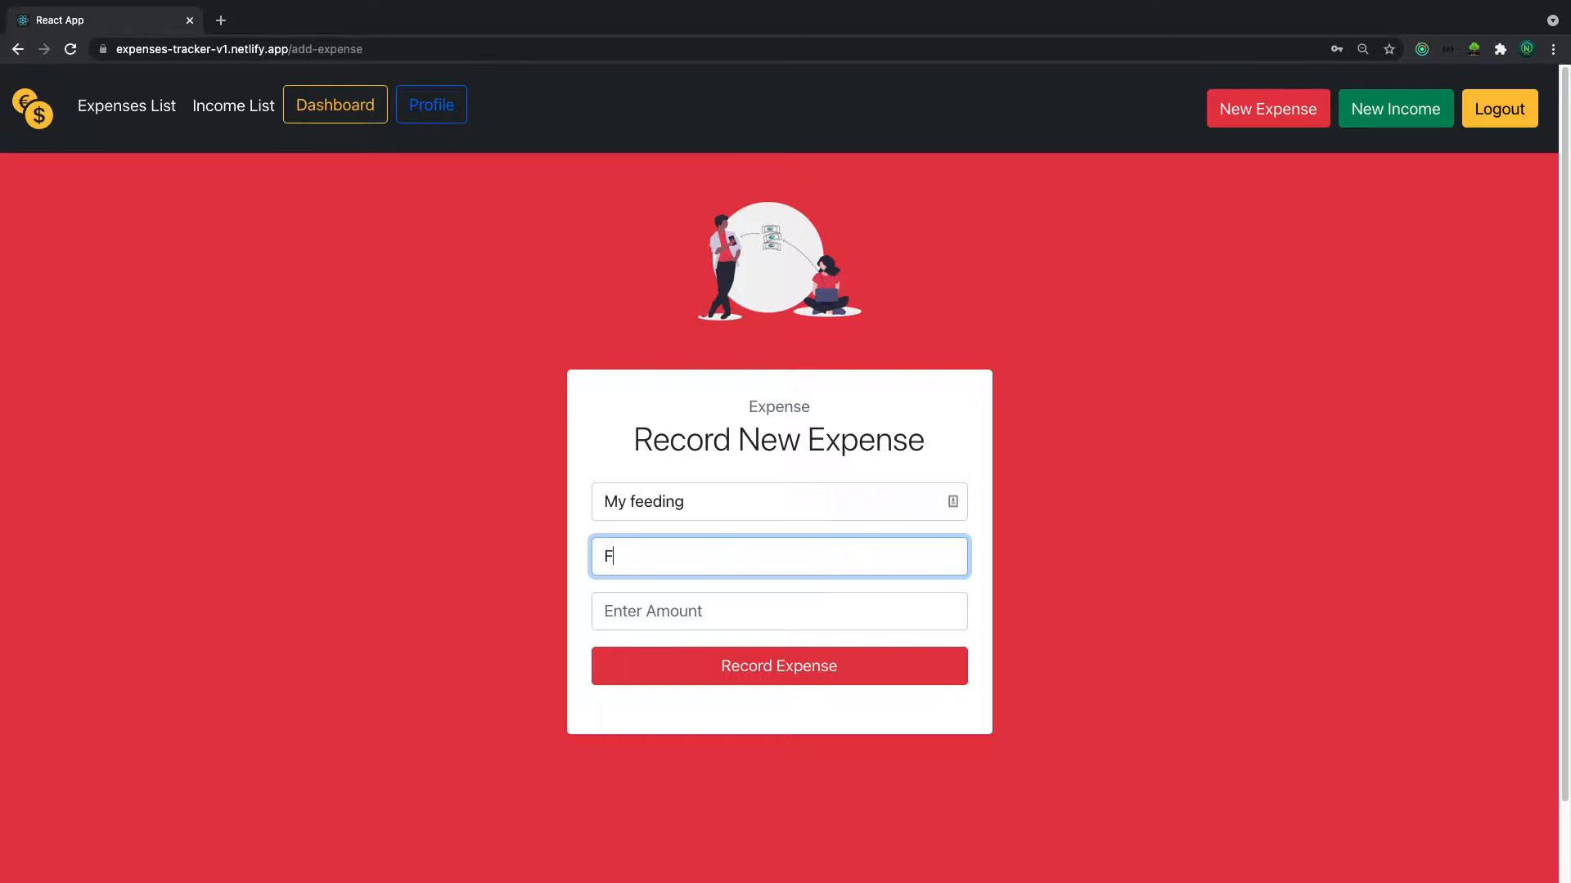
pyautogui.write('eeding for this mon')
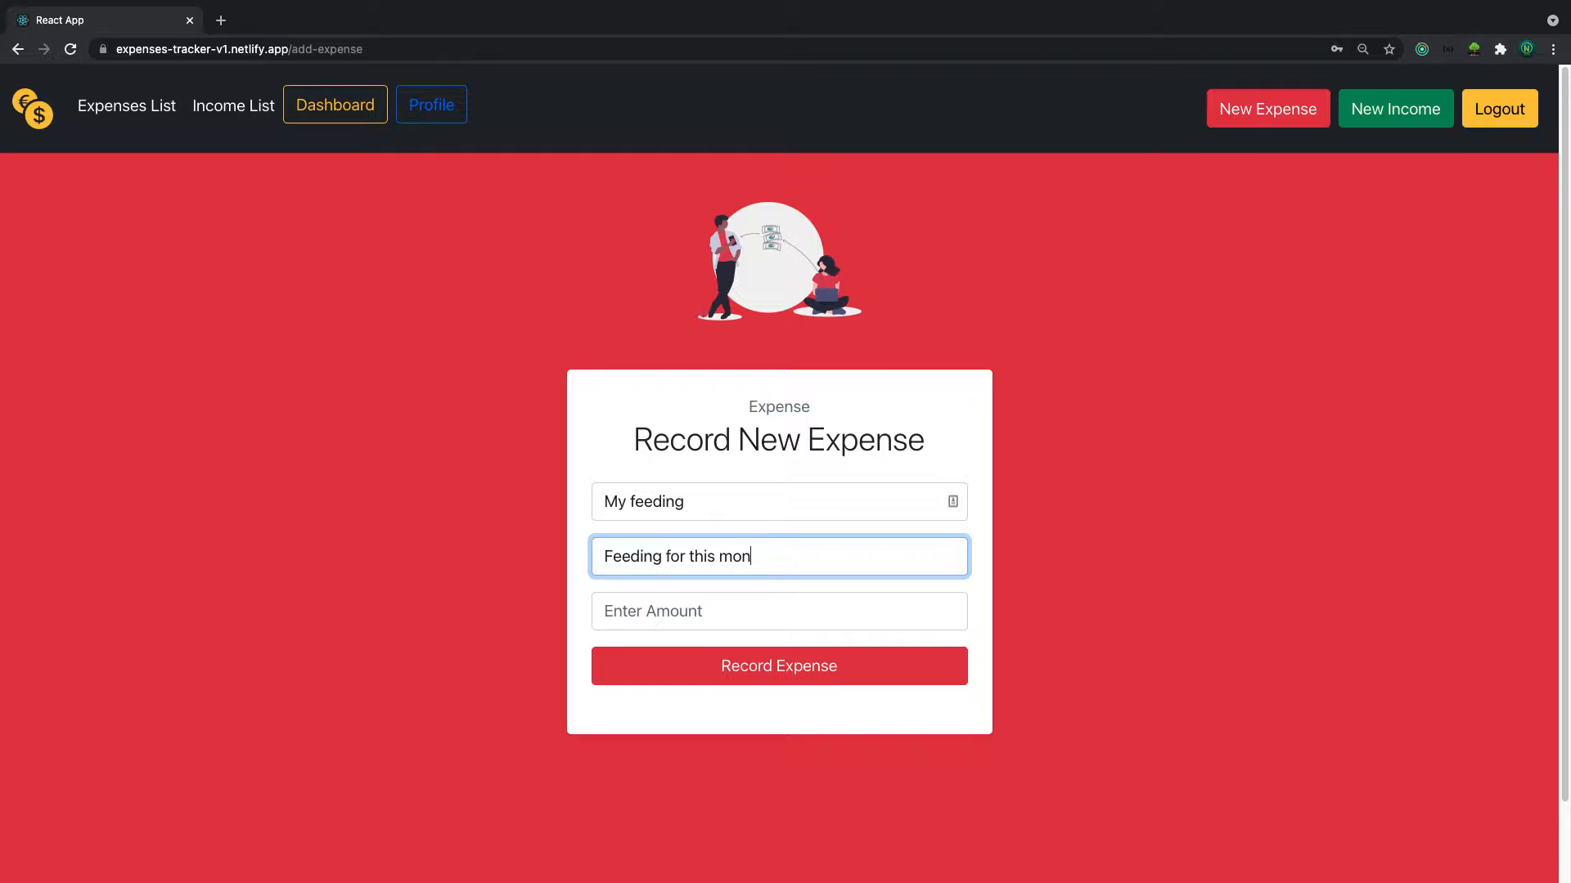
pyautogui.click(779, 610)
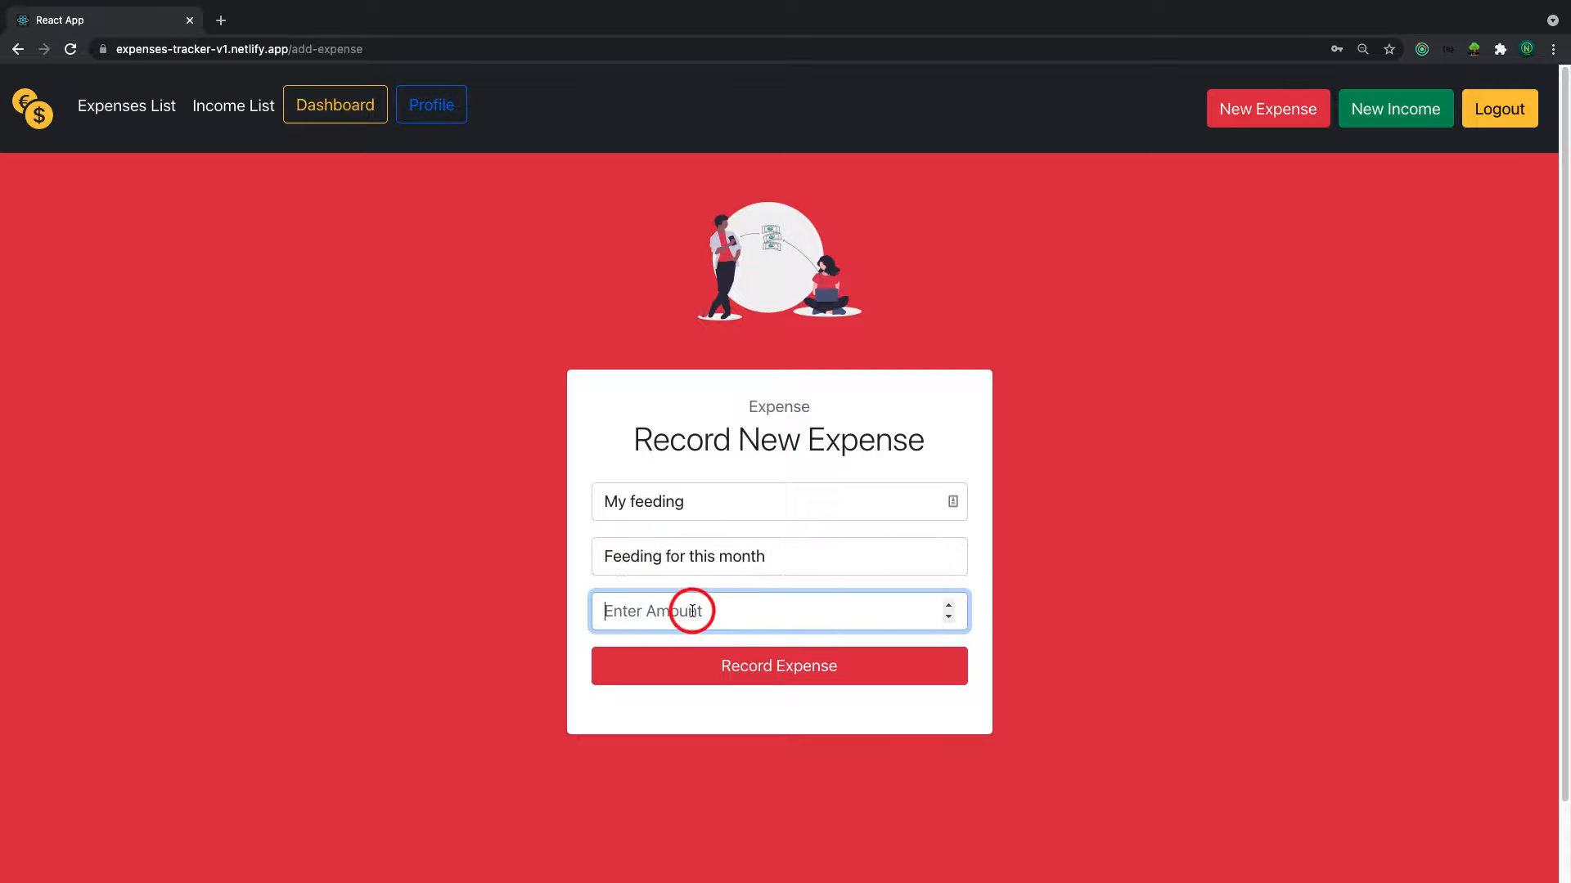
pyautogui.write('200')
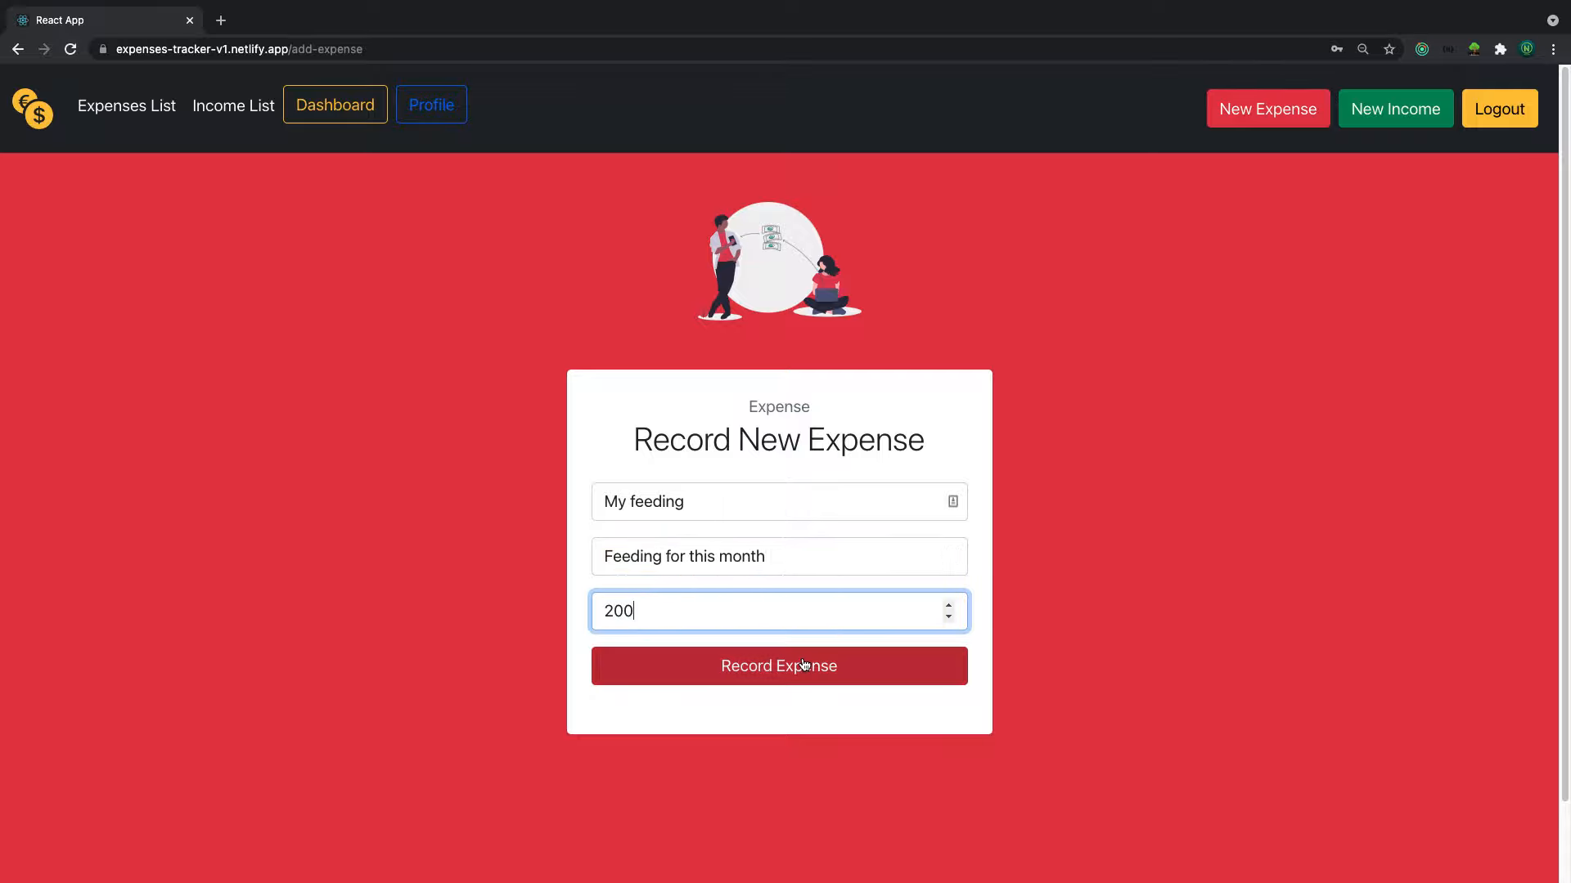
pyautogui.click(778, 666)
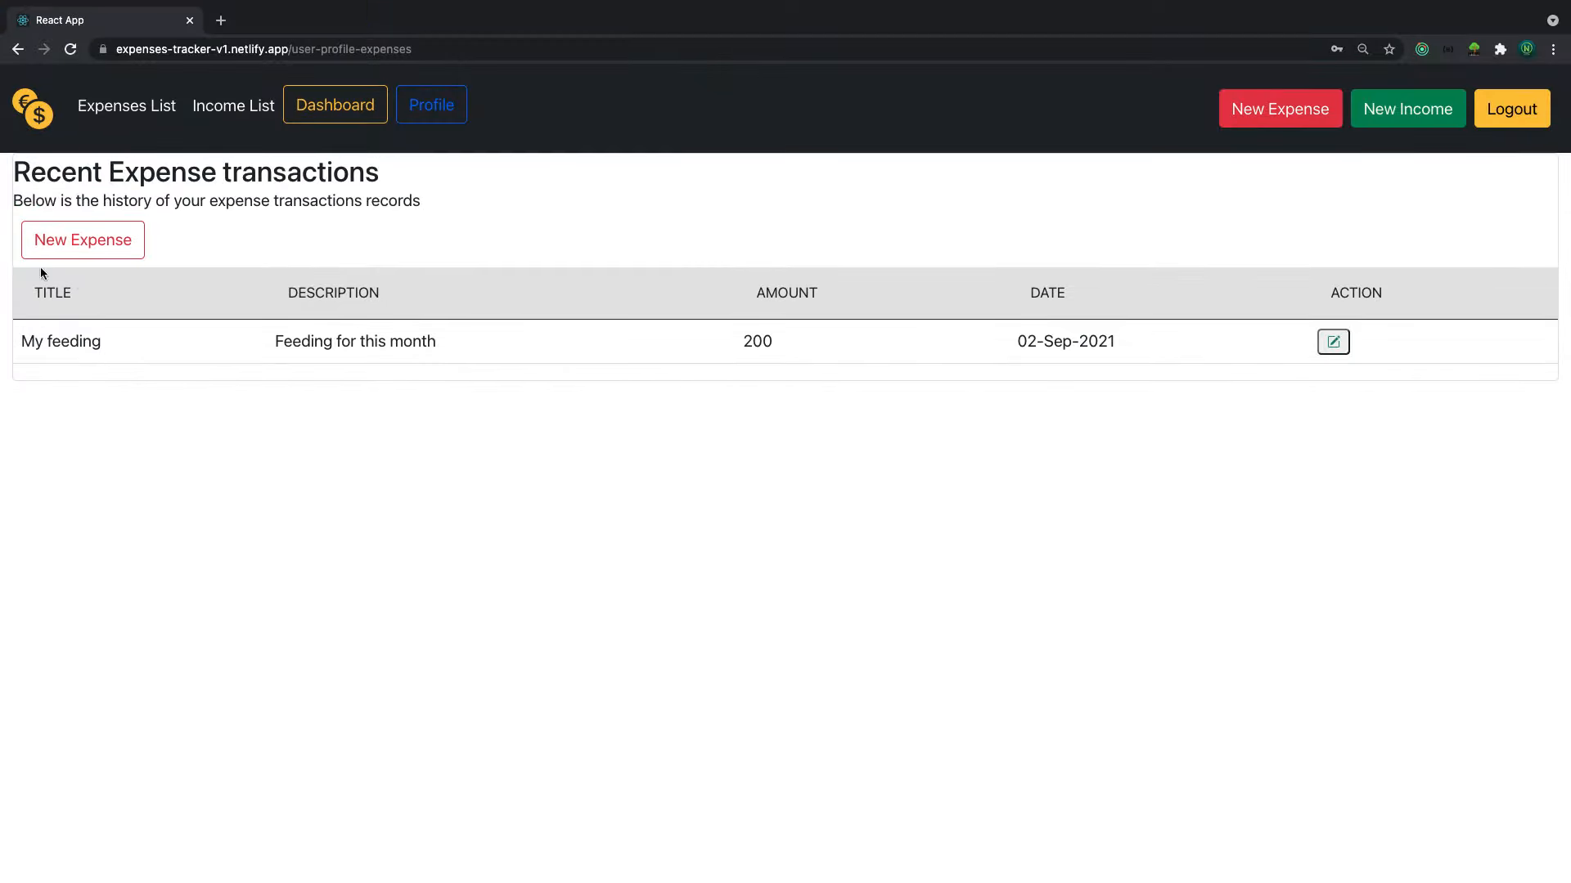
pyautogui.click(431, 105)
pyautogui.write('s')
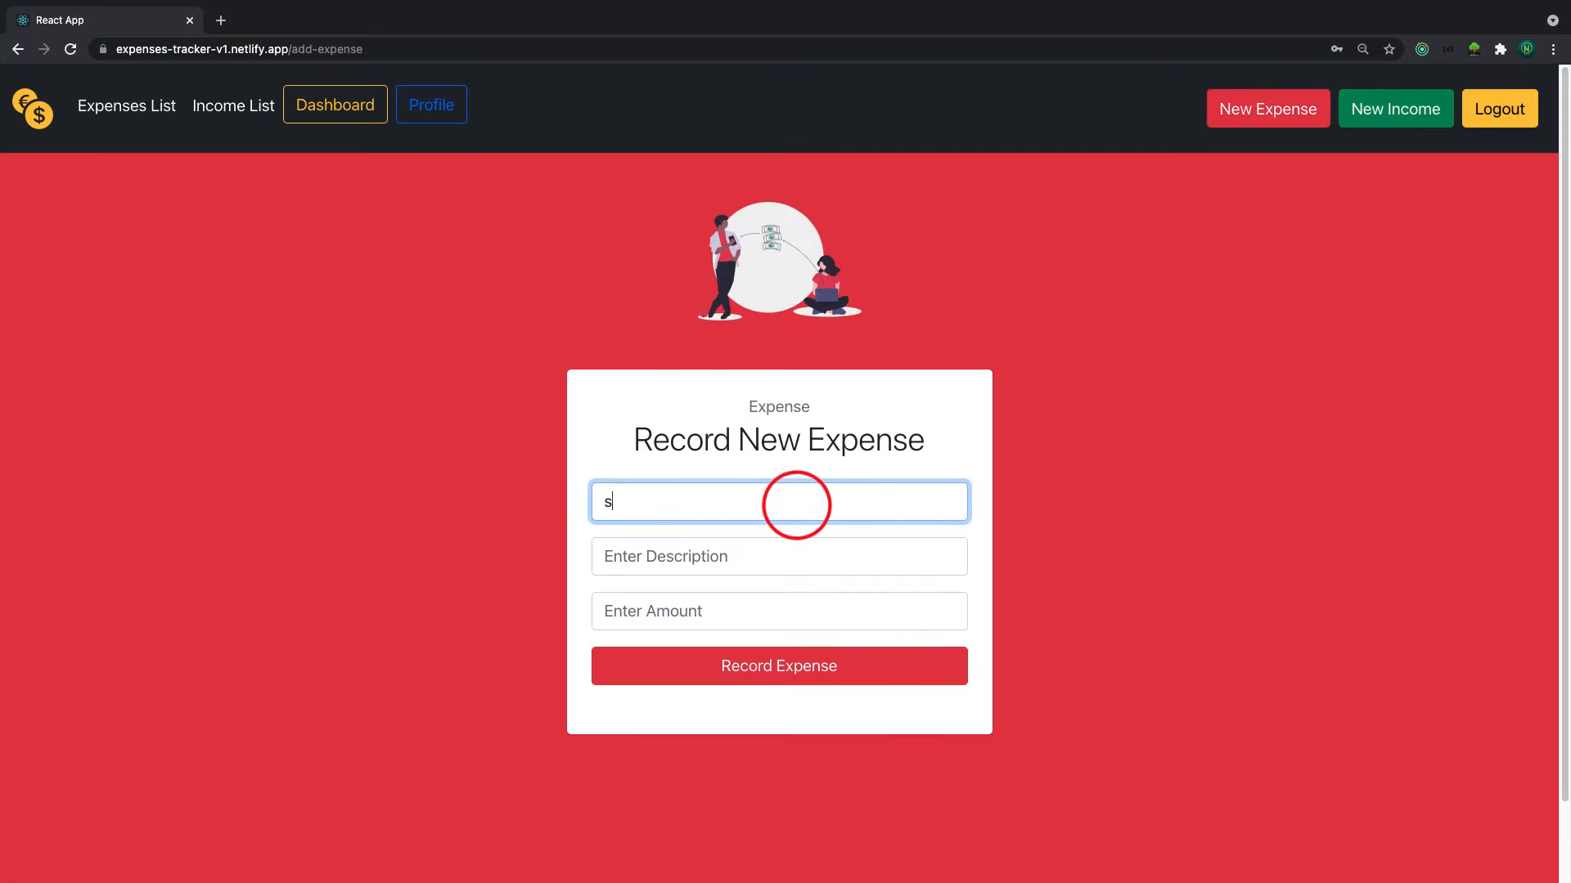
# Record a second expense of 43 and see the profile total $243.00 over 2 transactions
pyautogui.click(779, 610)
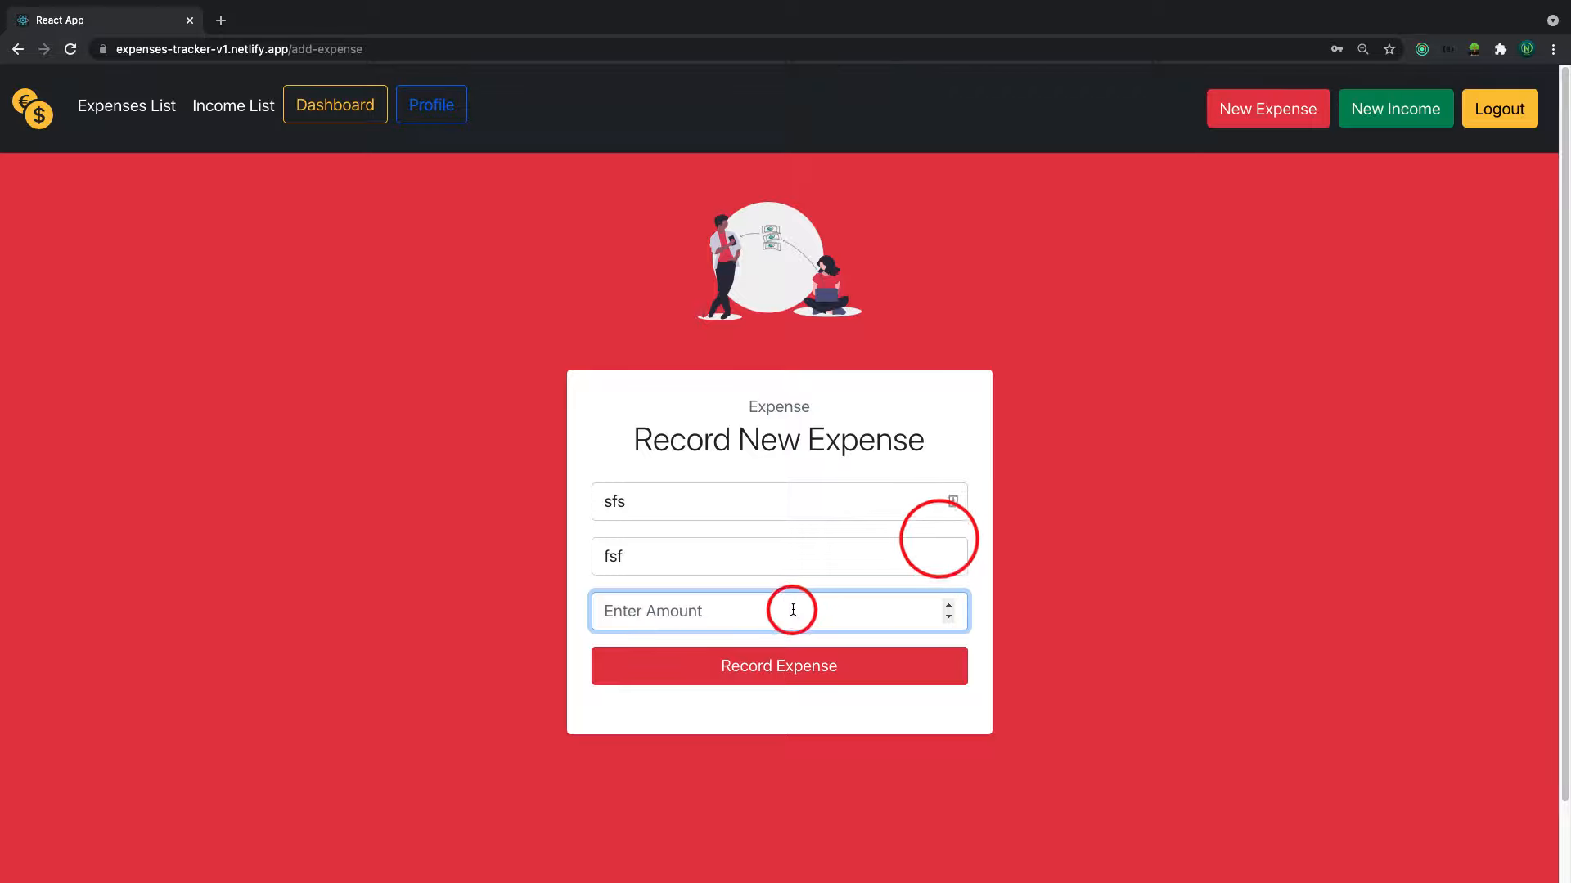
pyautogui.click(778, 666)
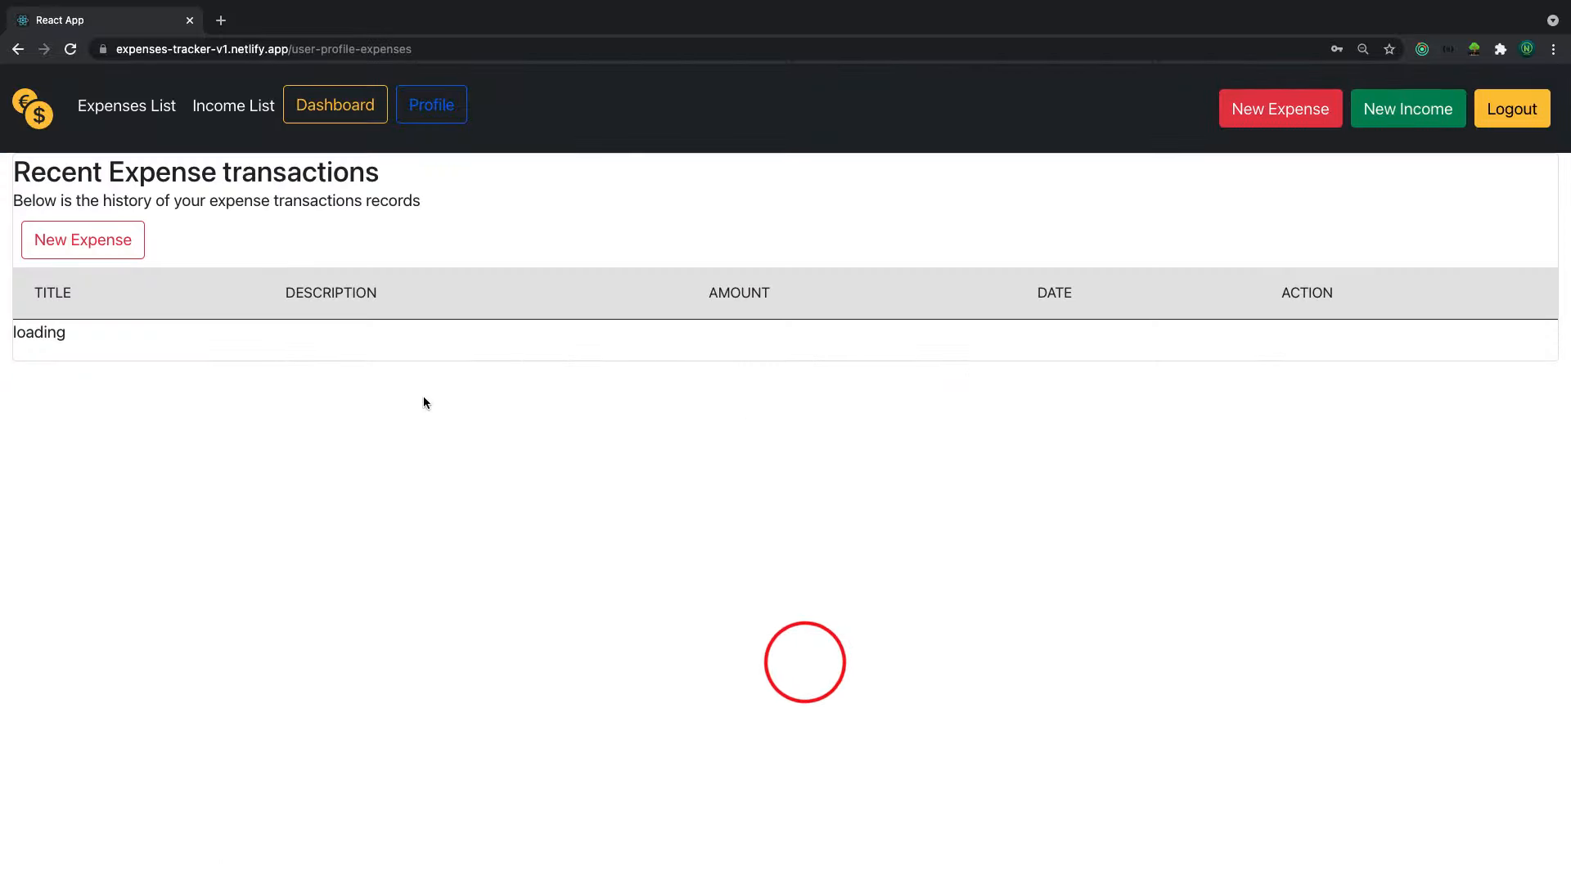
pyautogui.click(430, 104)
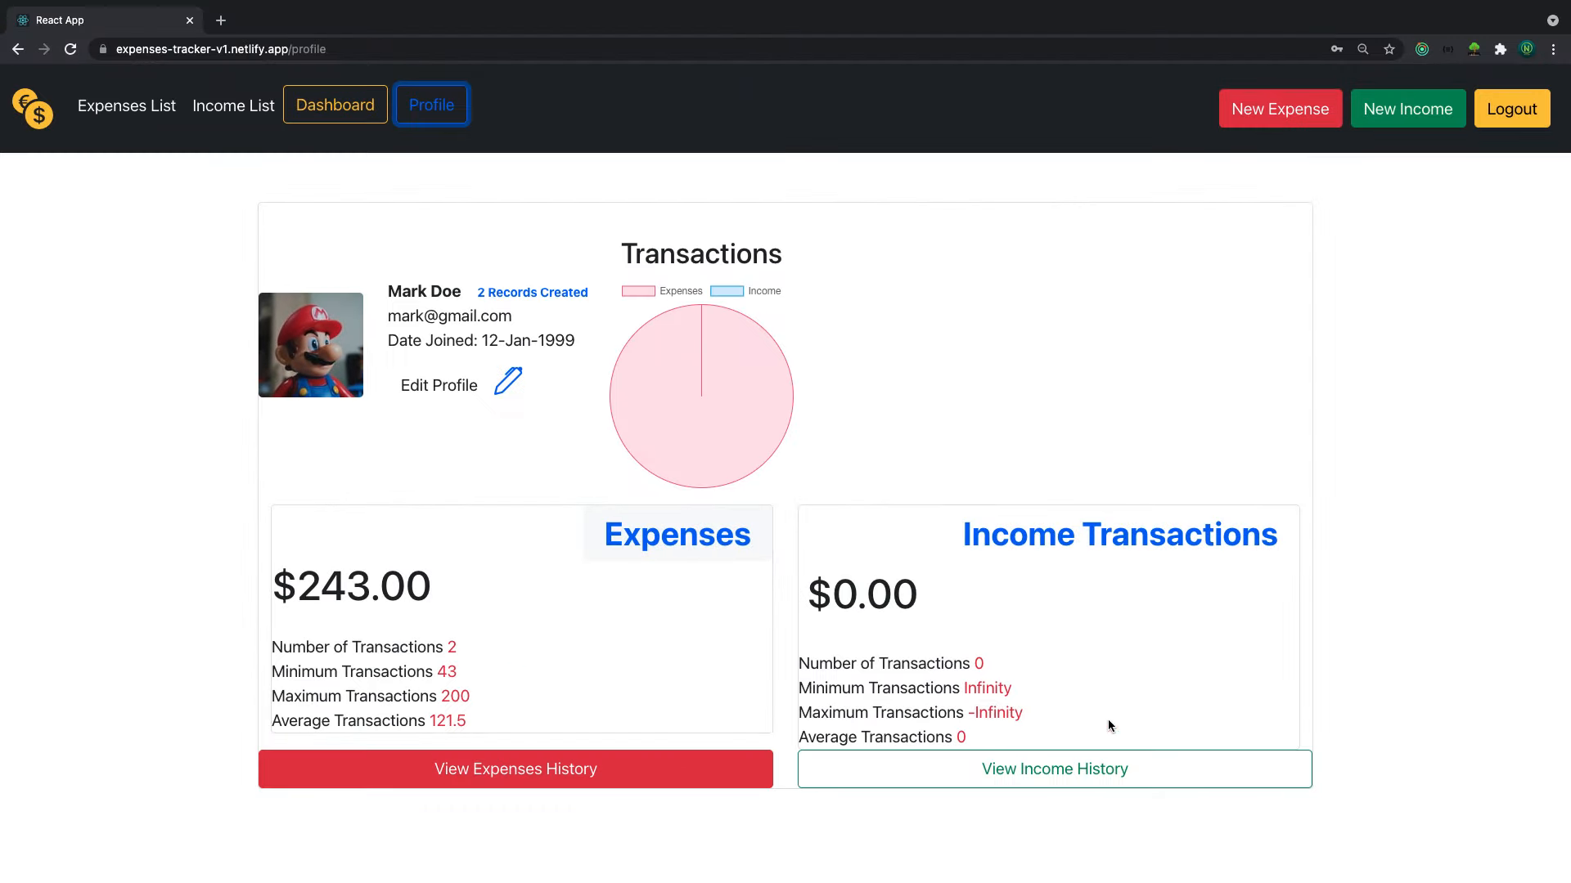
# Record an income of 43 titled 'we2we'
pyautogui.click(1407, 108)
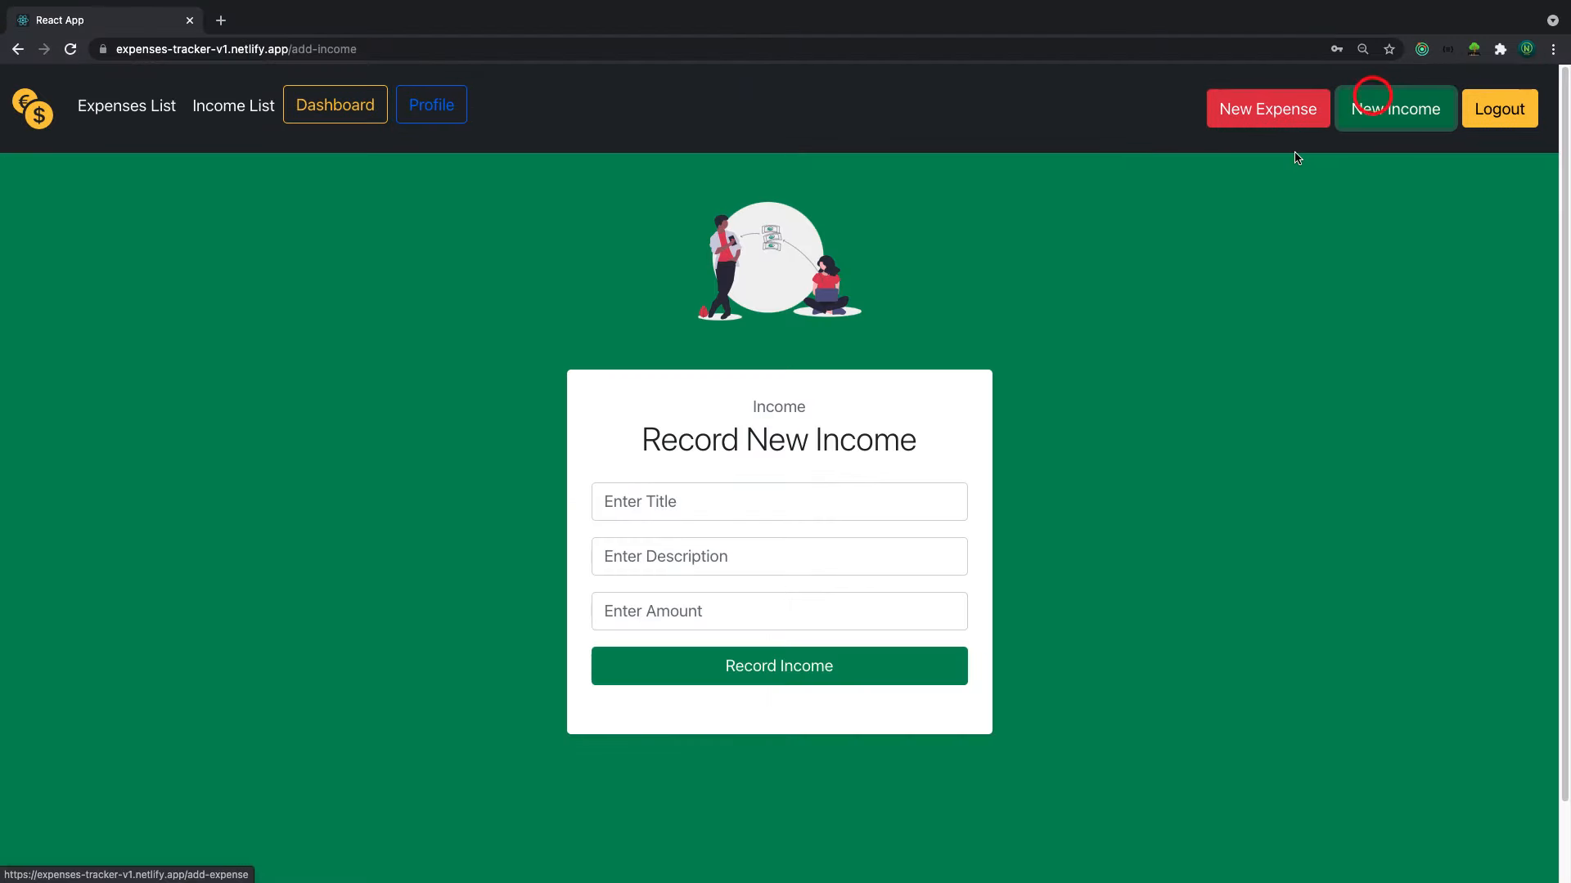
pyautogui.click(779, 610)
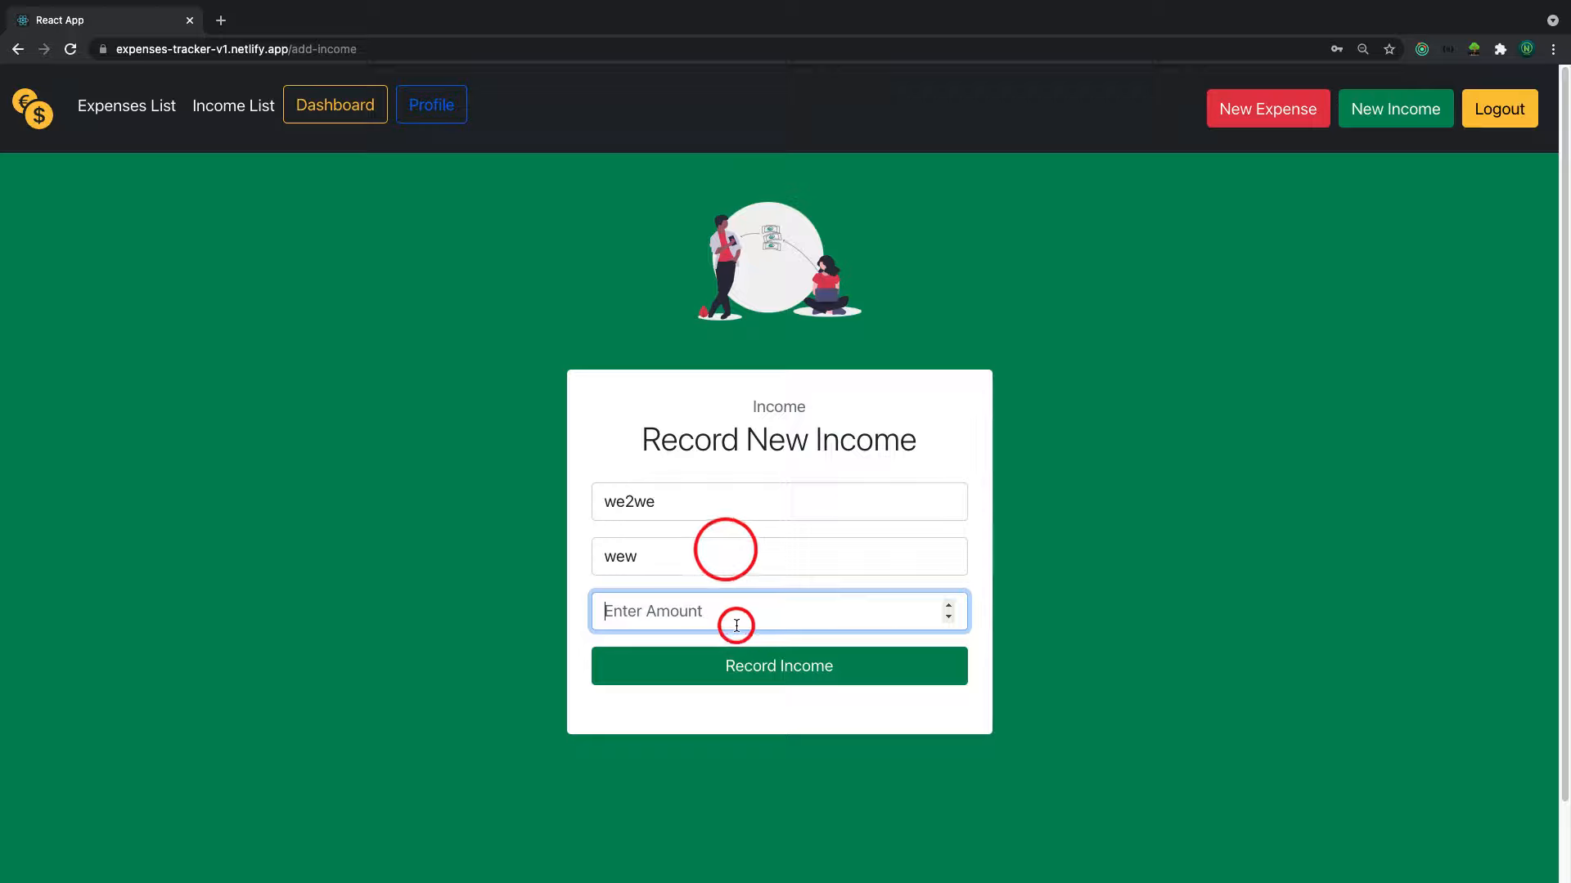
pyautogui.click(779, 666)
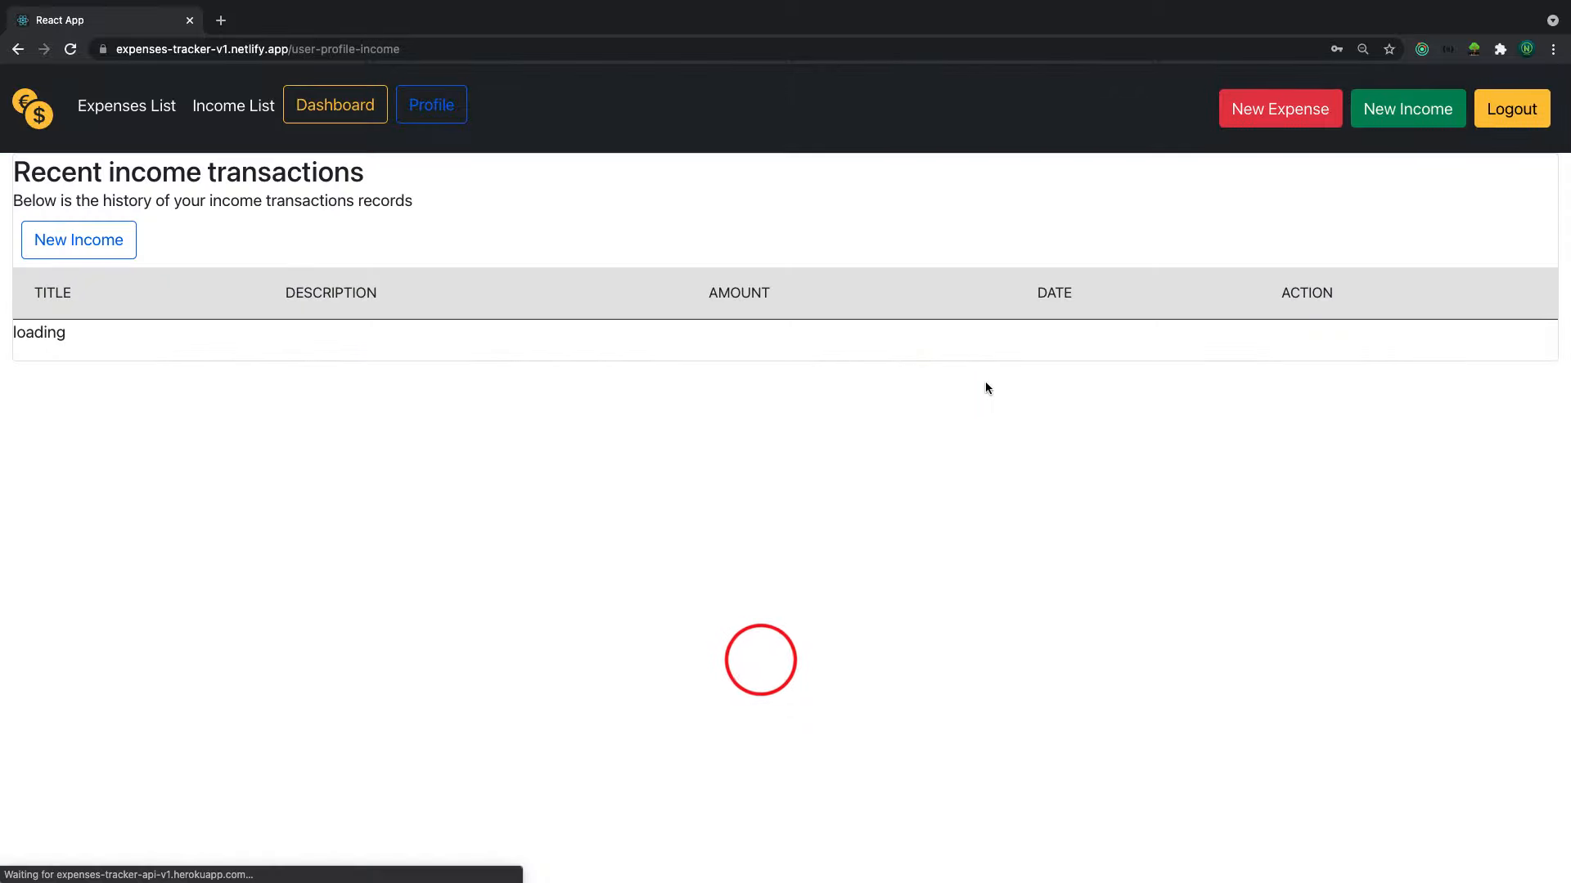
# Check the profile's three-record totals and the income history listing we2we
pyautogui.click(430, 105)
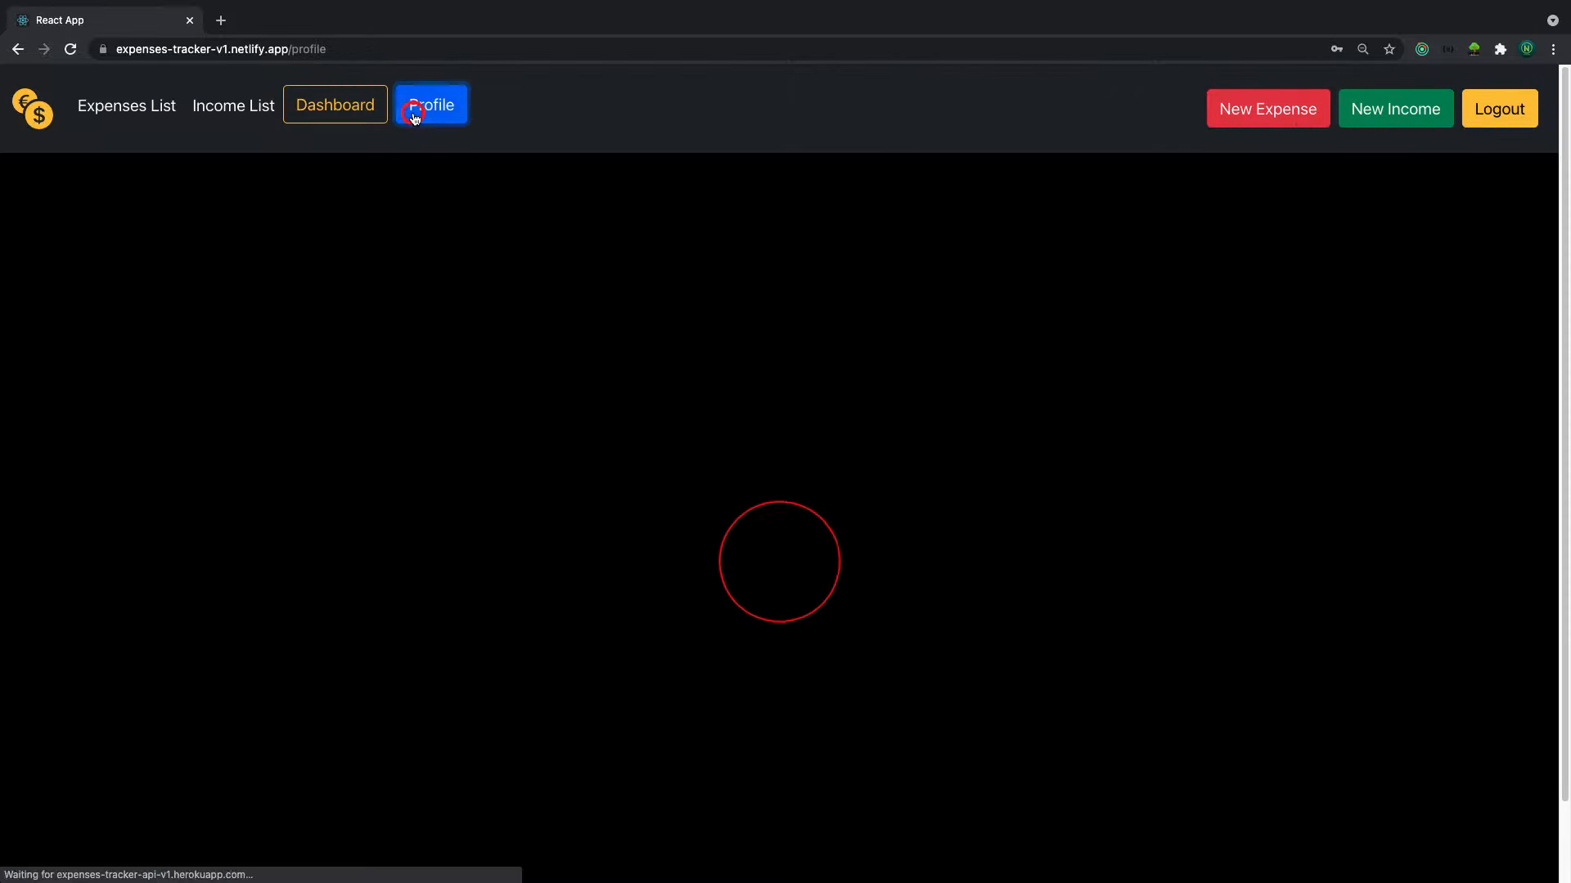
pyautogui.click(430, 104)
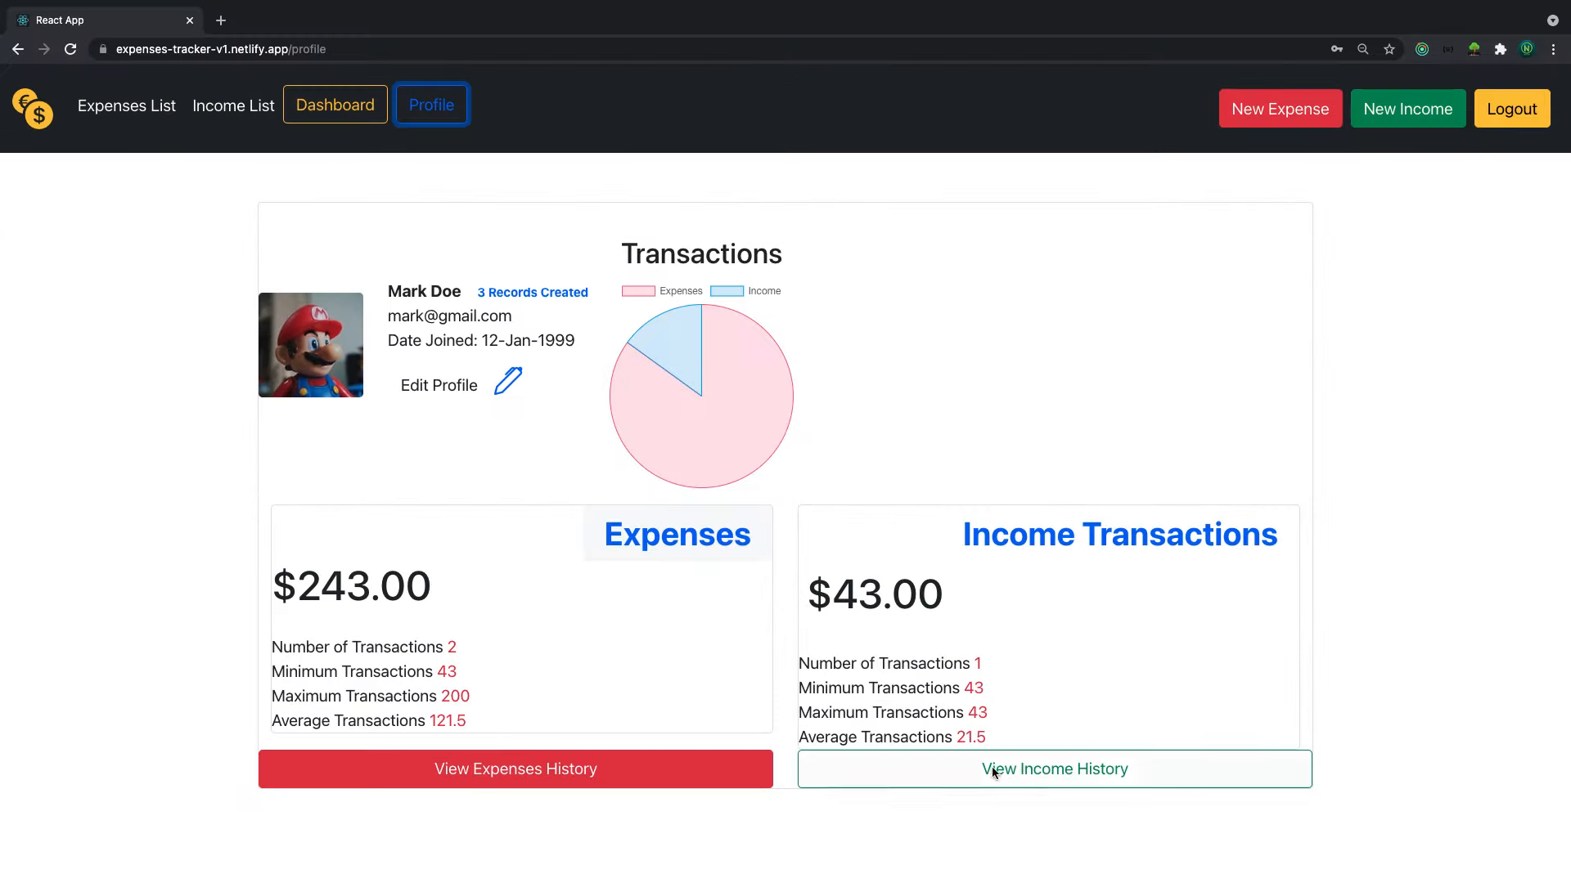
pyautogui.click(1053, 769)
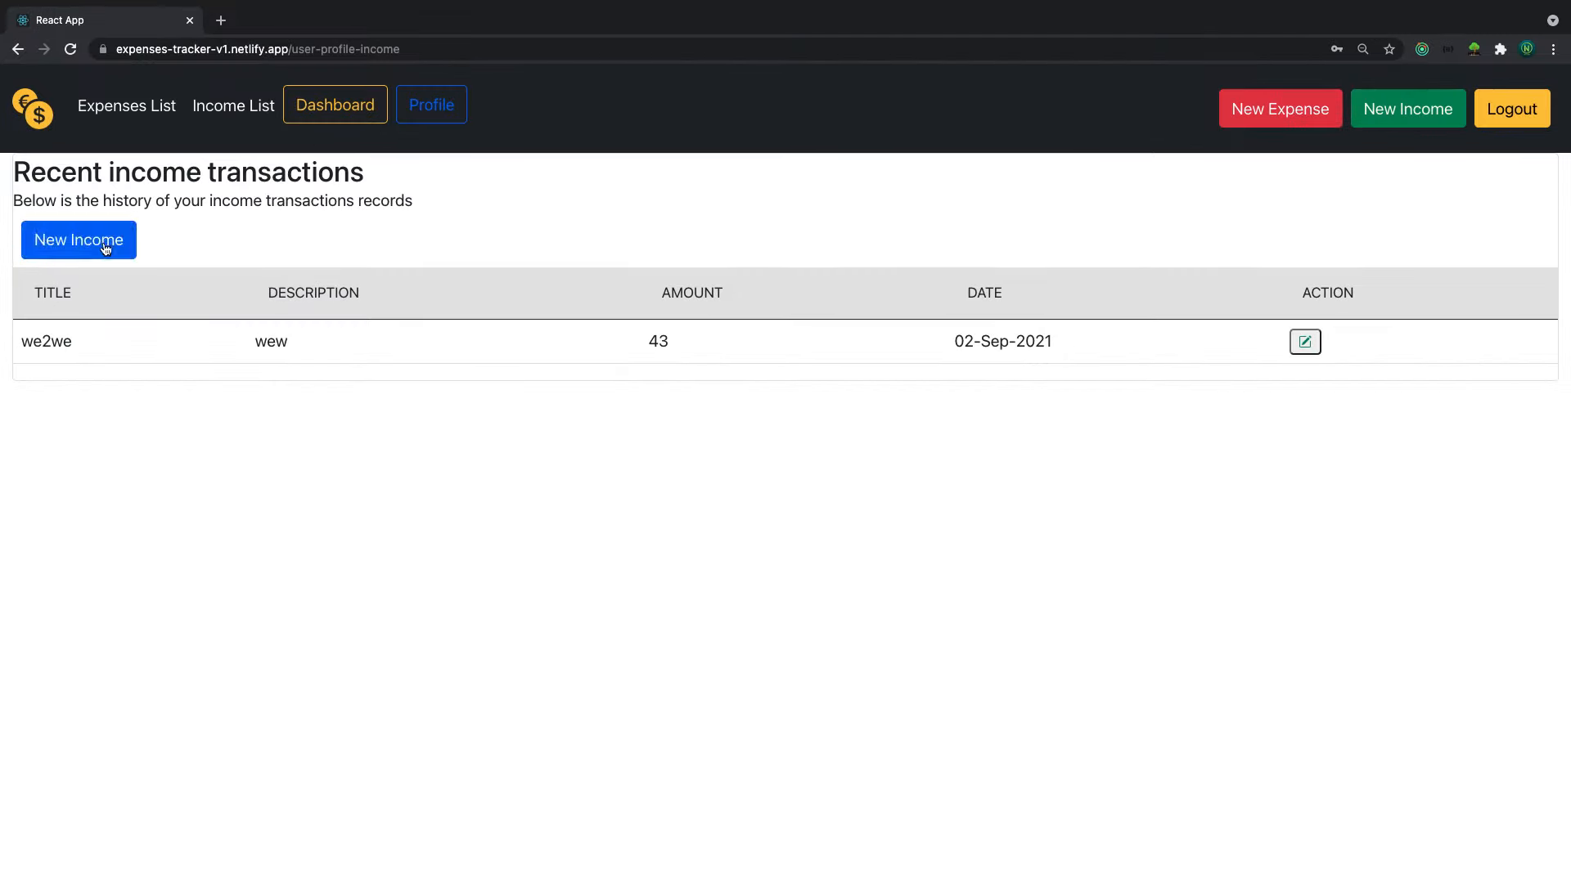
# Return to the landing page listing the admin login details
pyautogui.click(39, 108)
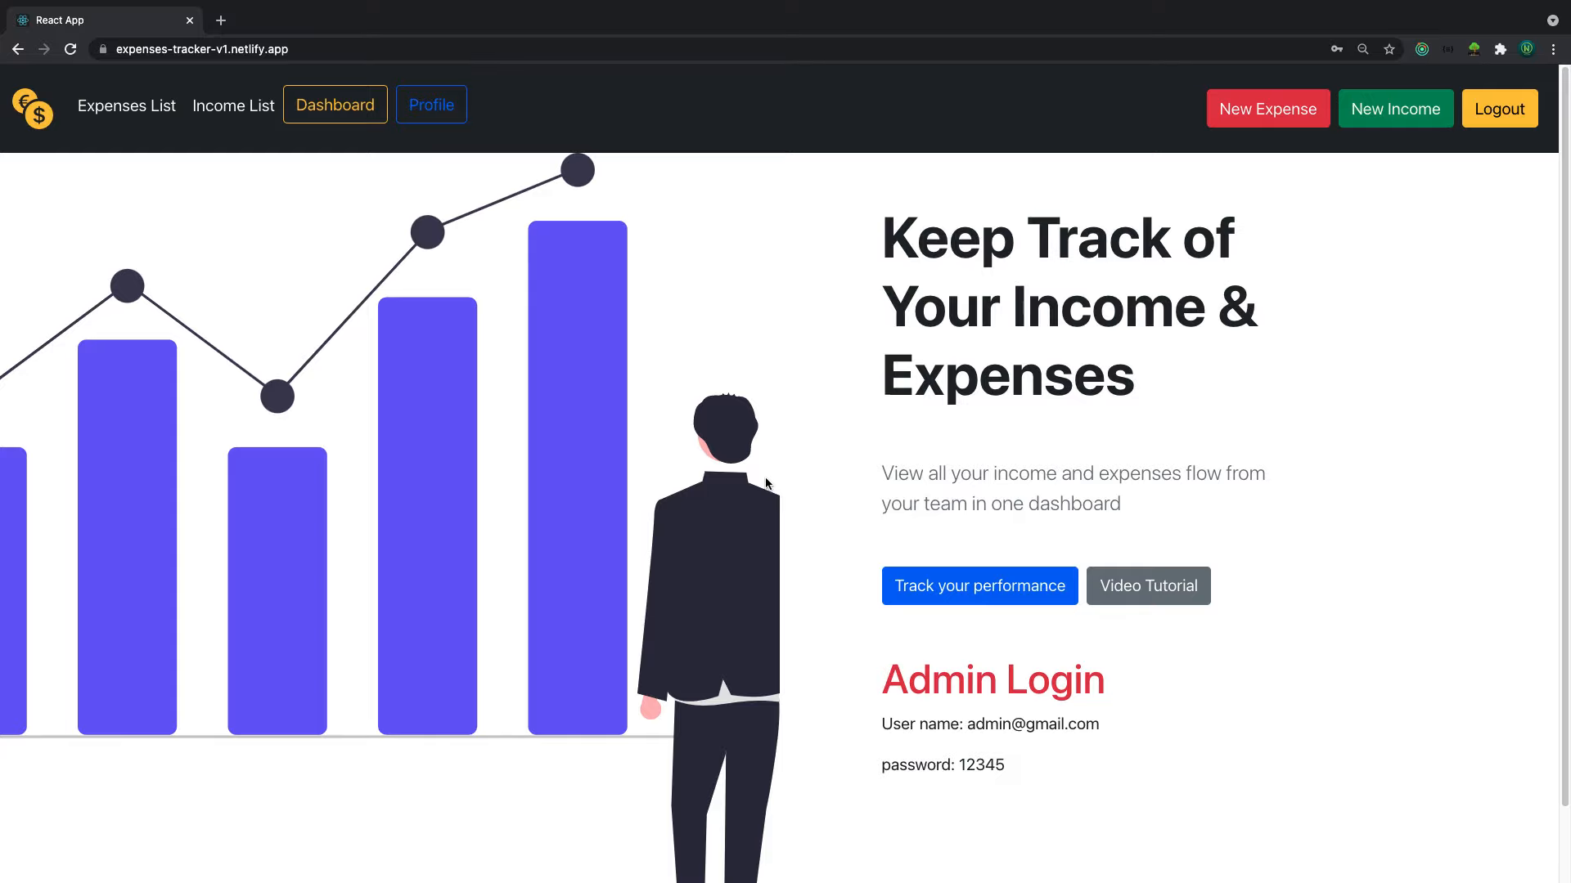
pyautogui.moveTo(766, 492)
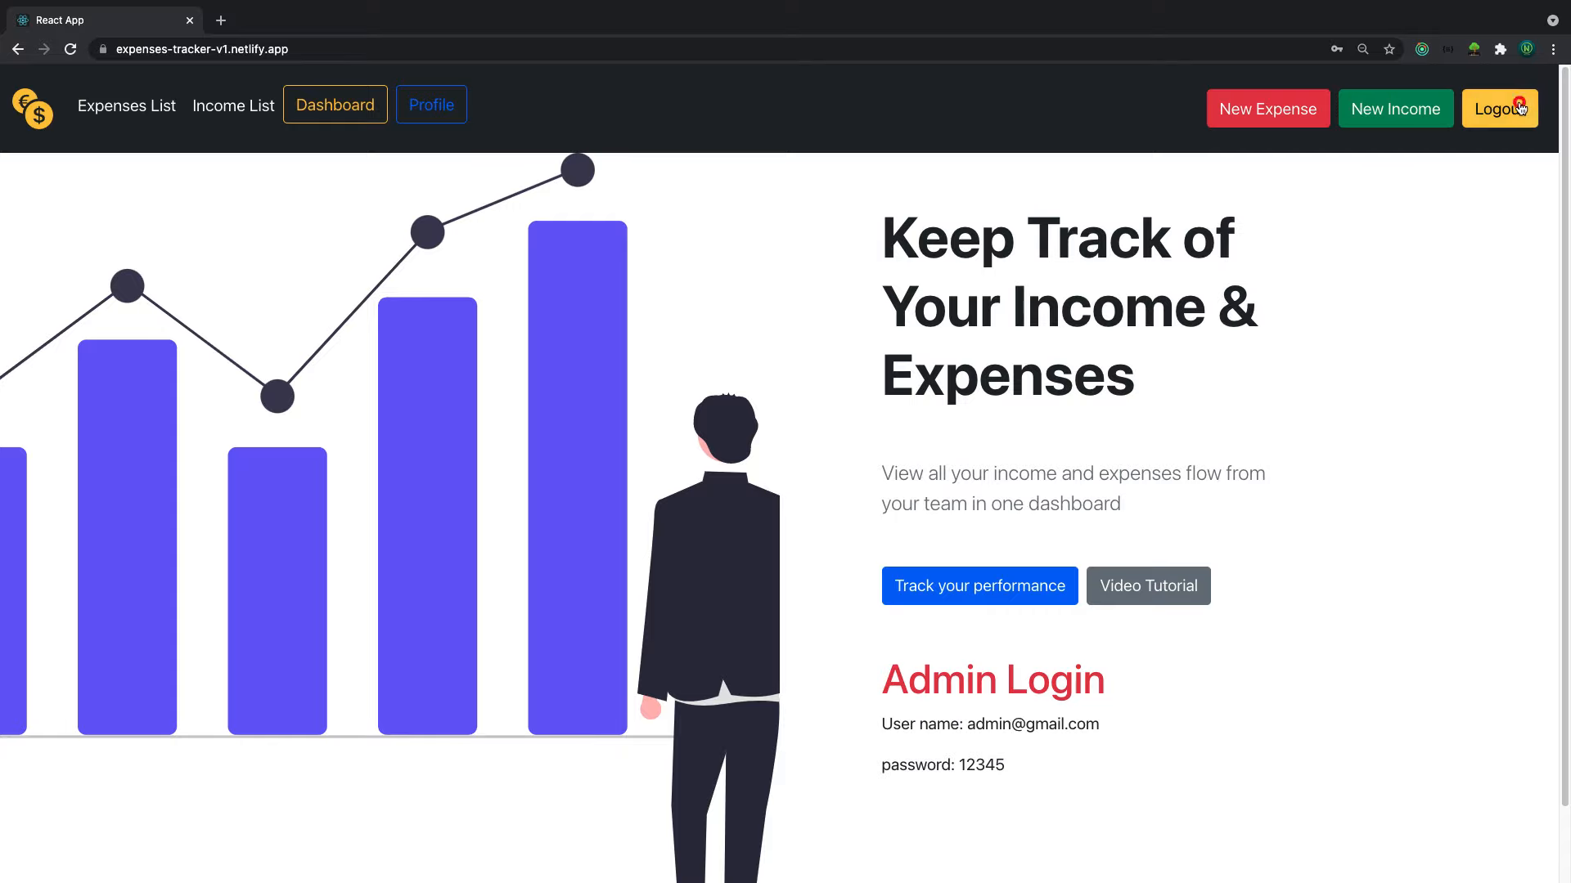
# Log out, get refused at the dashboard as non-admin, log out again and reach the login form with admin credentials
pyautogui.click(1500, 108)
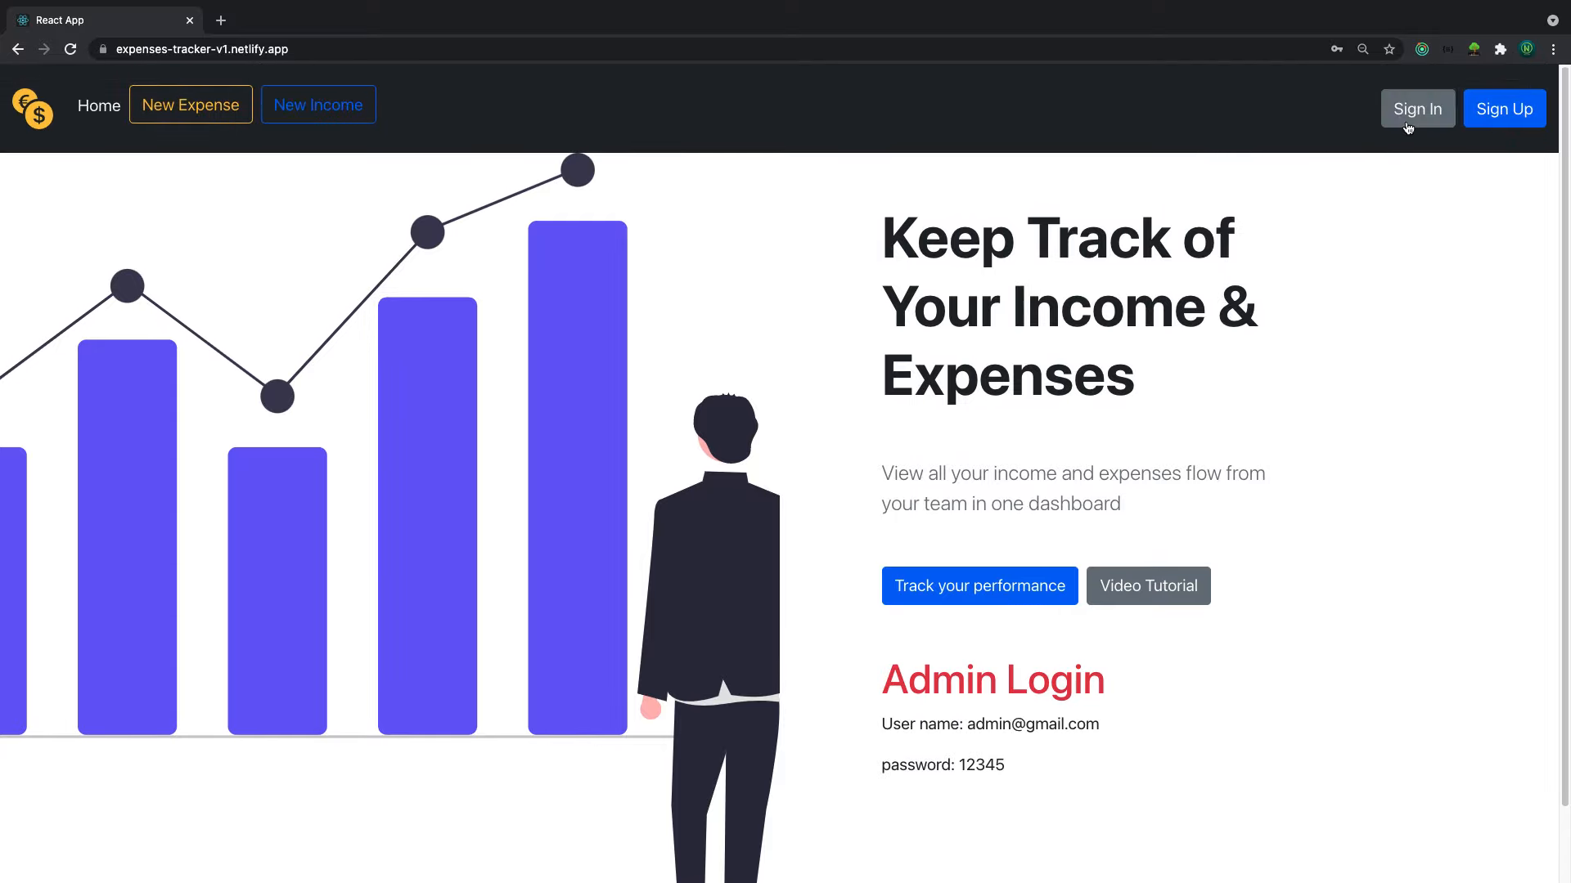
pyautogui.click(1416, 108)
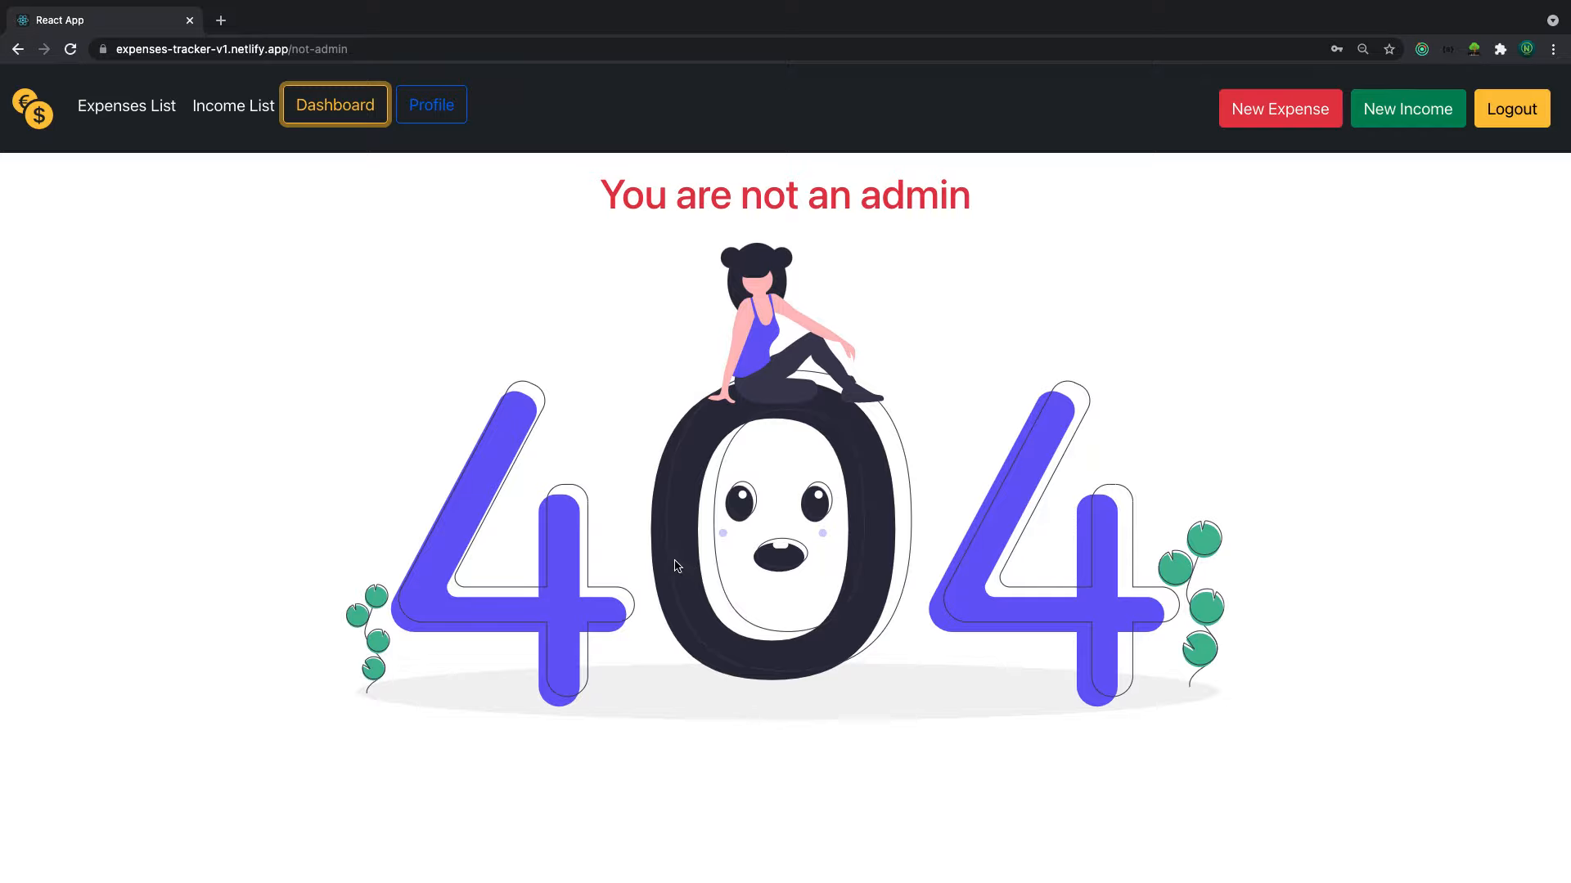
pyautogui.click(1510, 108)
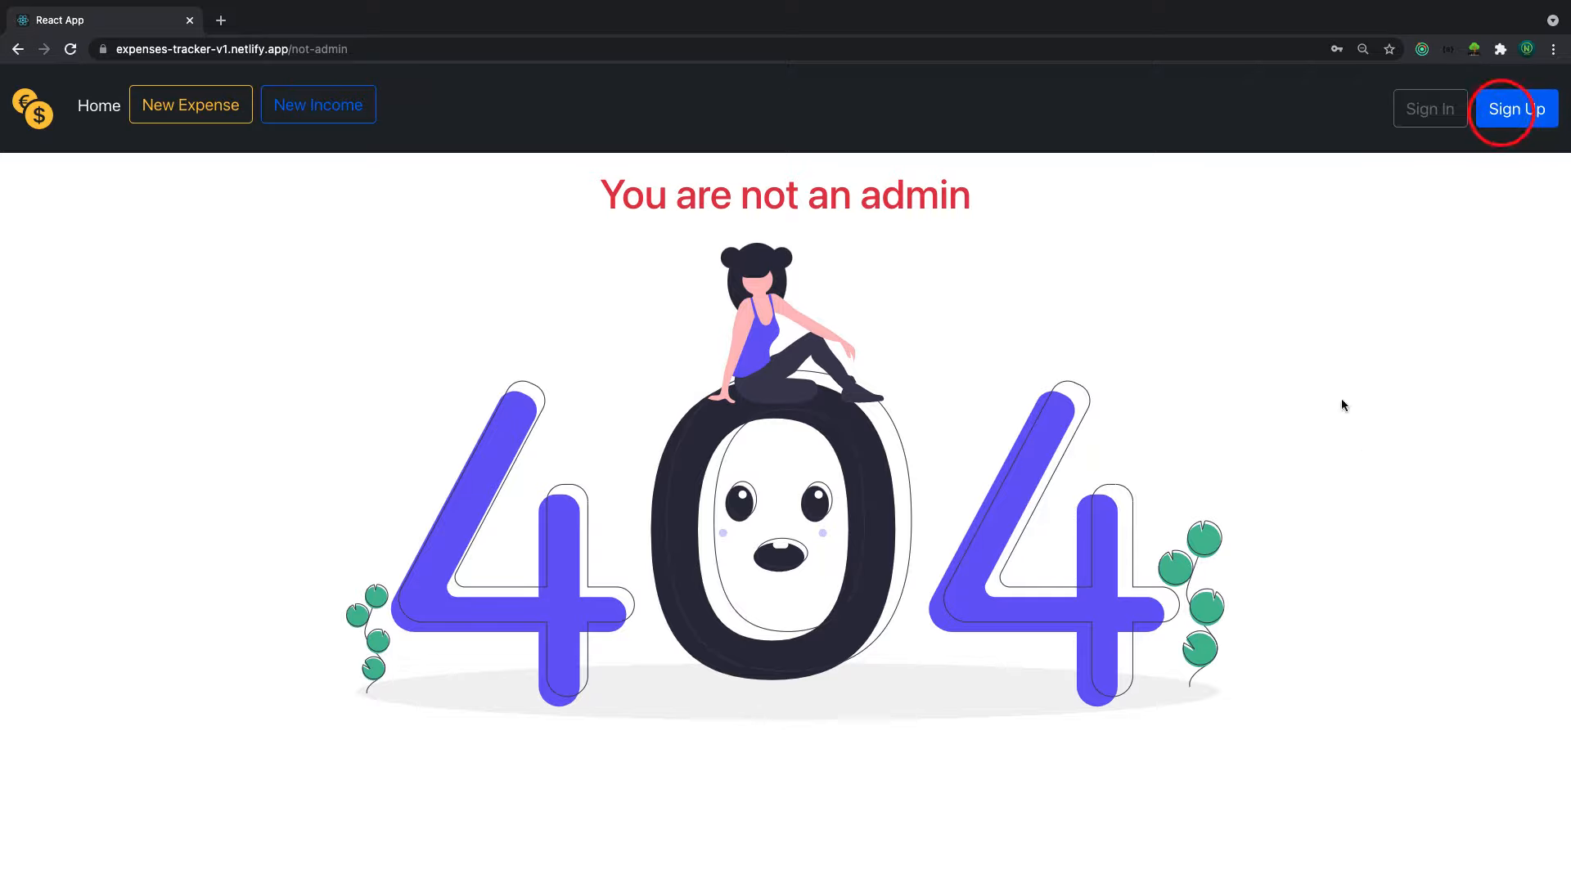
pyautogui.click(1515, 110)
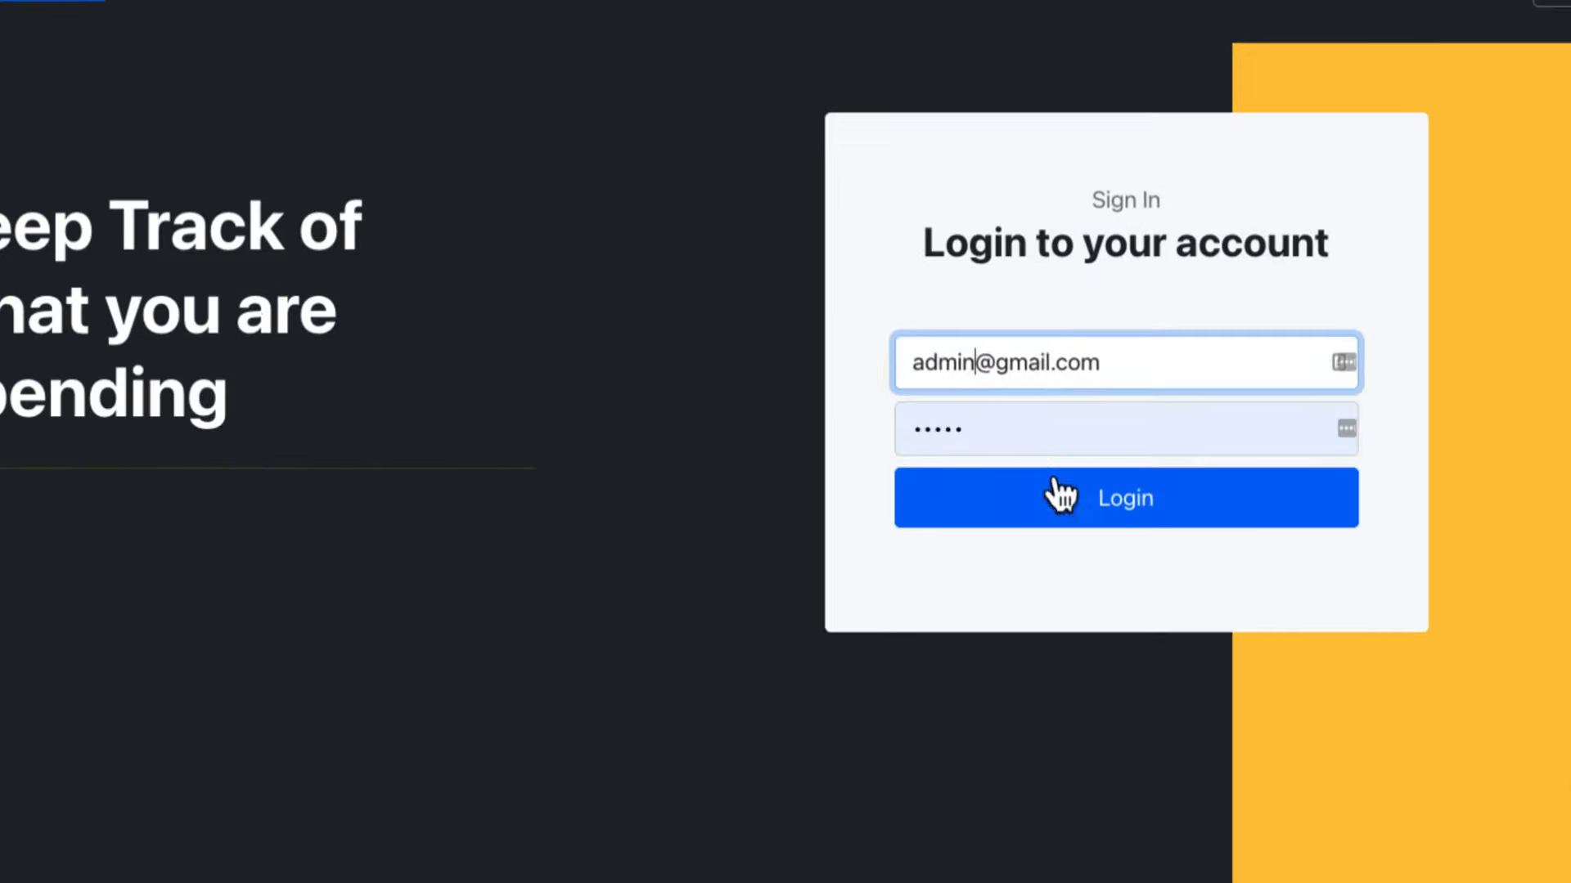
# Sign in as admin and view the dashboard: $3,198.00 income, $2,021.00 expenses, $1,177.00 net profit
pyautogui.click(1124, 498)
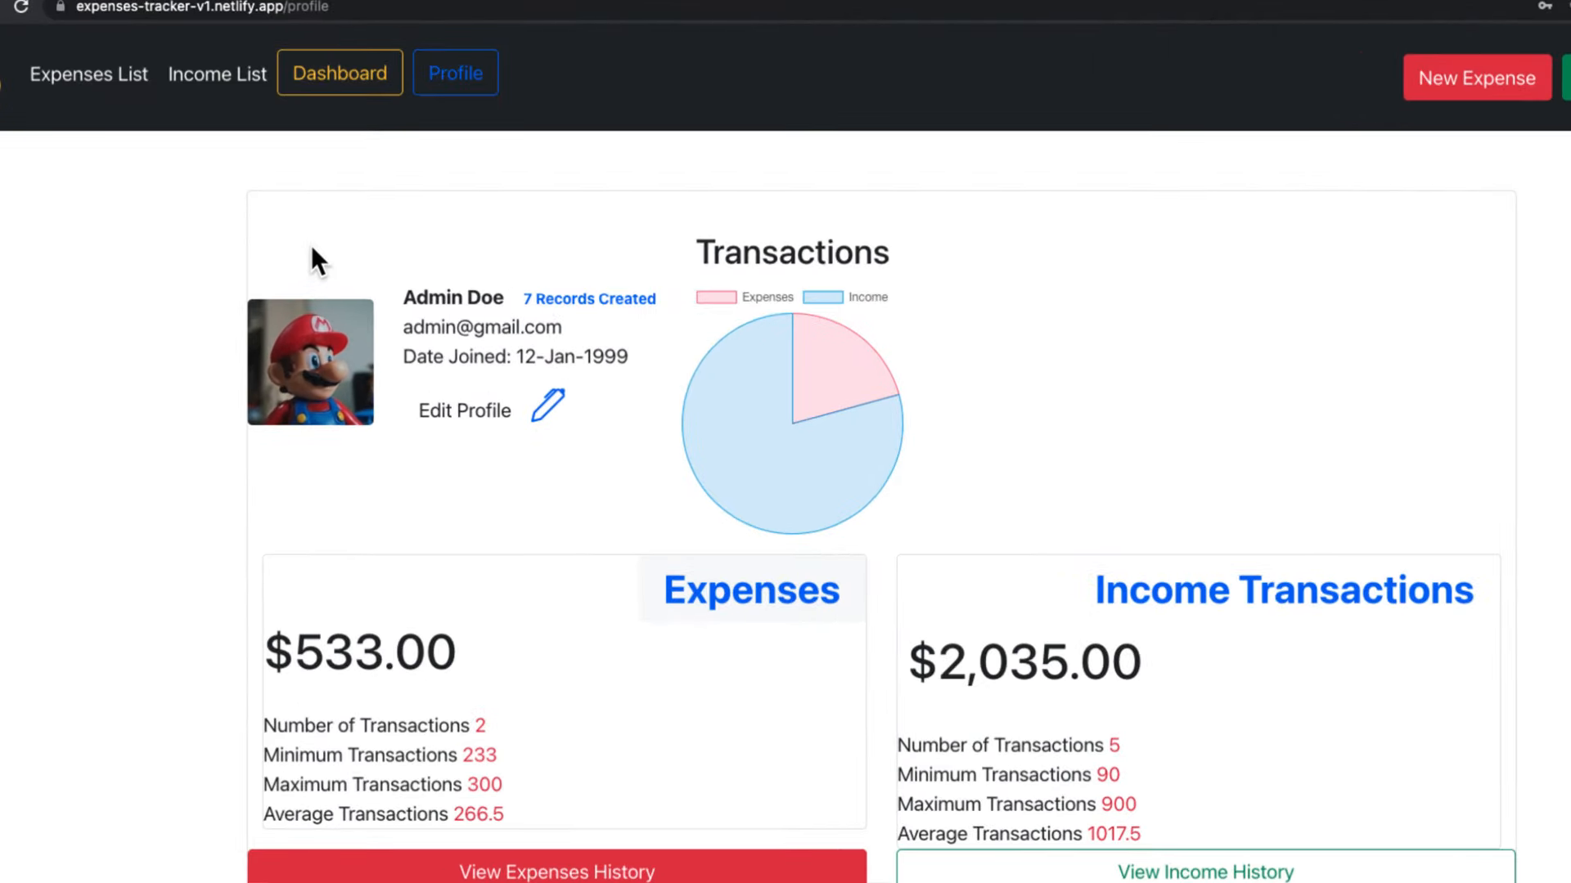
pyautogui.click(338, 72)
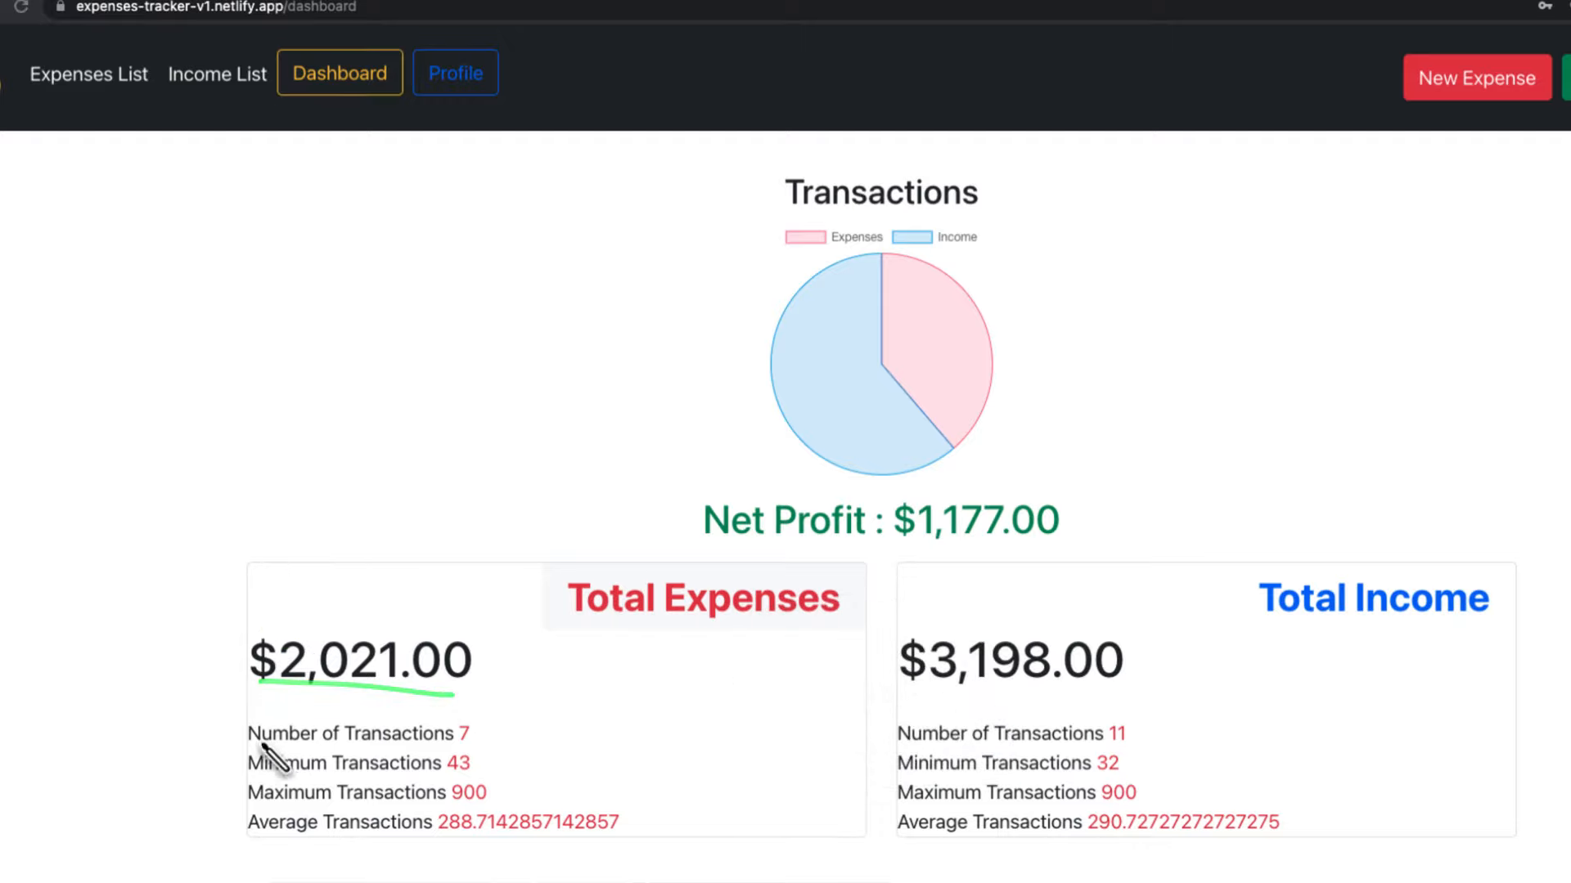
pyautogui.moveTo(260, 699); pyautogui.dragTo(515, 764)
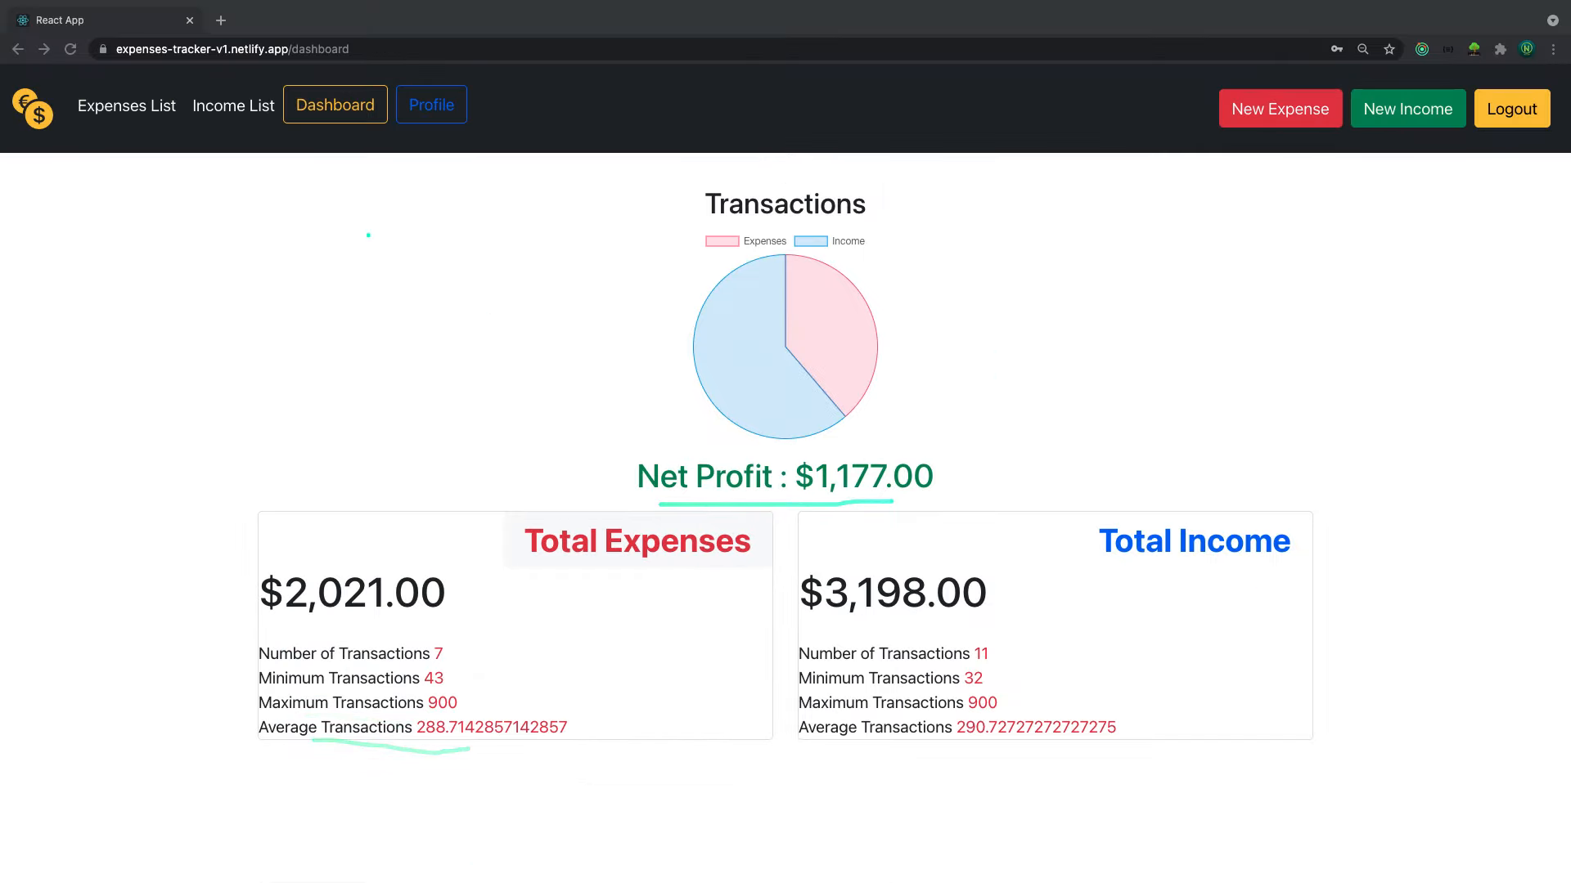
pyautogui.click(233, 104)
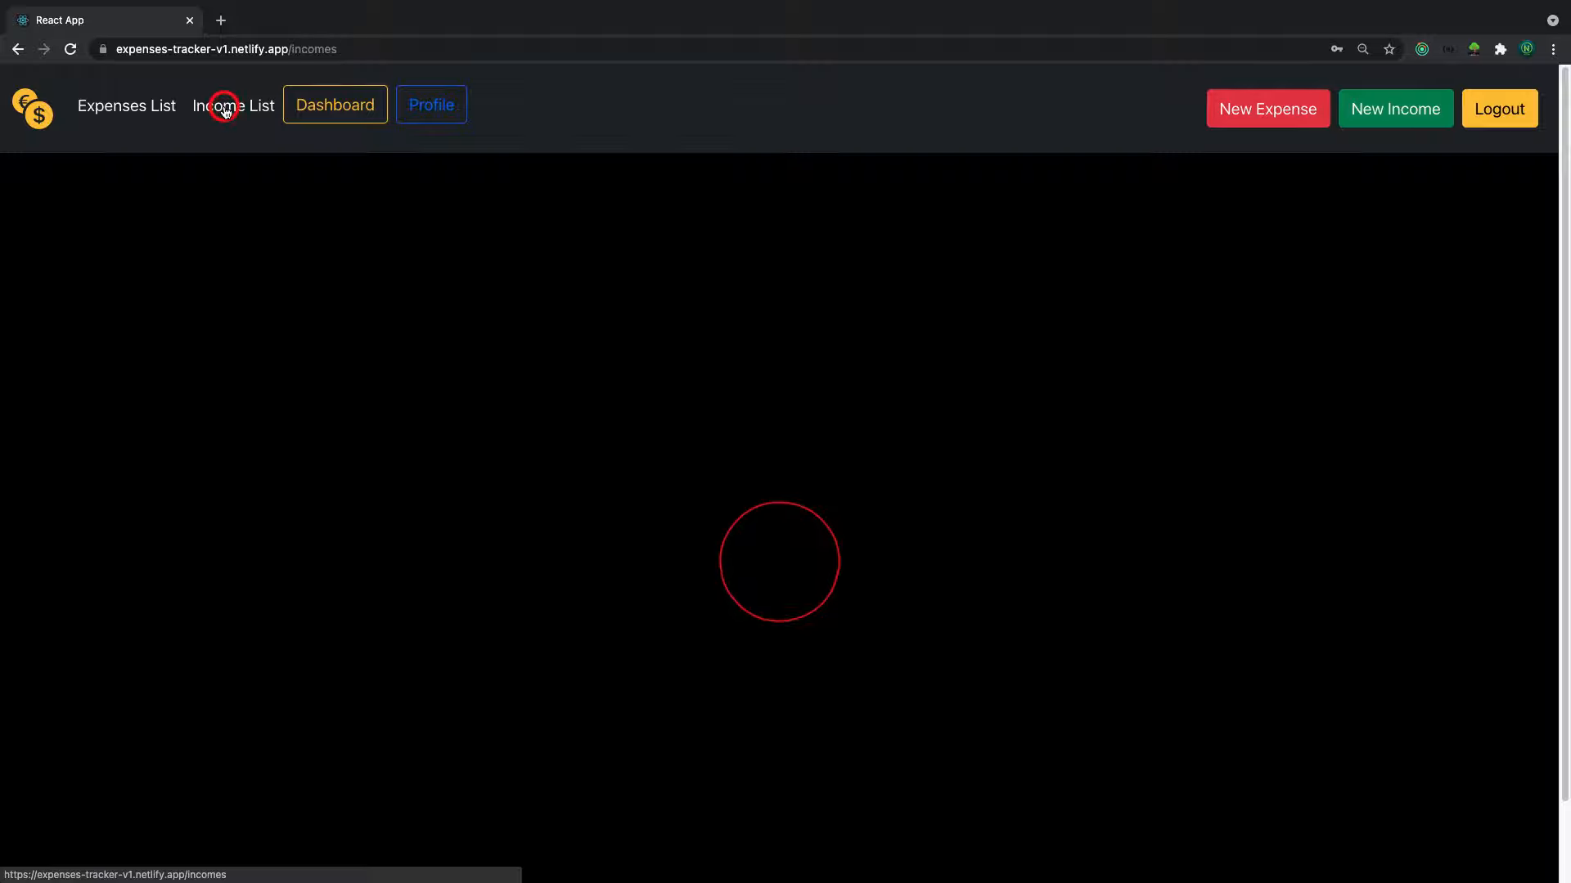
# View the all-user income list, the seven-record expenses list, then the income list showing we2we for 43
pyautogui.click(231, 105)
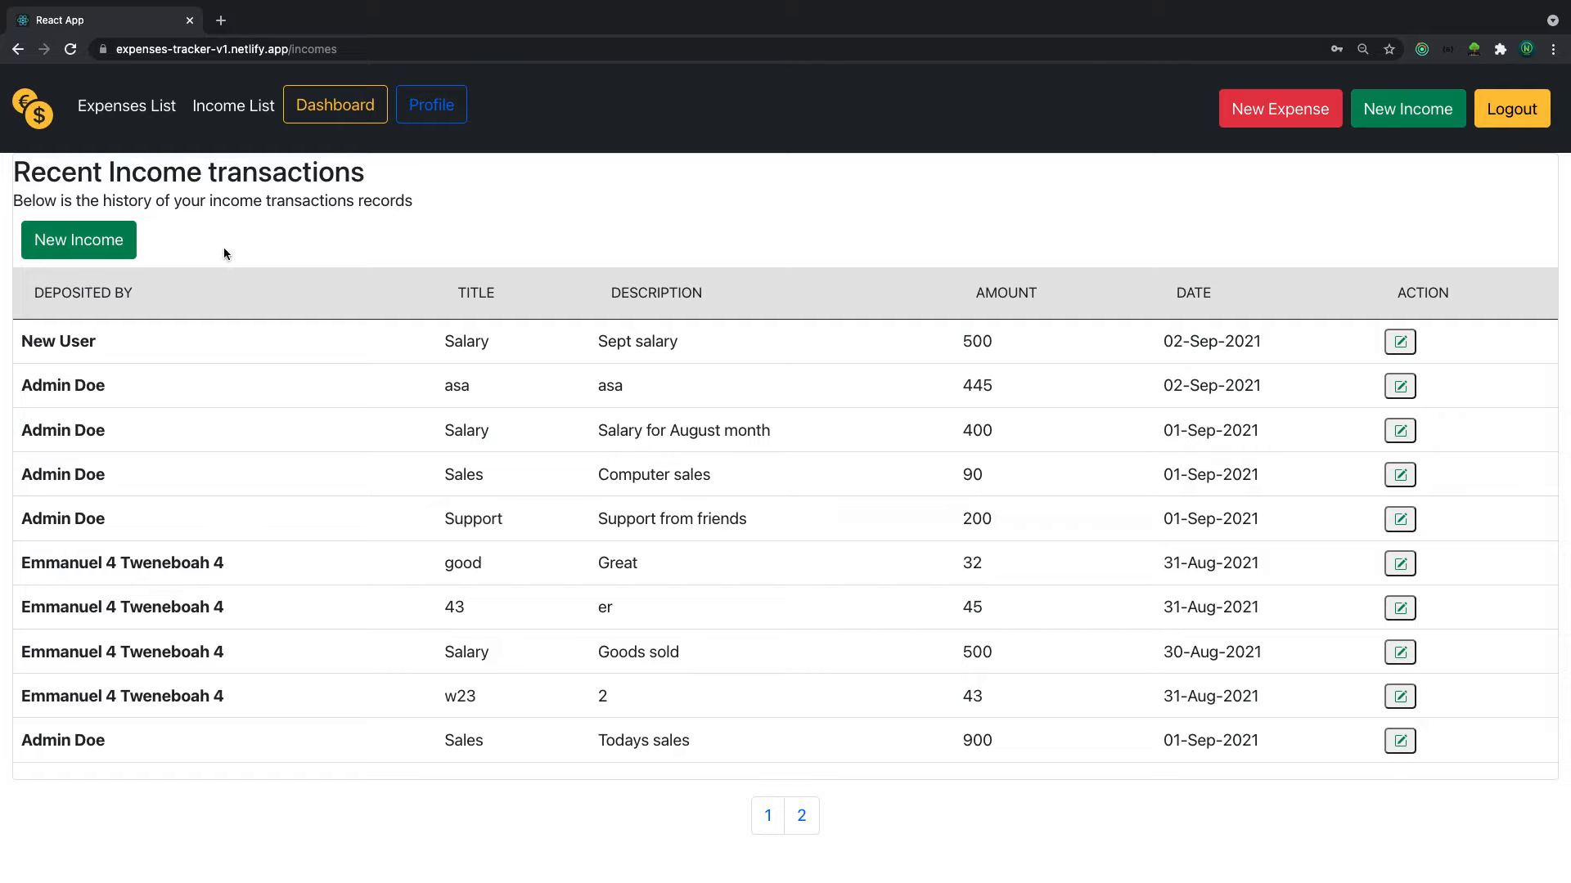
pyautogui.click(126, 105)
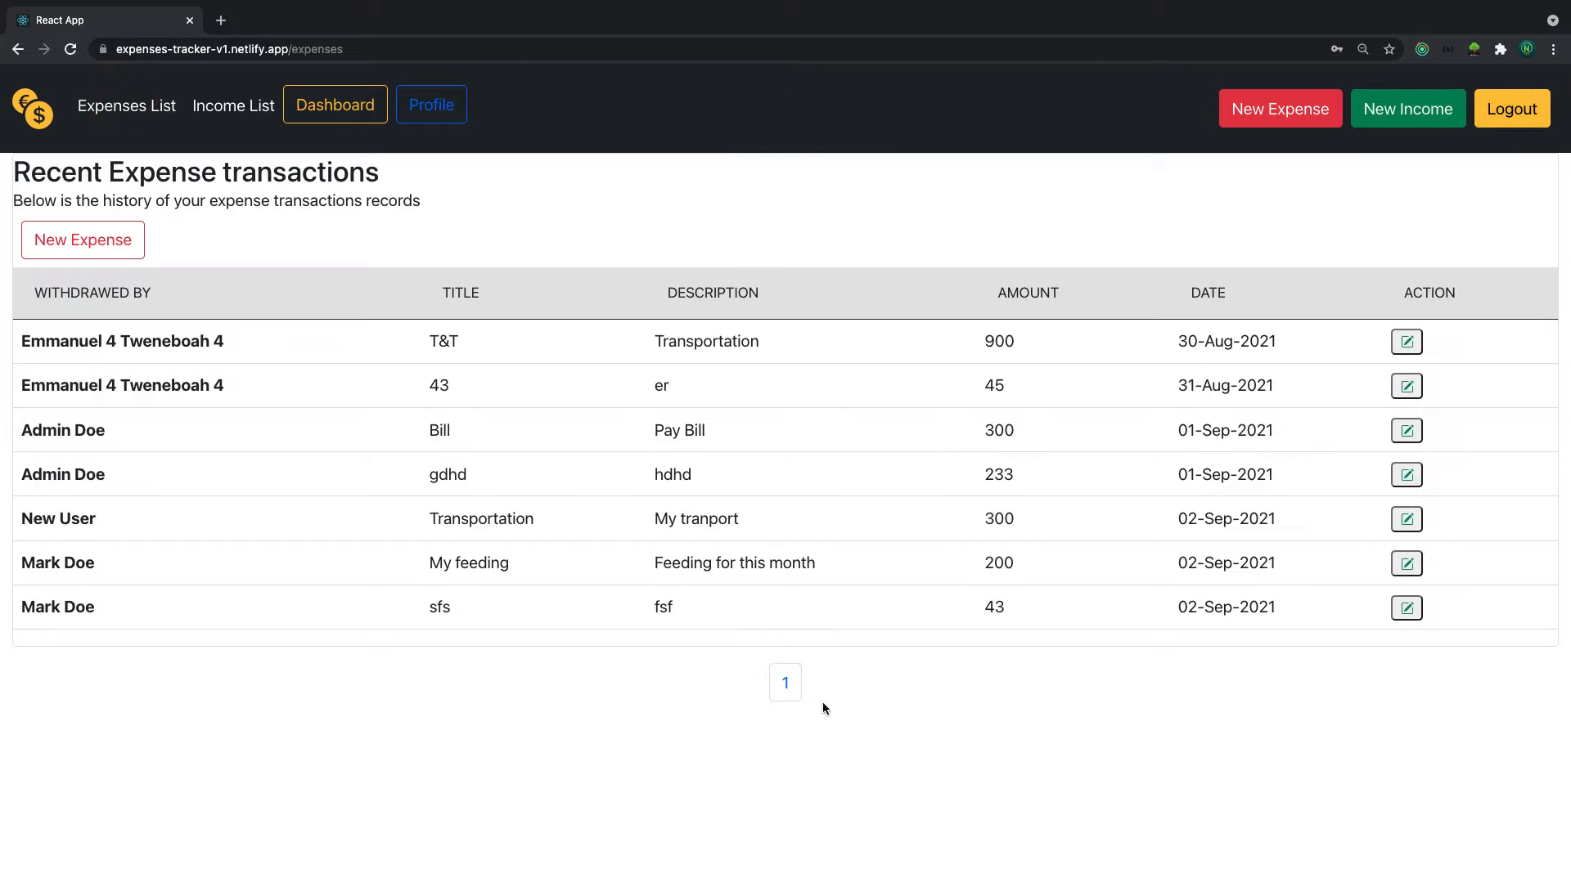
pyautogui.click(230, 105)
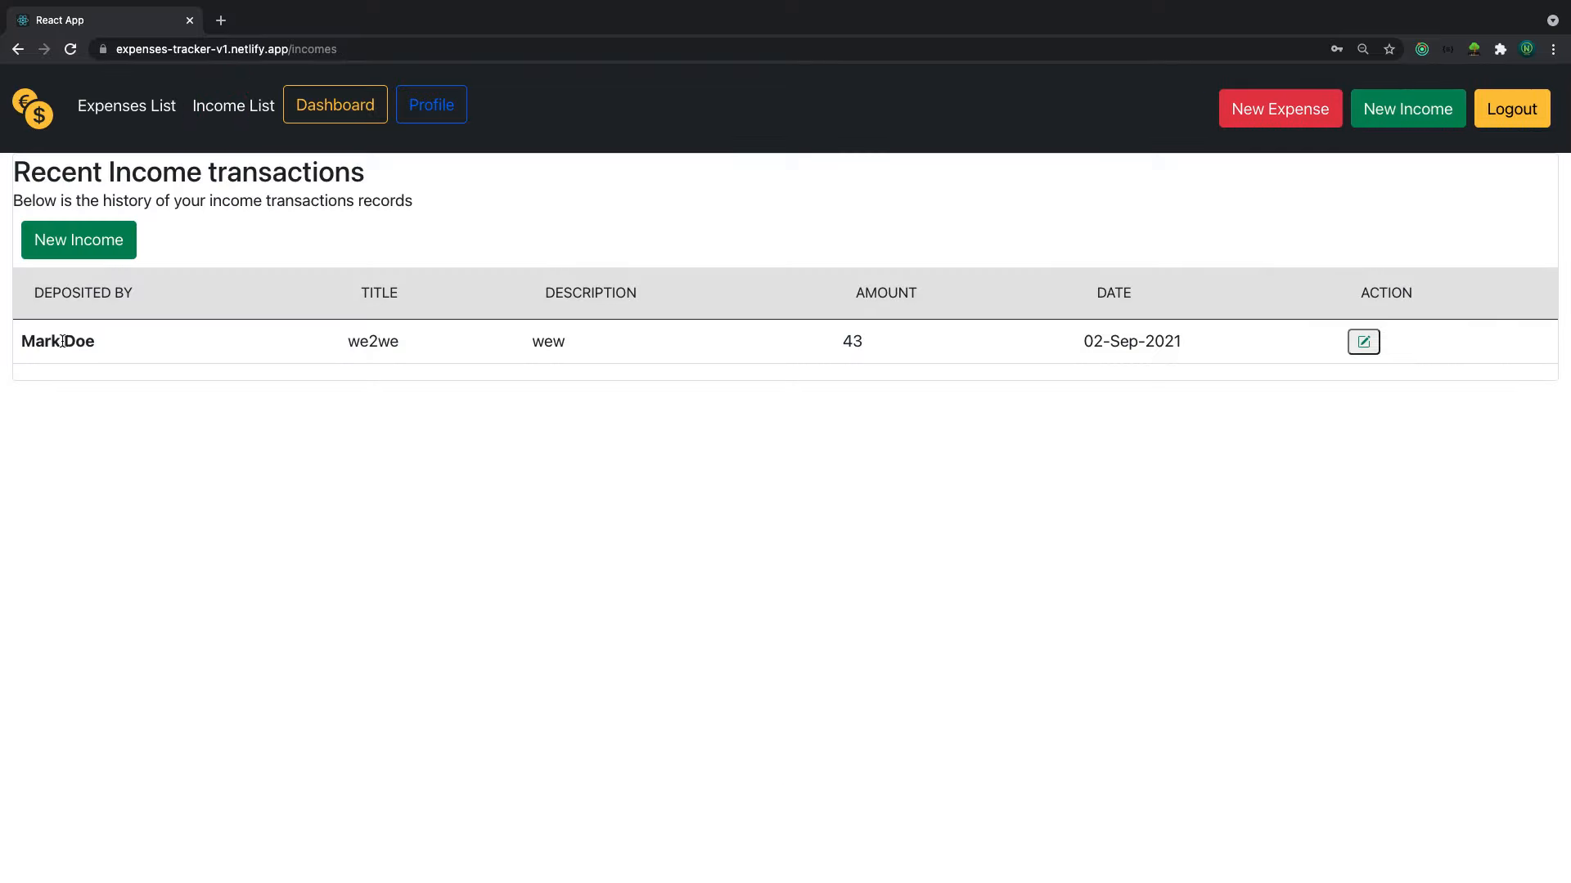
pyautogui.moveTo(723, 399)
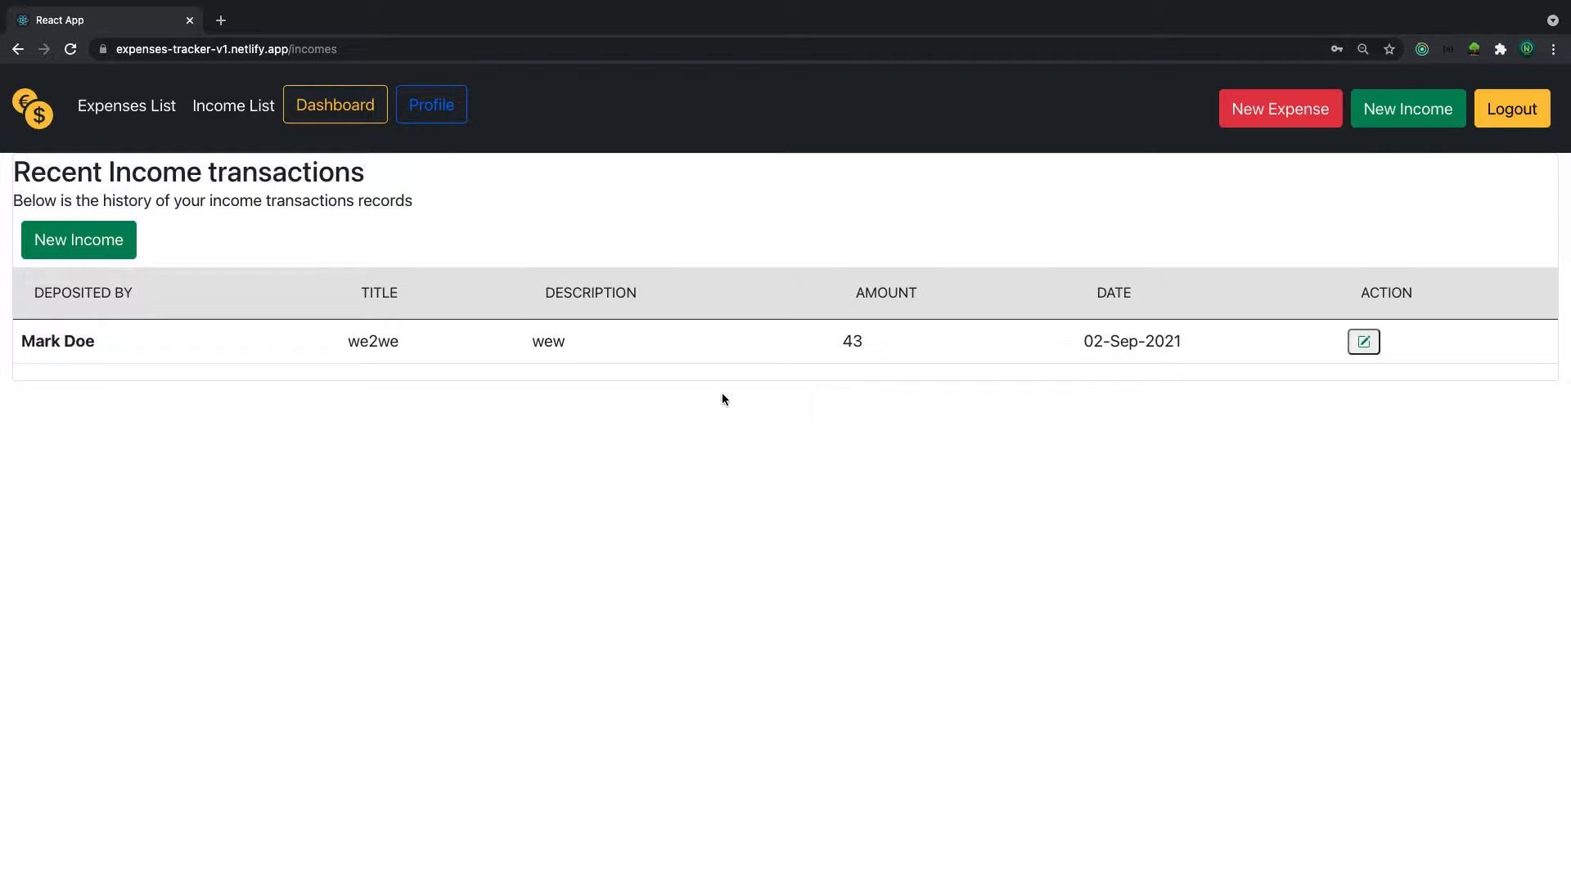
pyautogui.moveTo(195, 347)
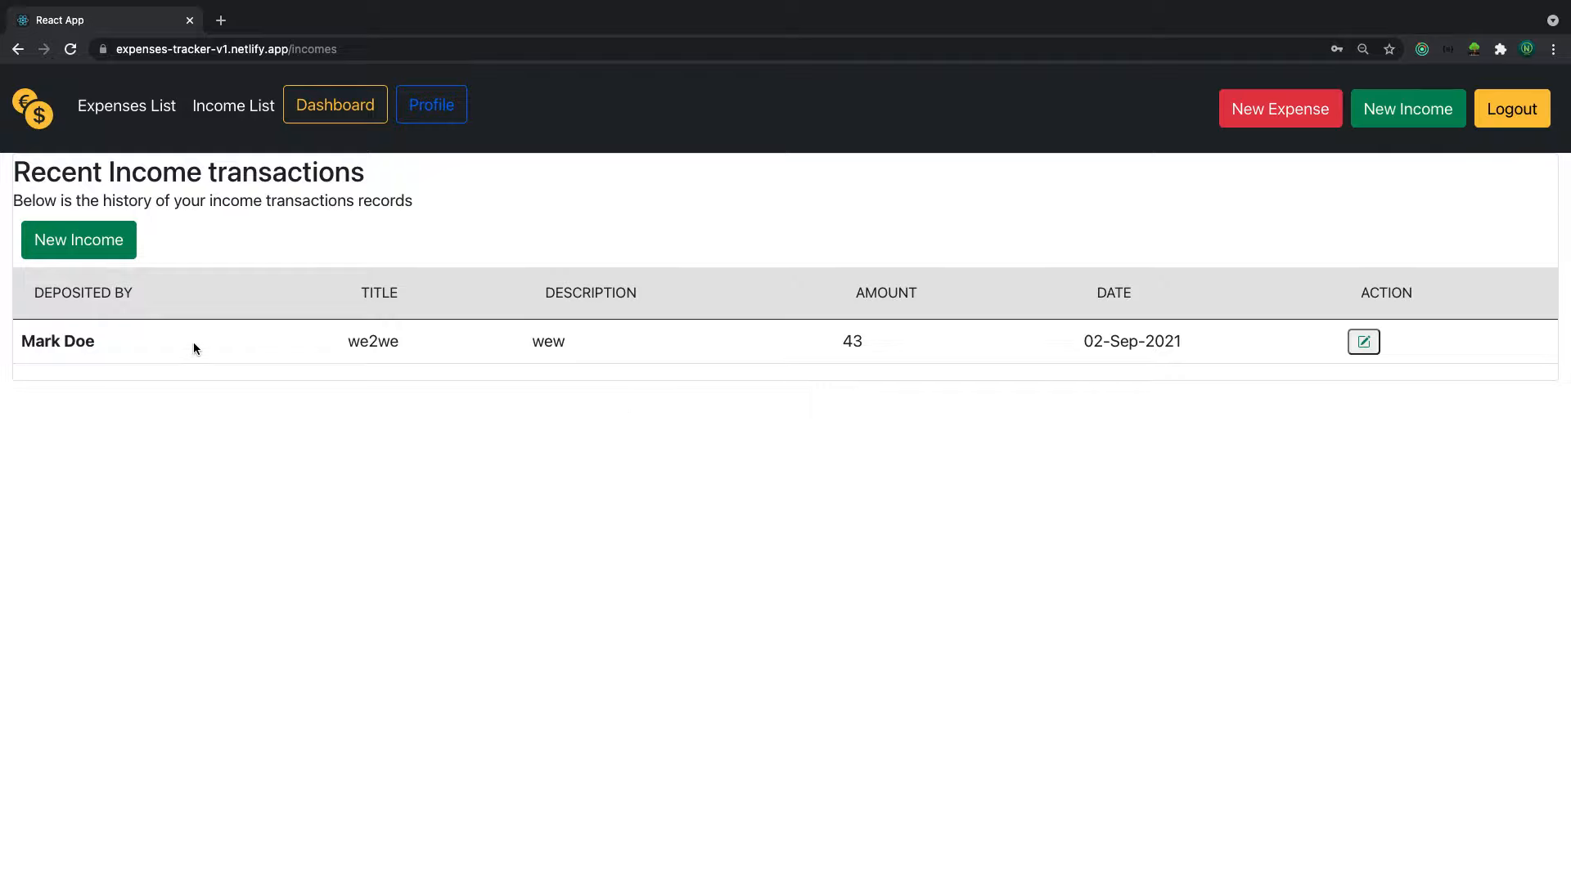
pyautogui.moveTo(77, 139)
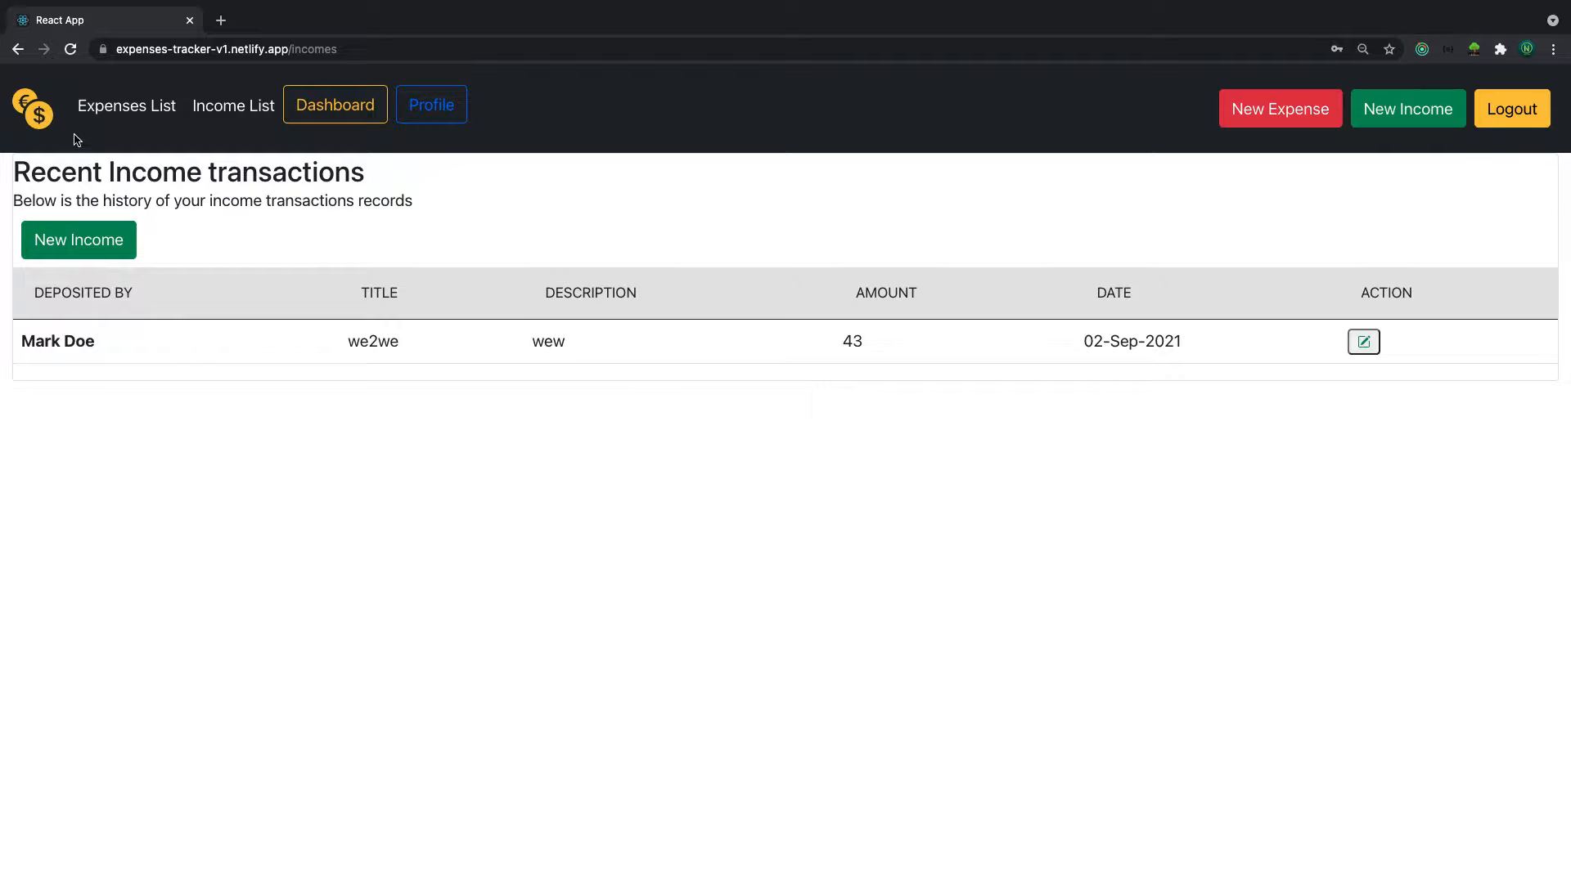